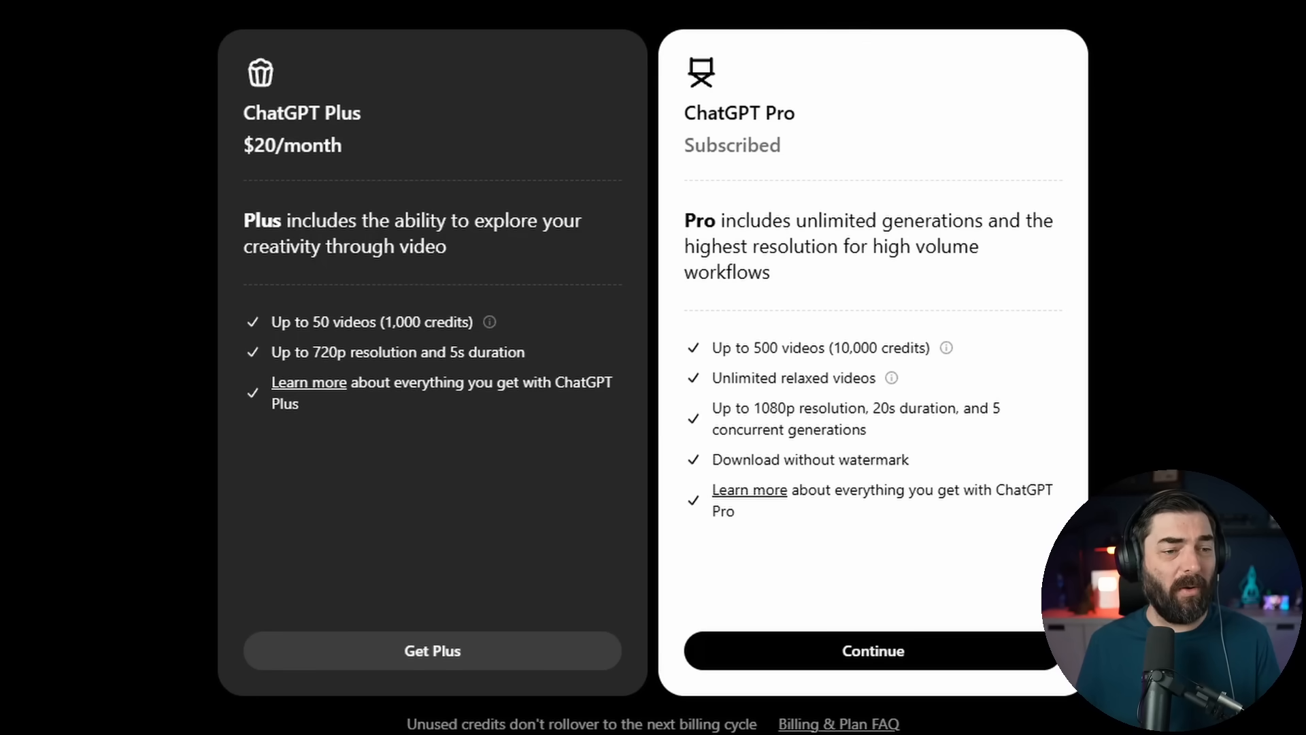
Review the ChatGPT Plus and Pro plan cards on Sora's subscription page
double_click(291, 144)
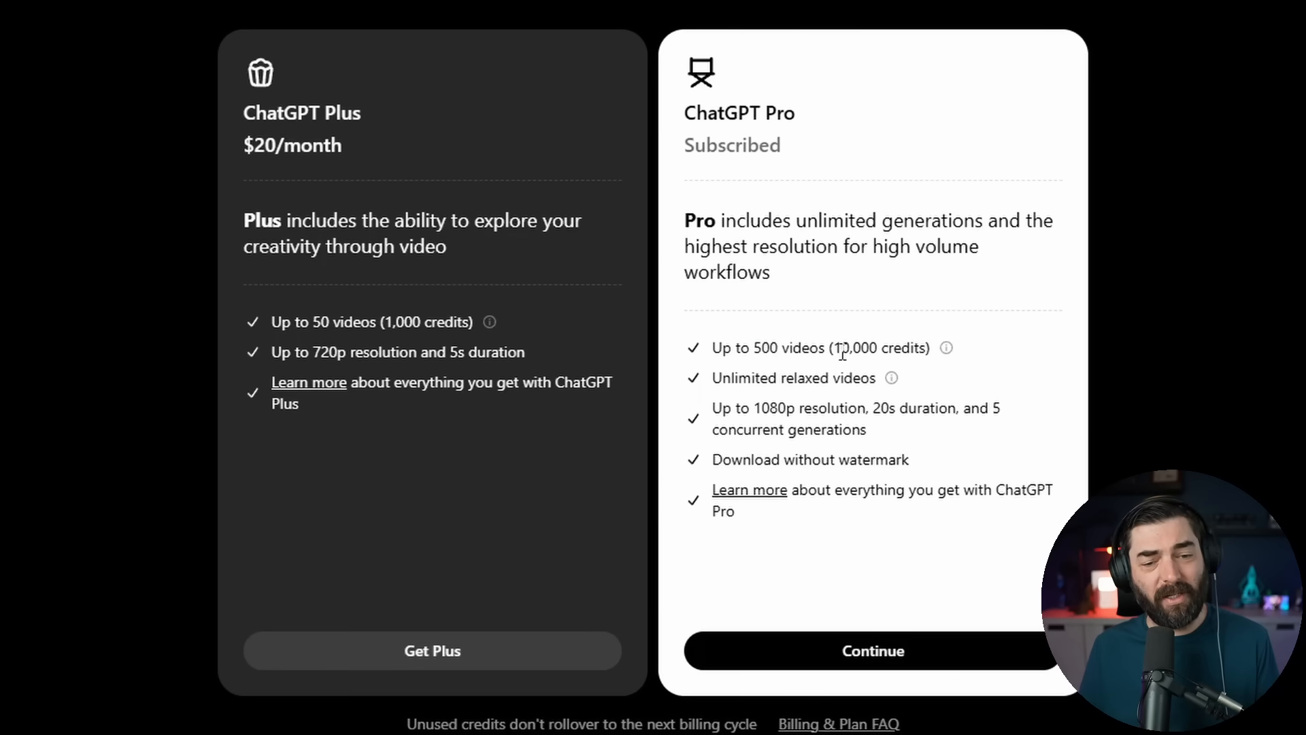
mouse_move(723, 378)
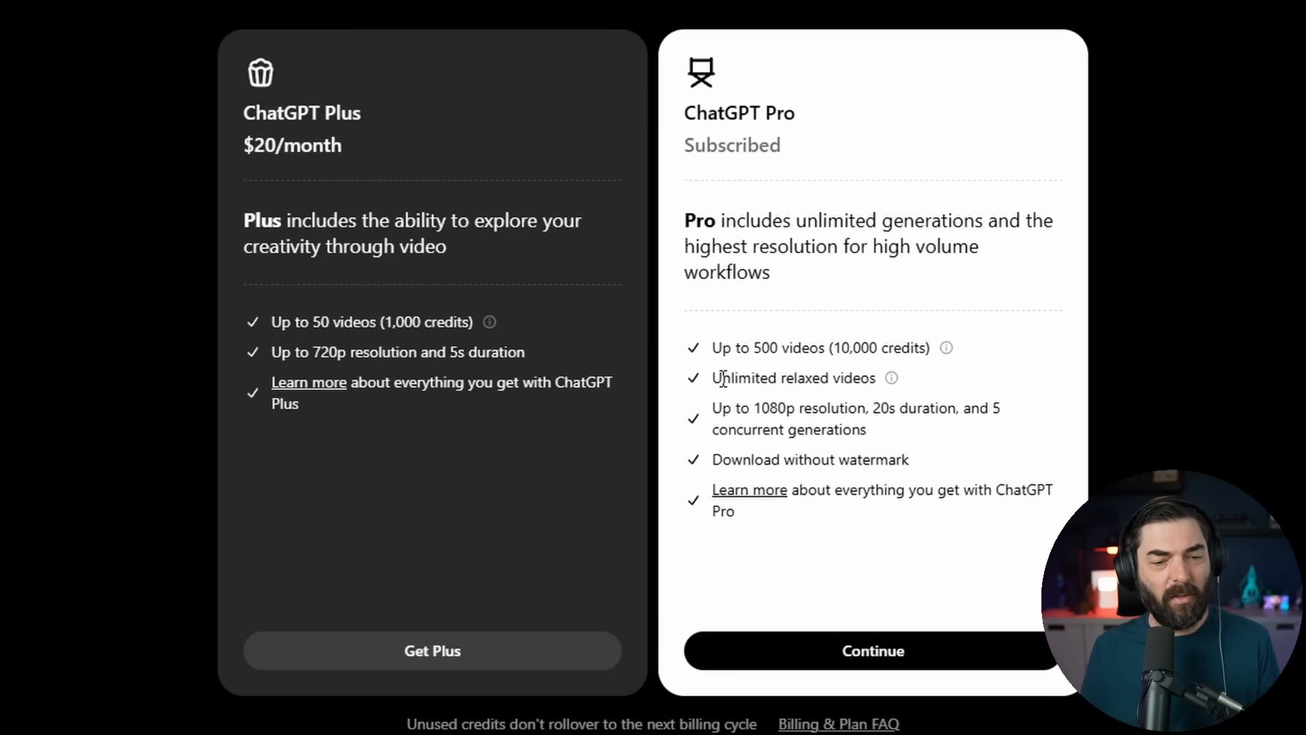
mouse_move(876, 400)
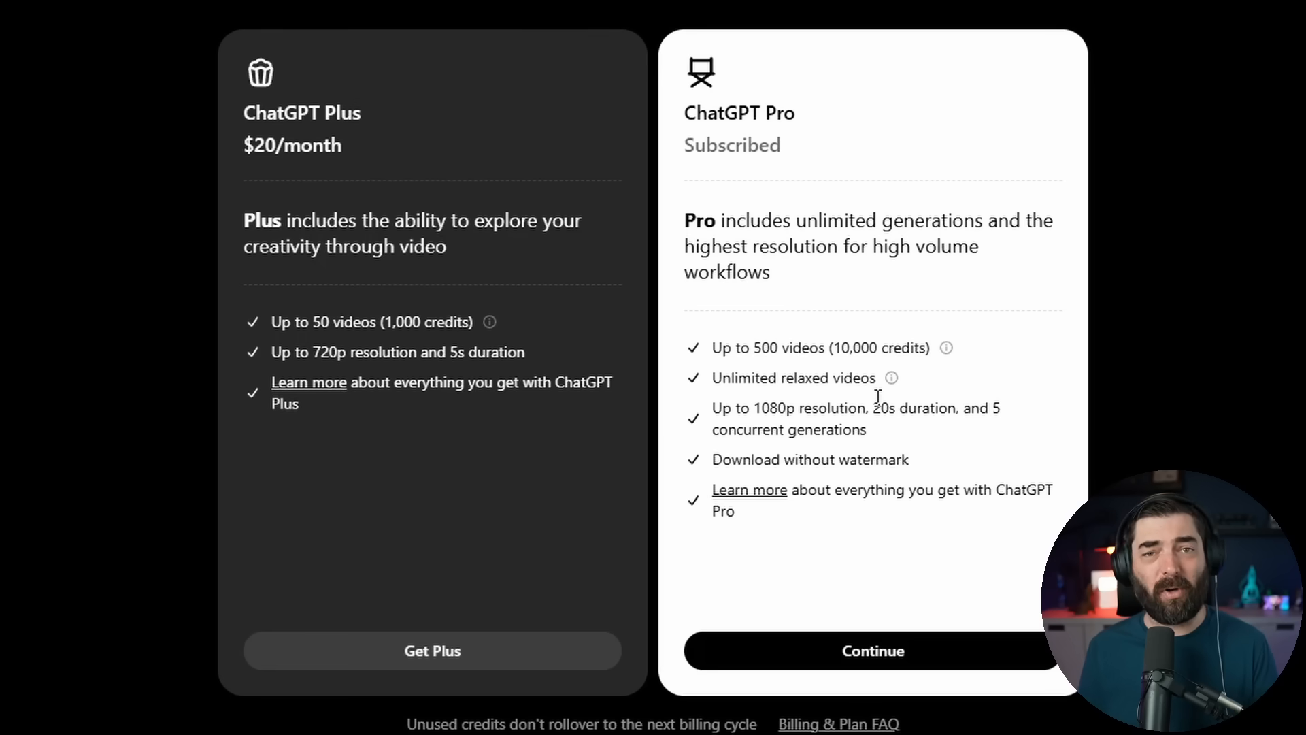
mouse_move(748, 373)
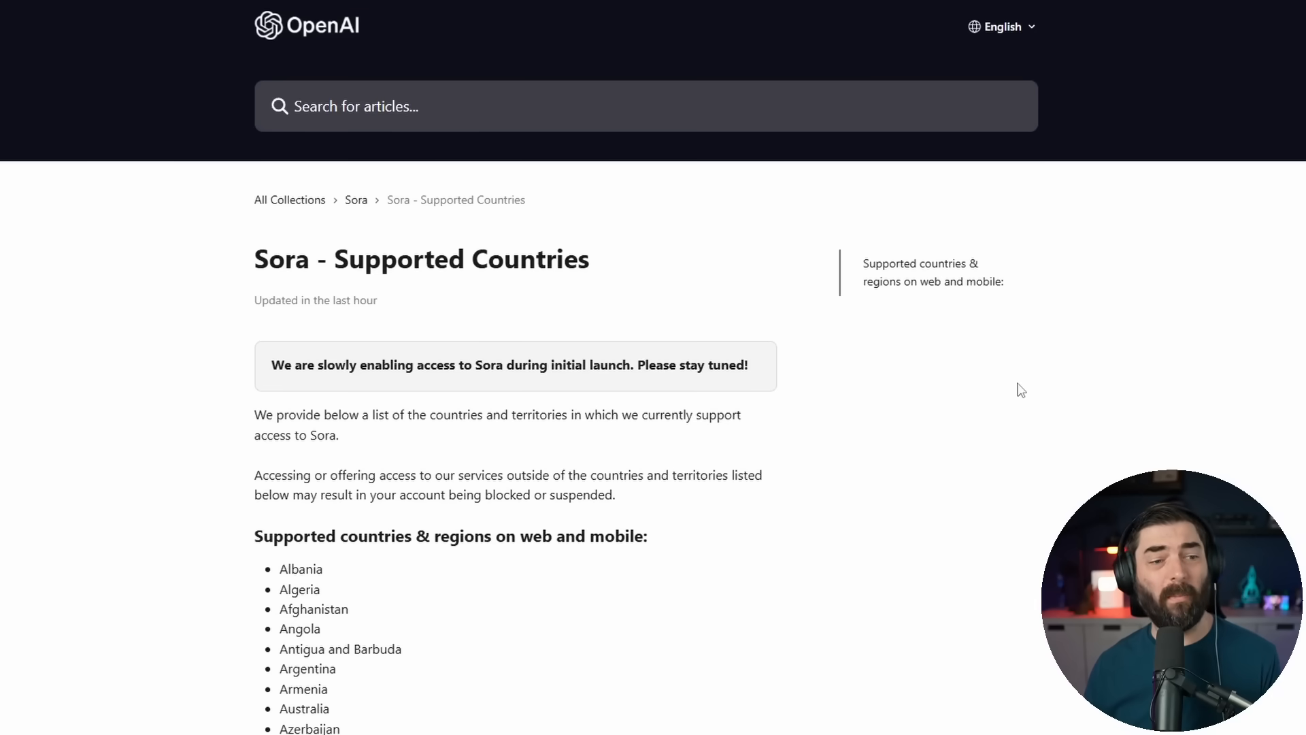
scroll("down", 3)
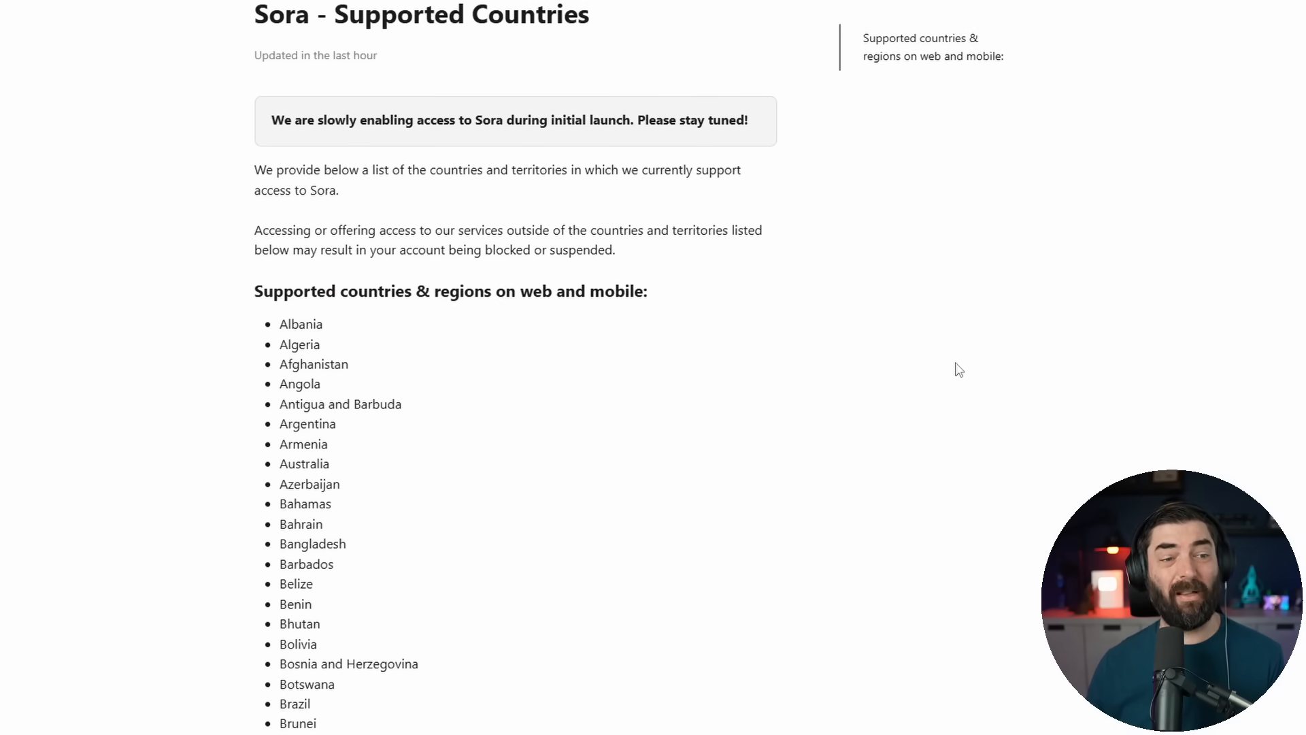
scroll("down", 3)
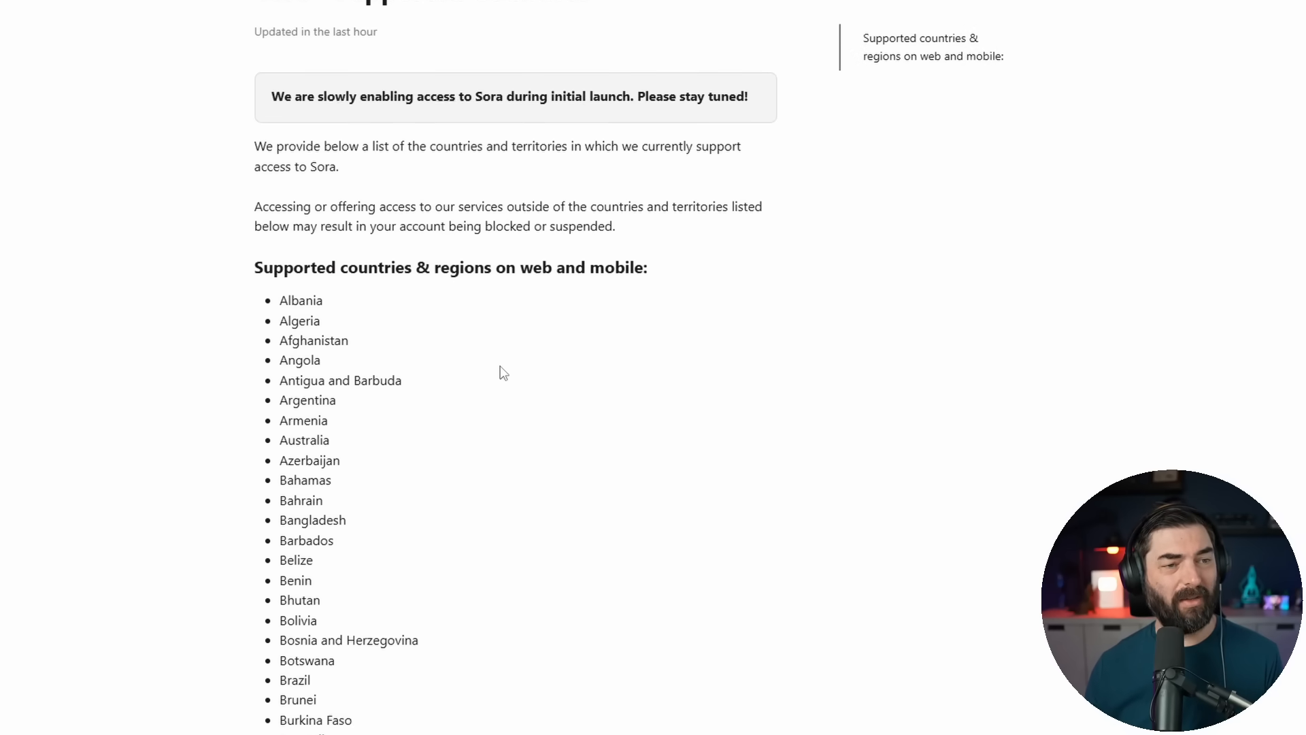
scroll("down", 3)
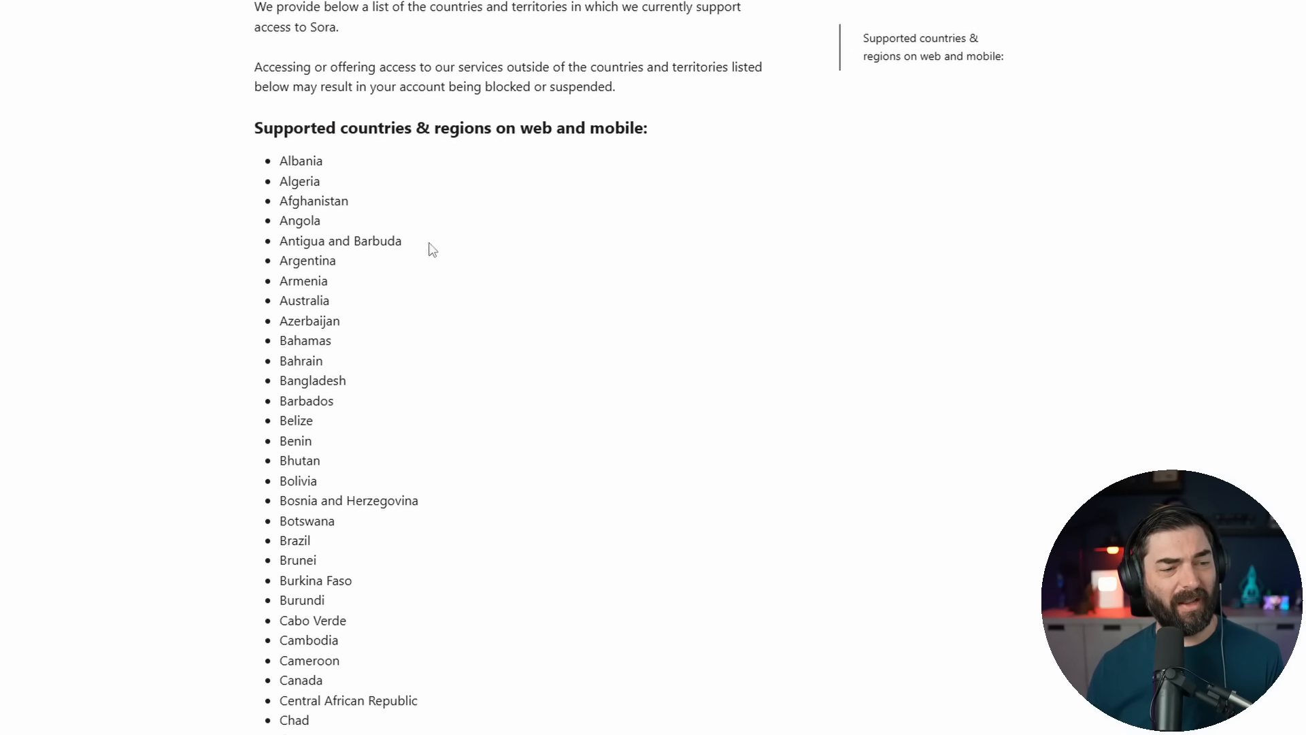
scroll("down", 3)
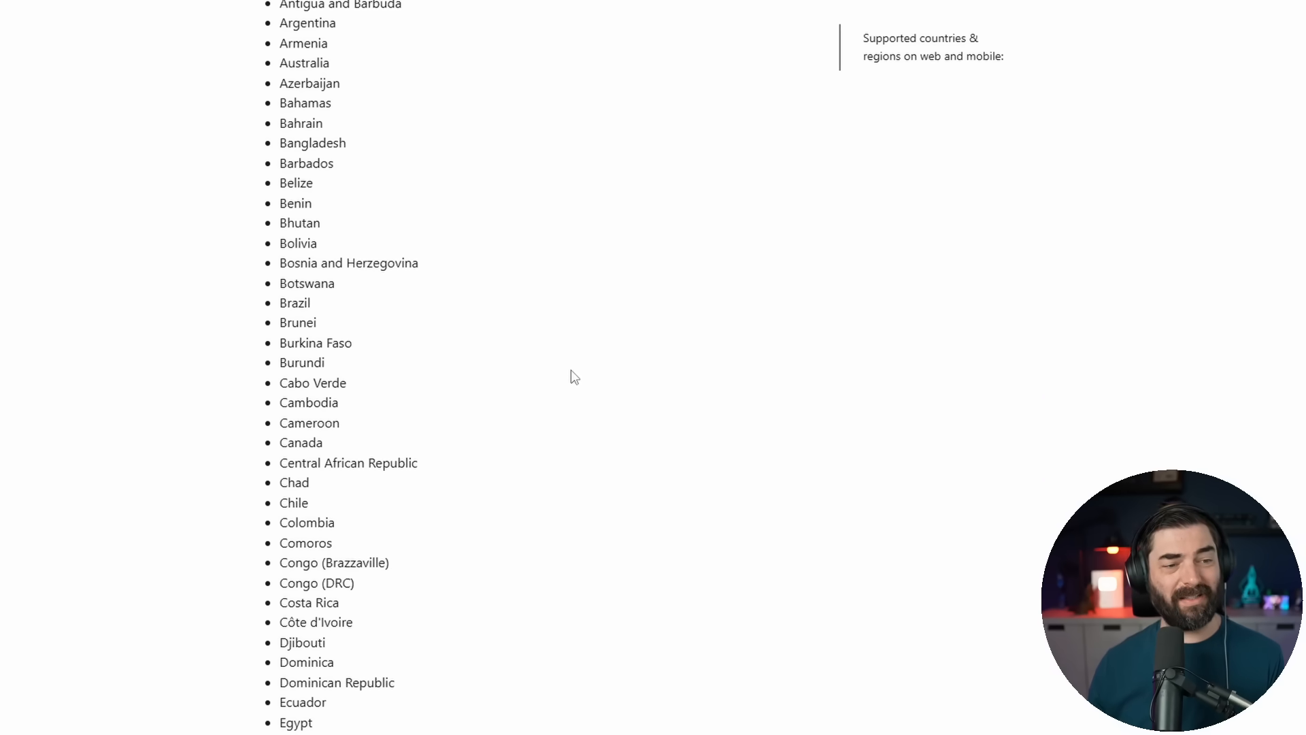
scroll("down", 3)
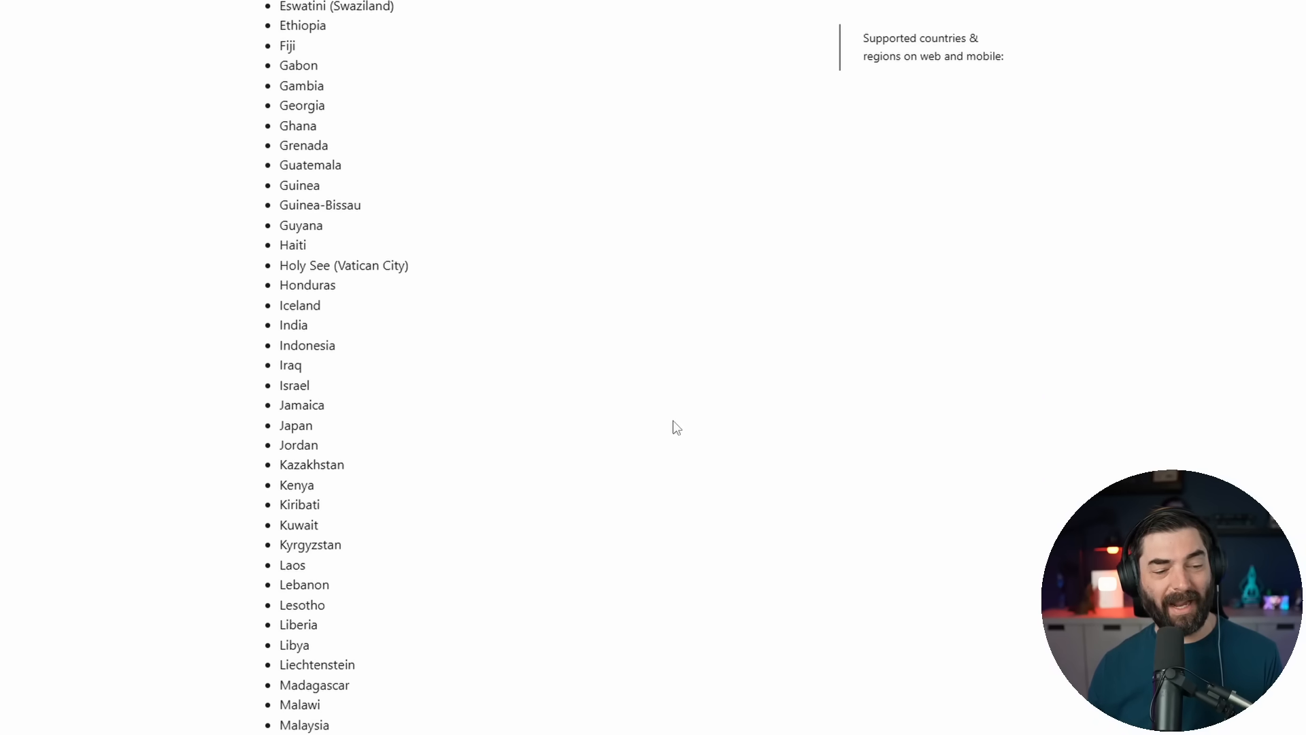
scroll("down", 3)
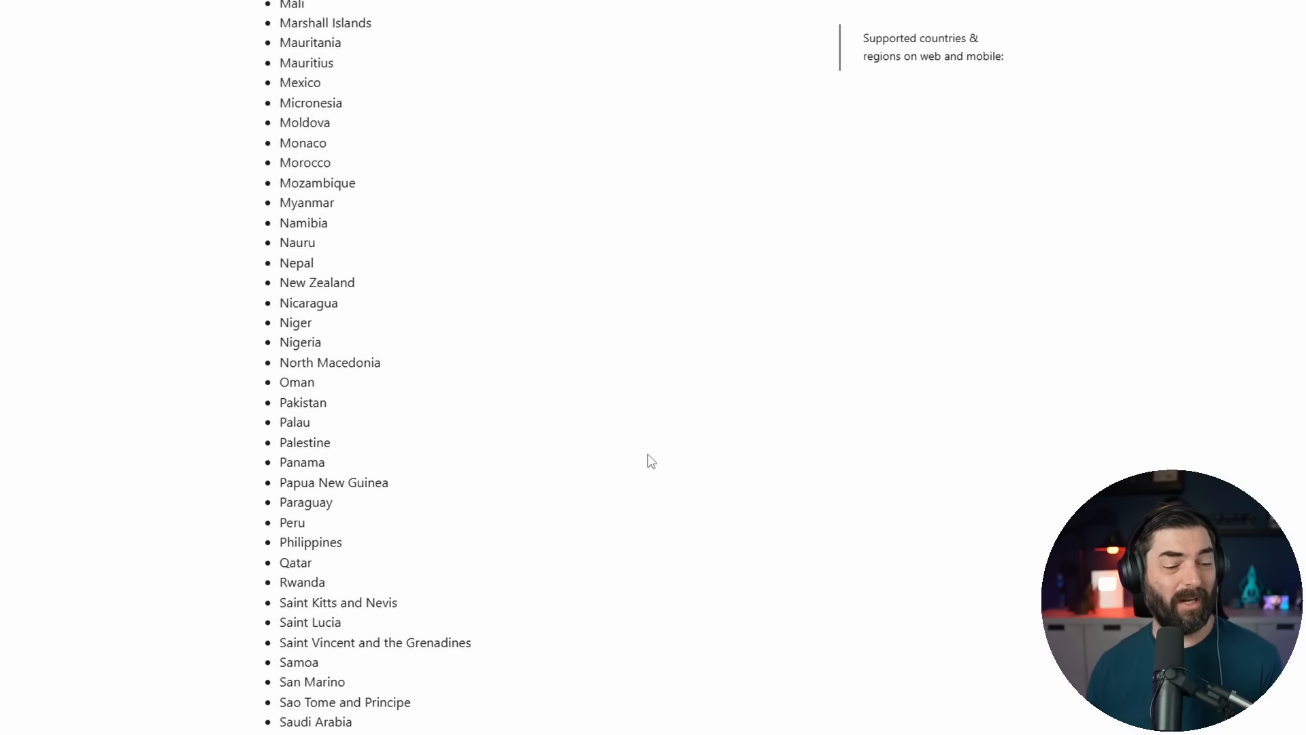
scroll("down", 3)
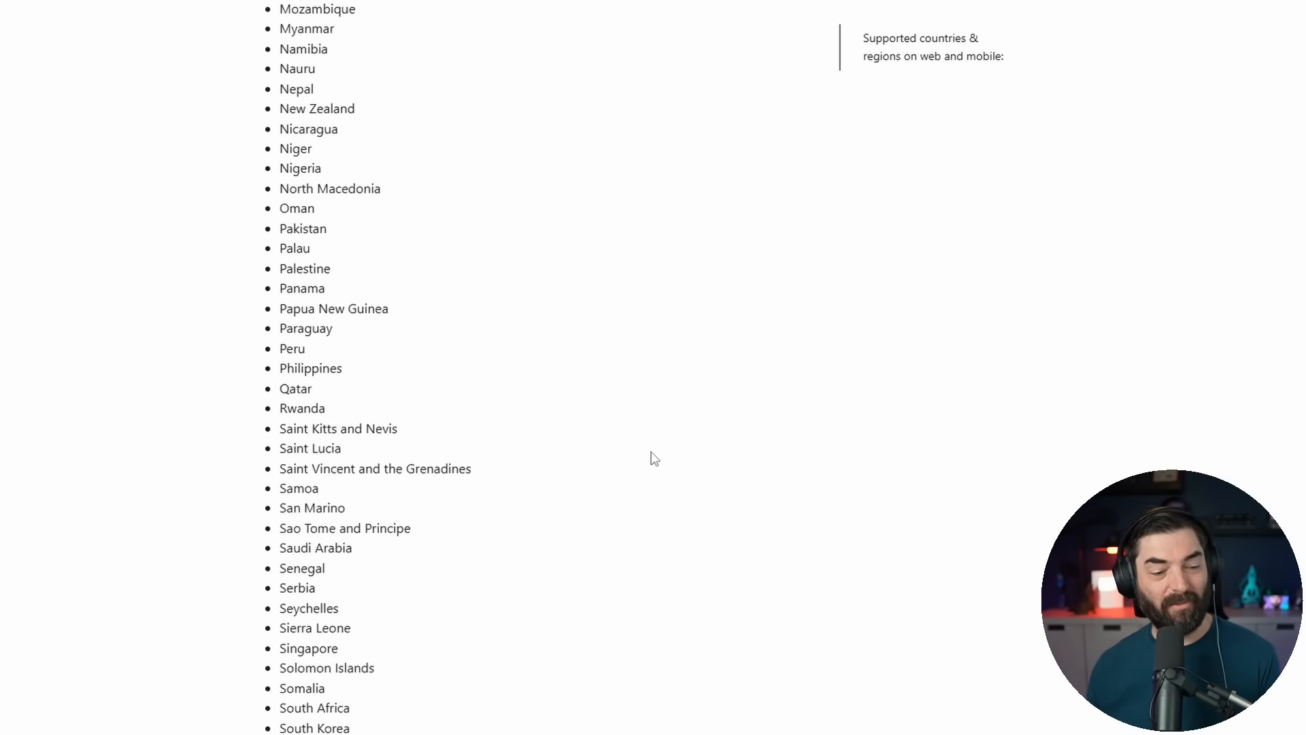
scroll("down", 3)
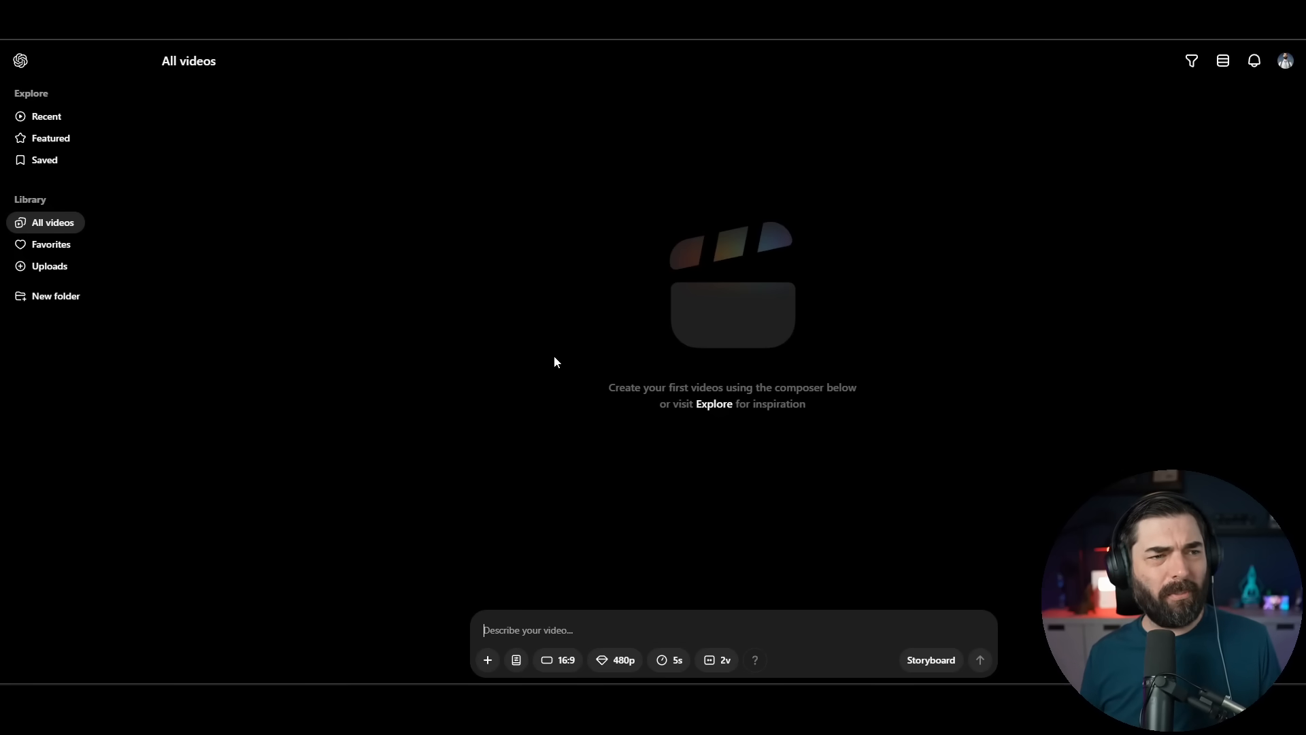
mouse_move(617, 345)
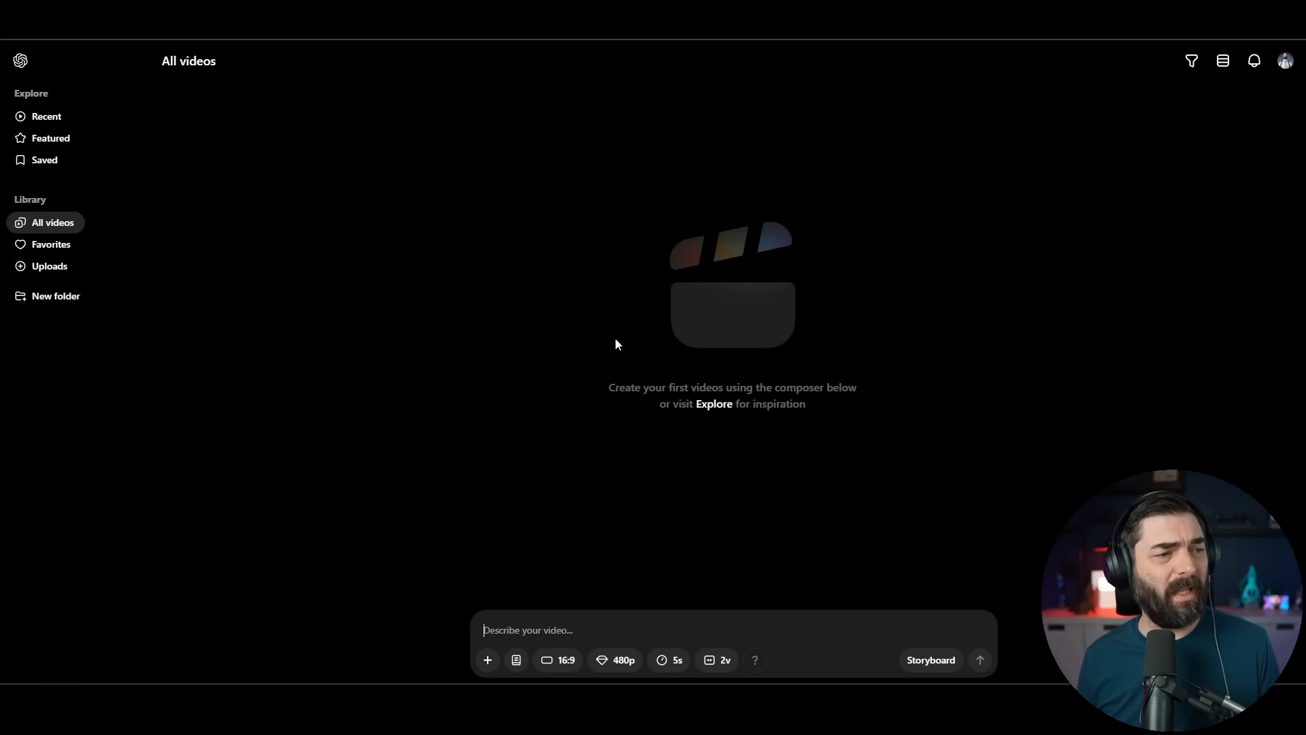
mouse_move(45, 124)
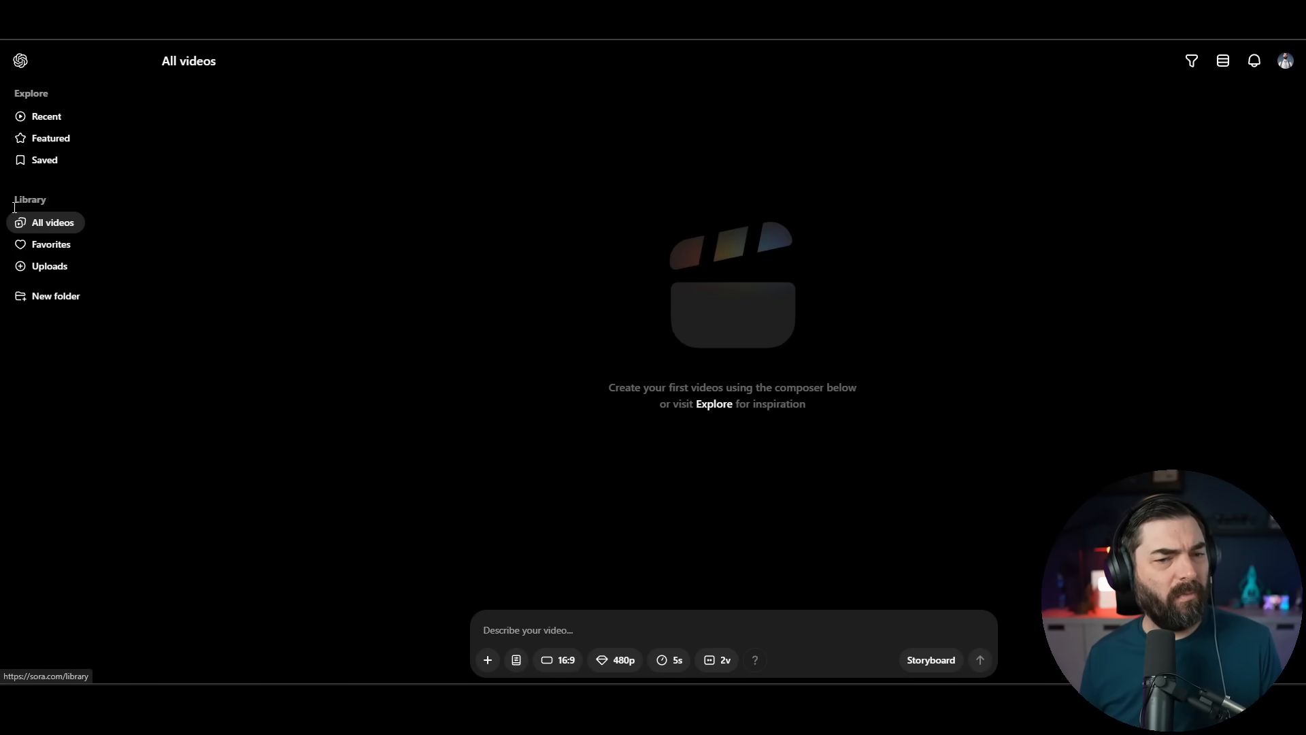
Check the Favorites and Uploads sections, then enter the new Untitled folder
left_click(51, 245)
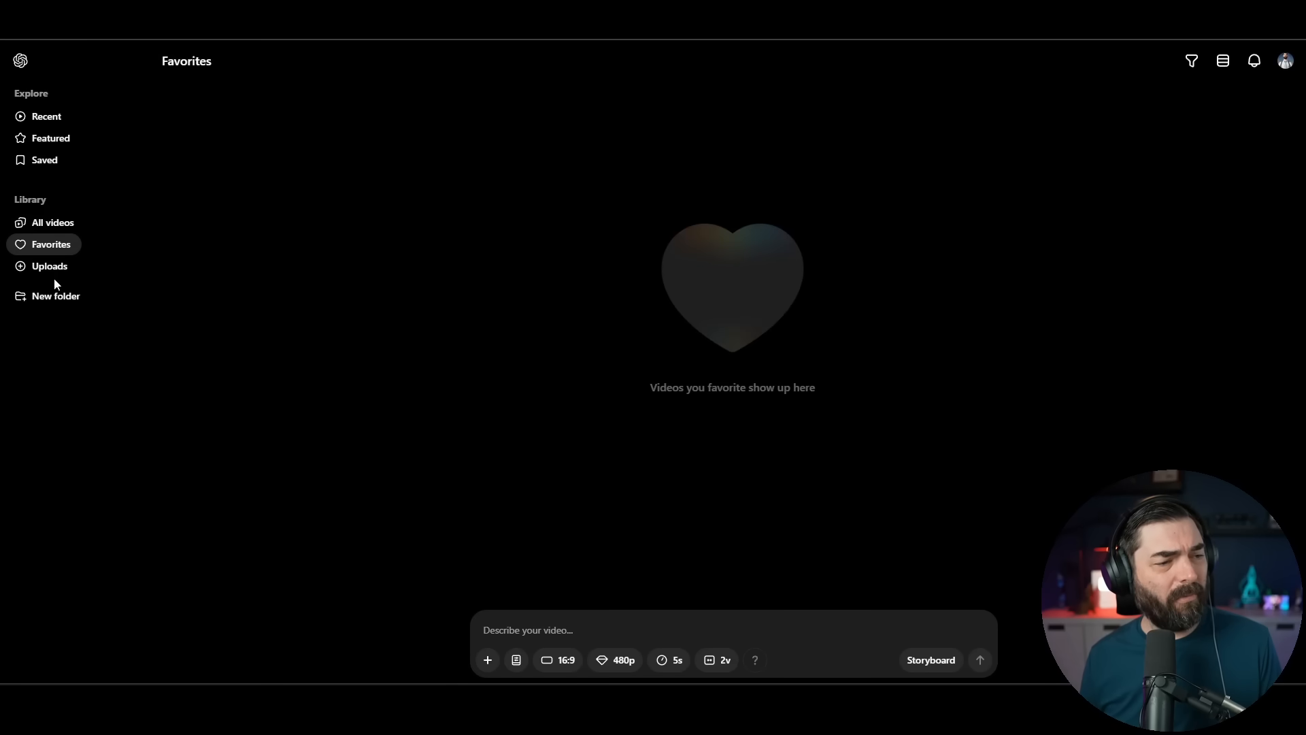
left_click(49, 266)
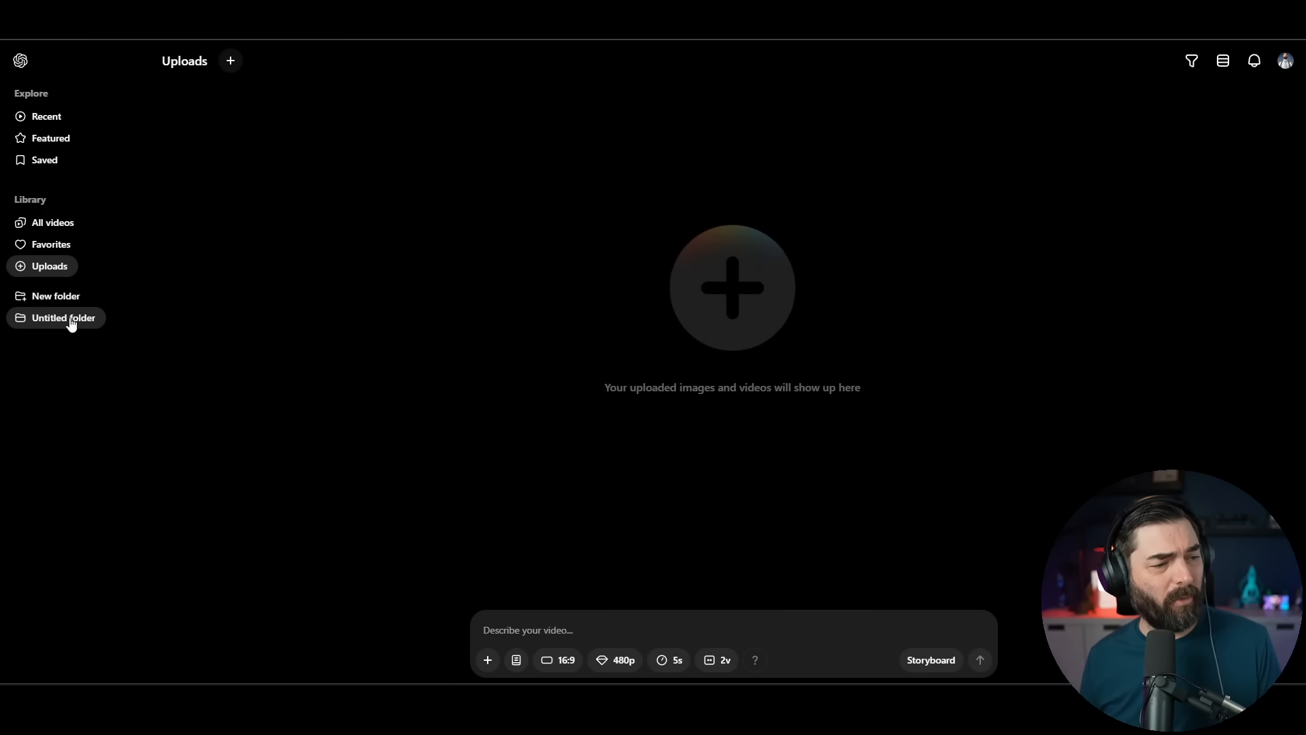
left_click(62, 318)
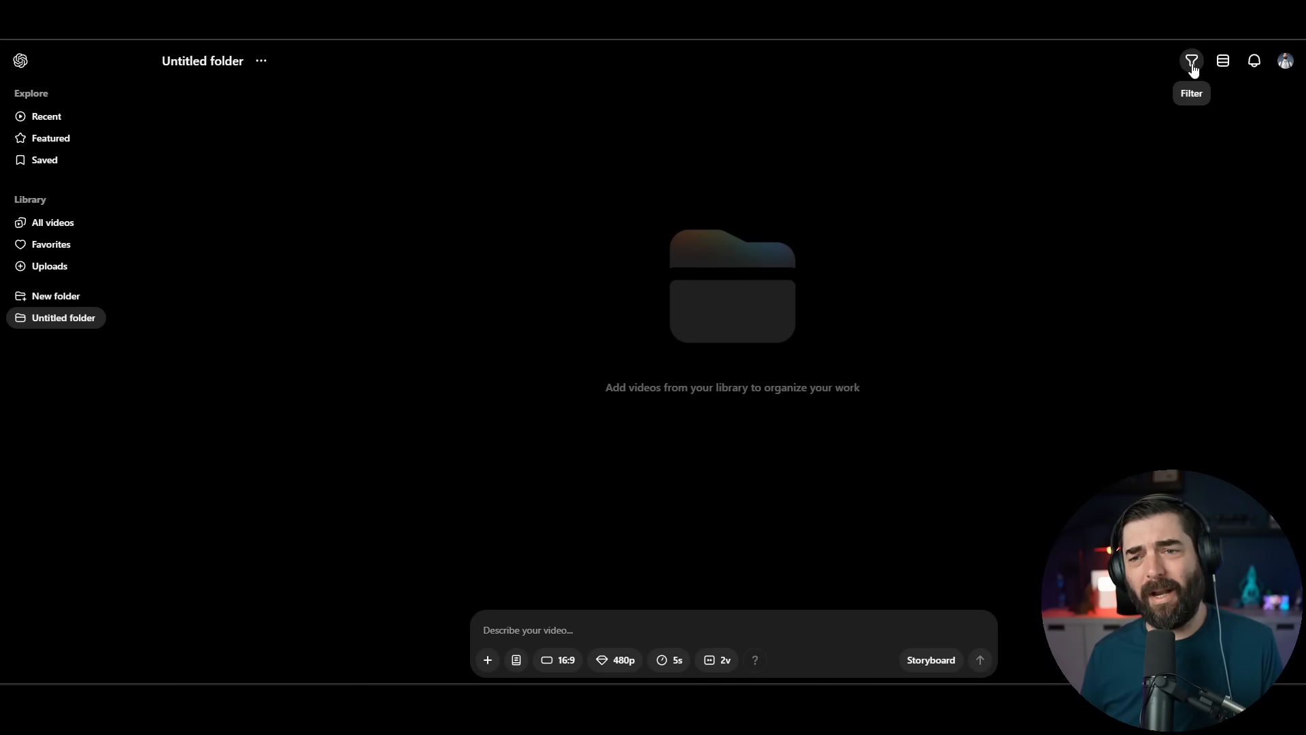
Keep the Aspect ratio fill filter and bring up the account menu showing the Pro plan
left_click(1192, 61)
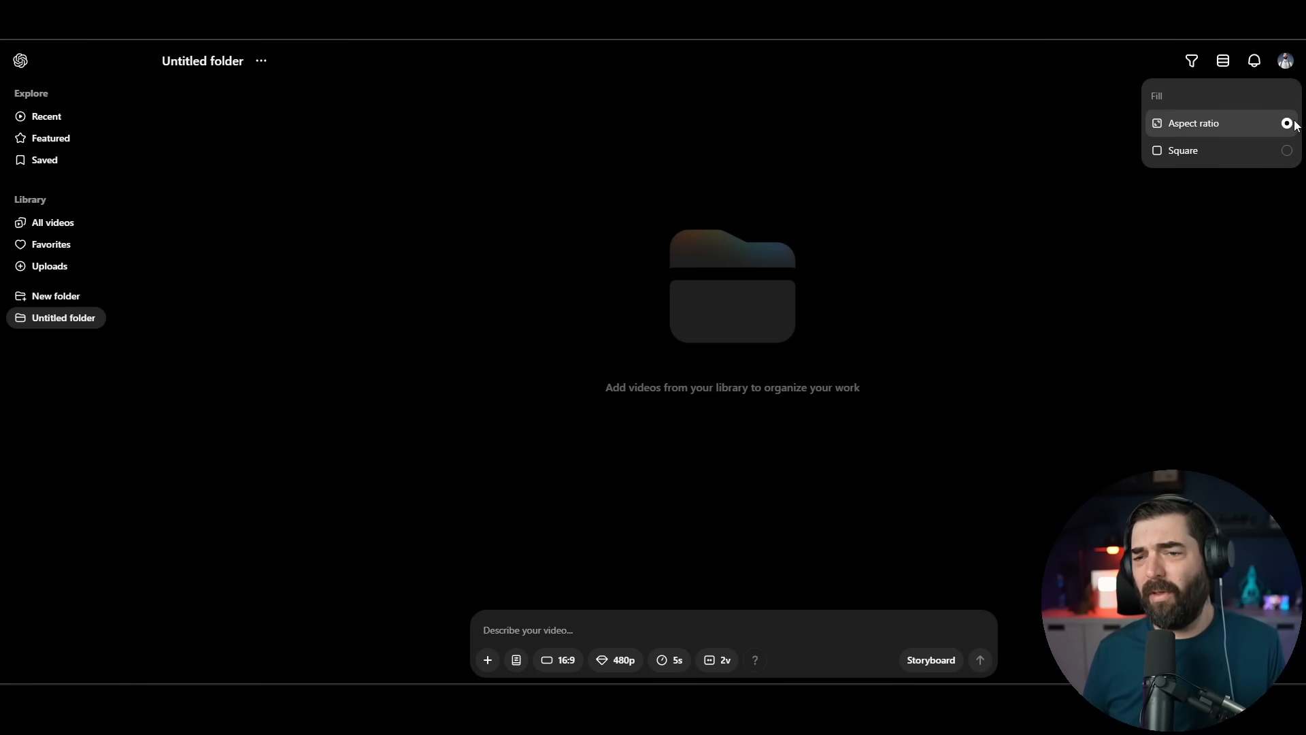
left_click(1286, 150)
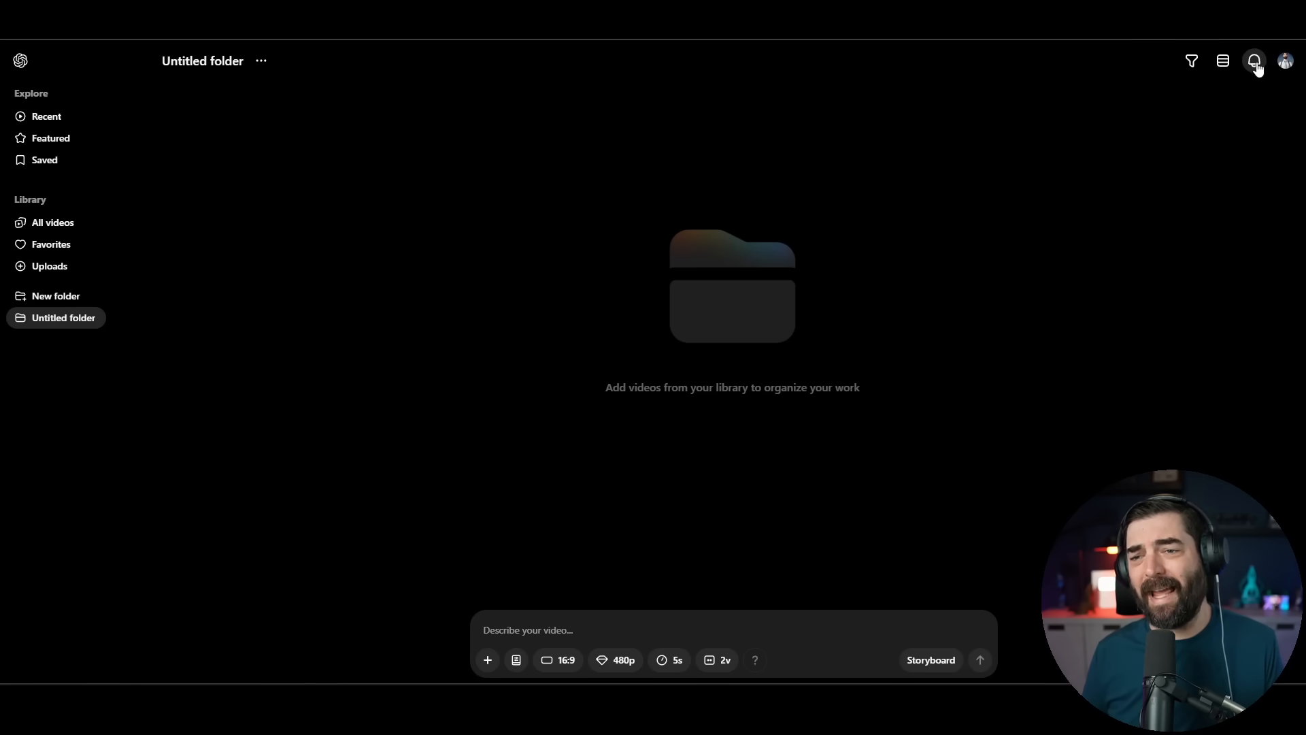
left_click(1284, 62)
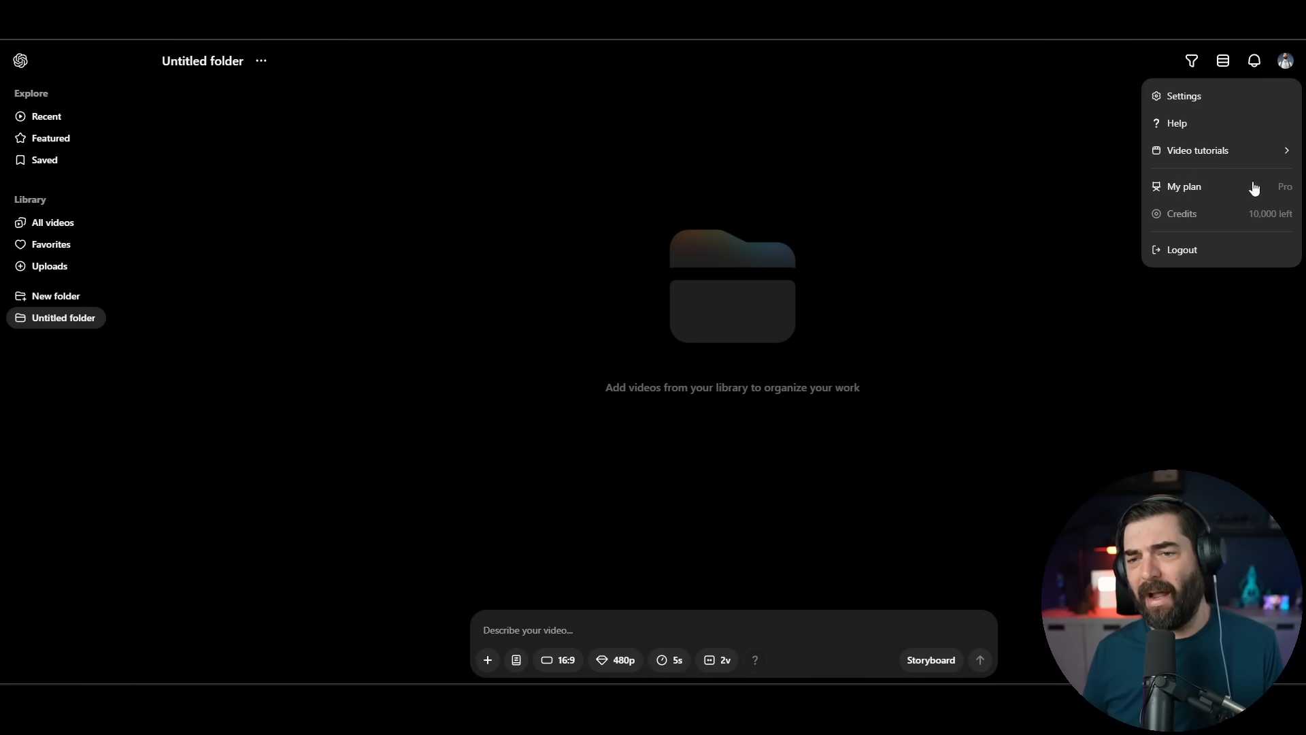
Review the General and My plan settings for the Pro plan, then dismiss Settings with Done
left_click(1184, 95)
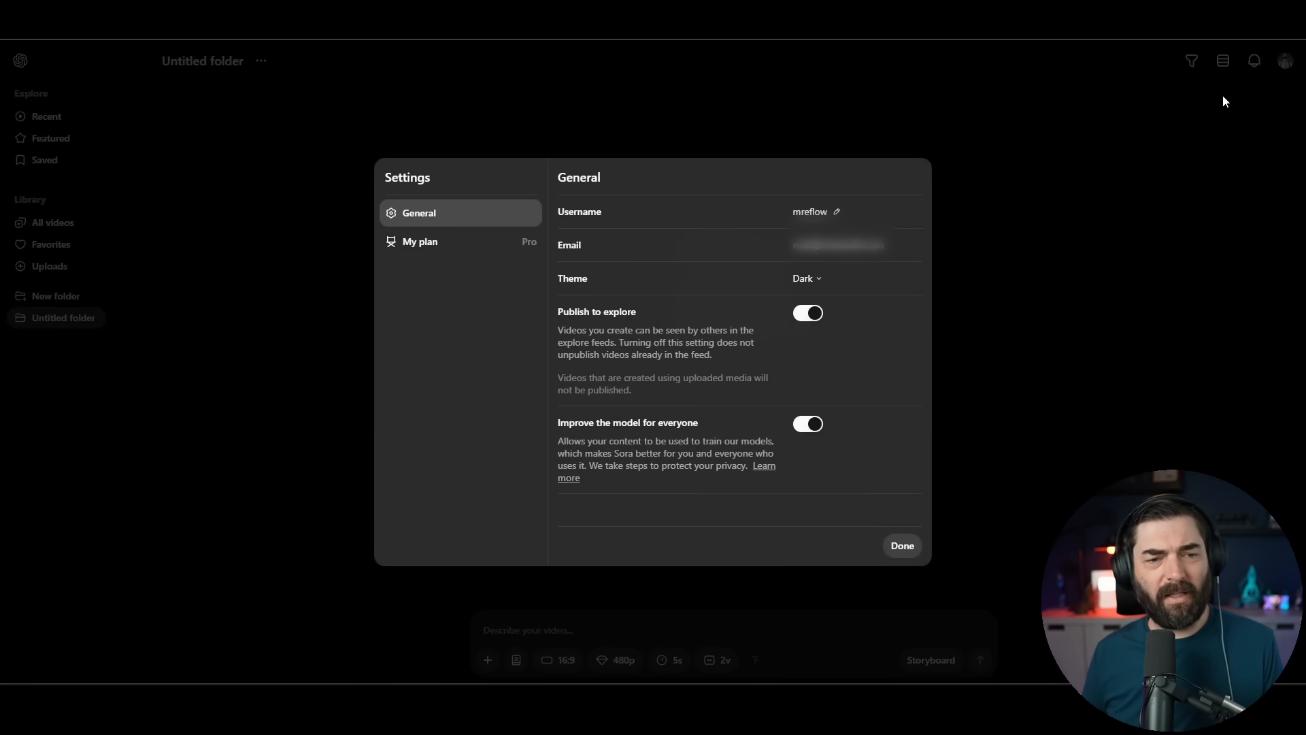
mouse_move(553, 216)
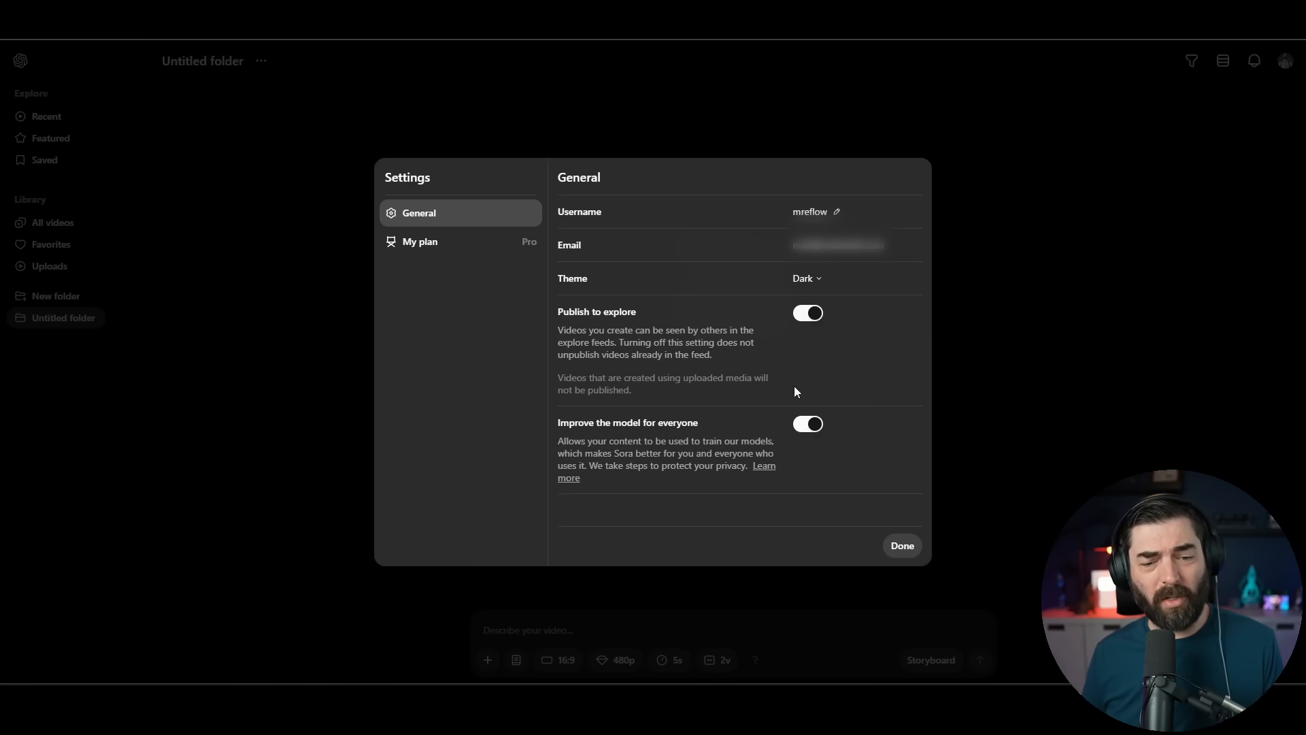
mouse_move(362, 231)
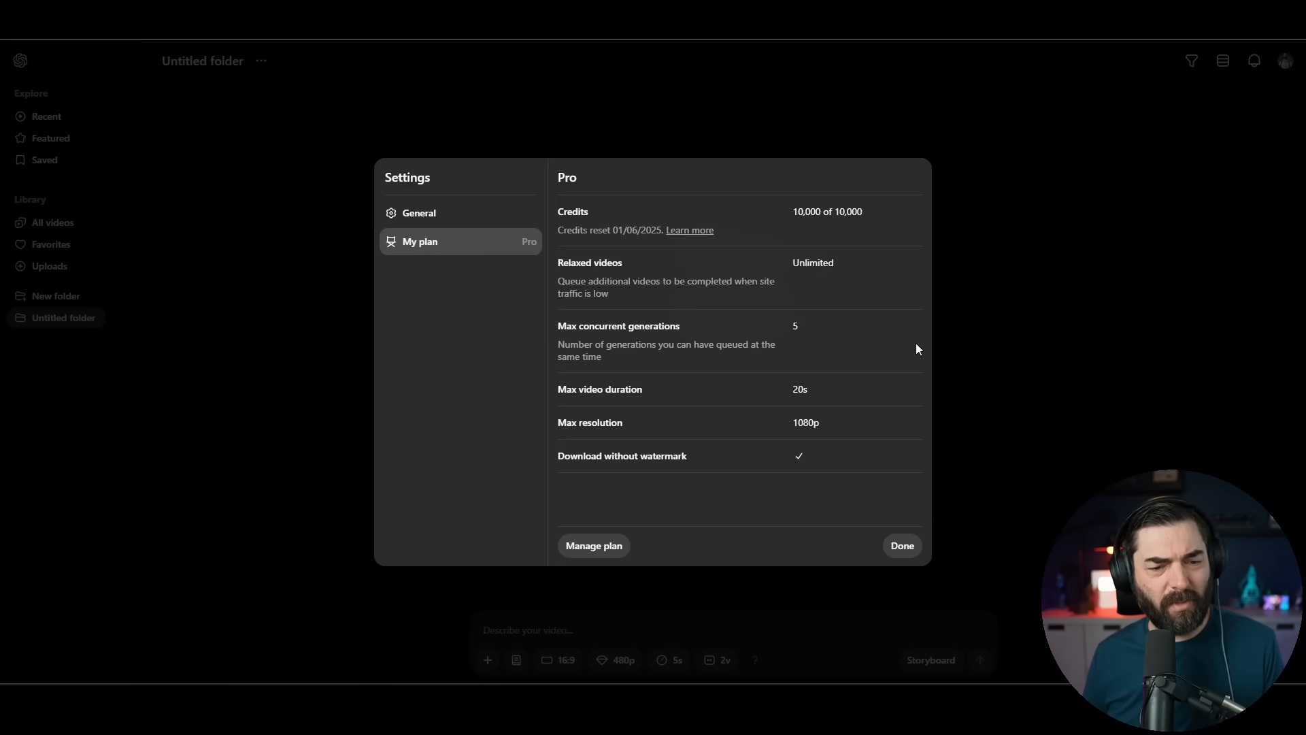
double_click(805, 421)
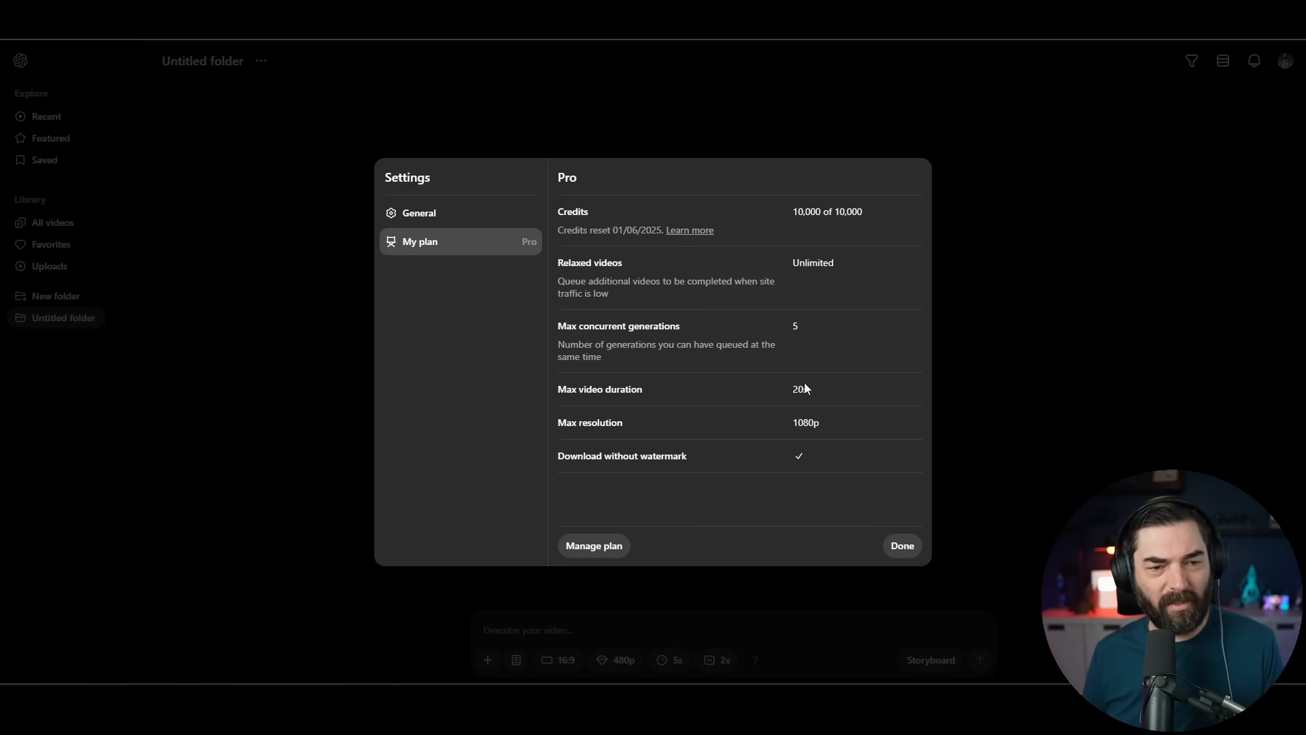
left_click(902, 545)
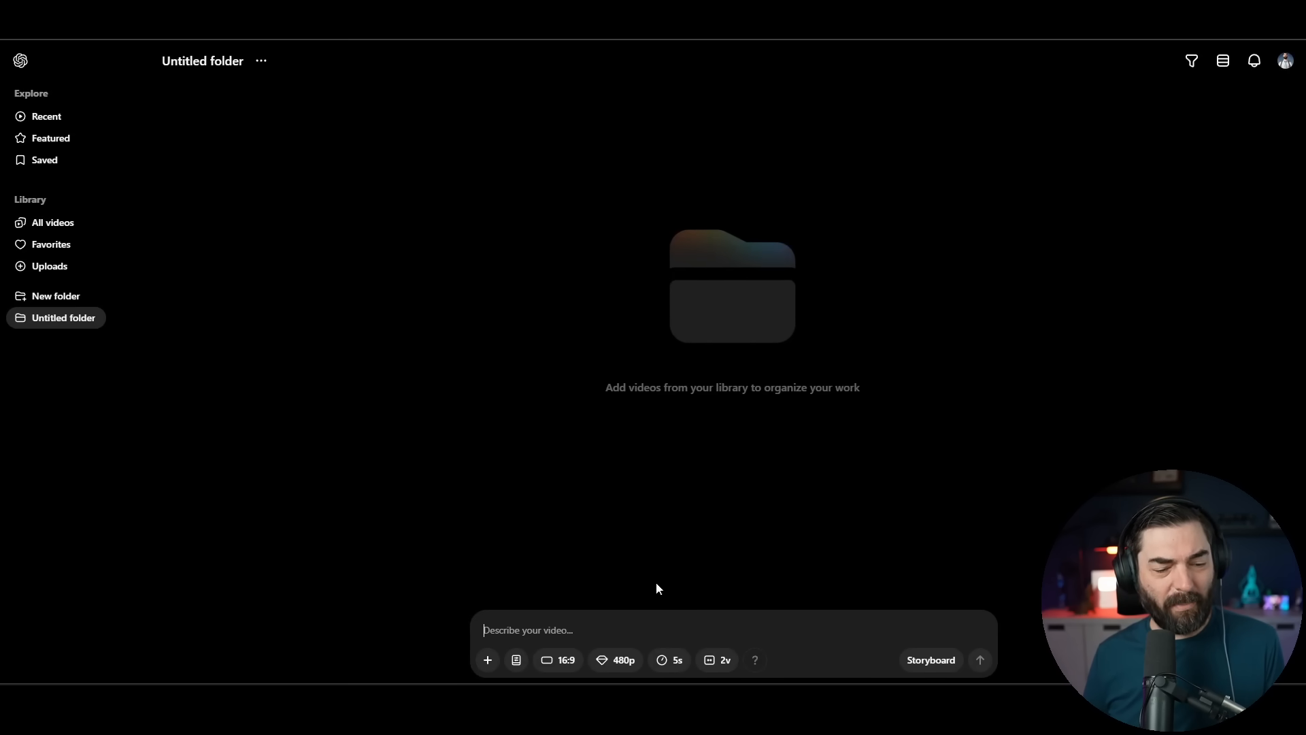
mouse_move(629, 500)
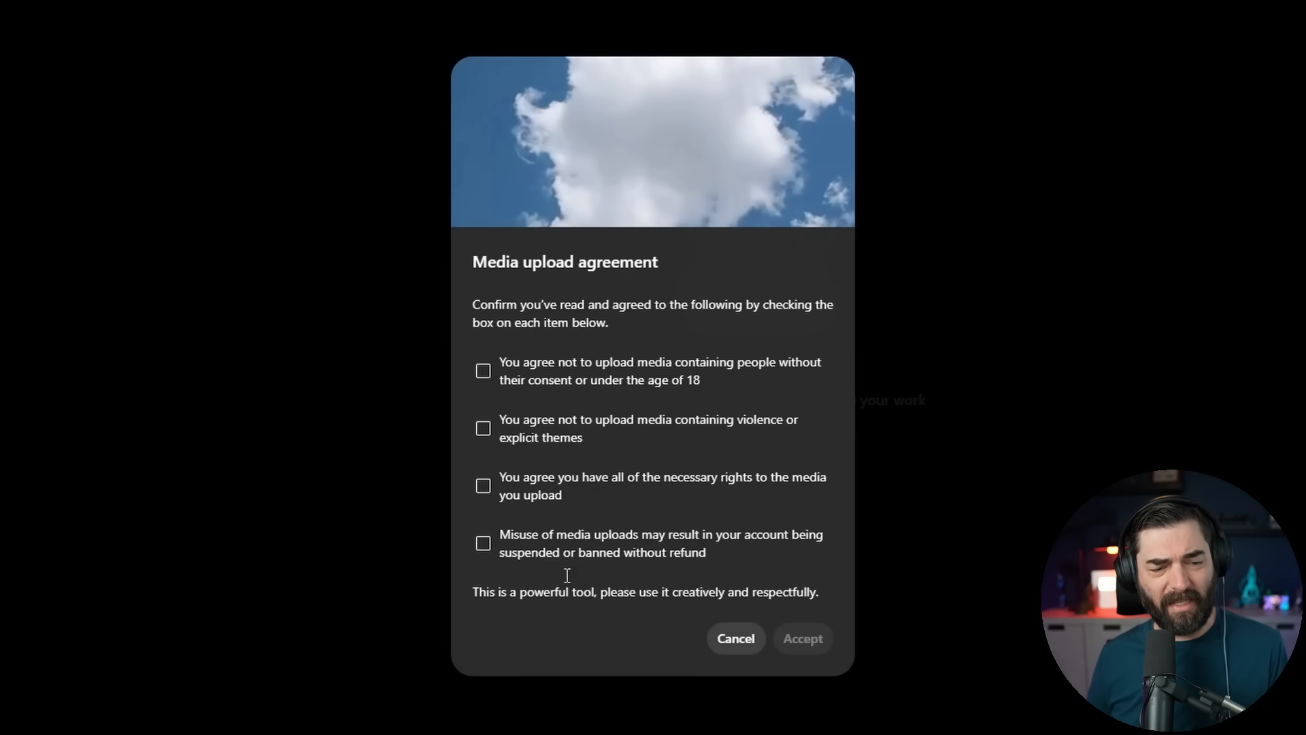
left_click(483, 370)
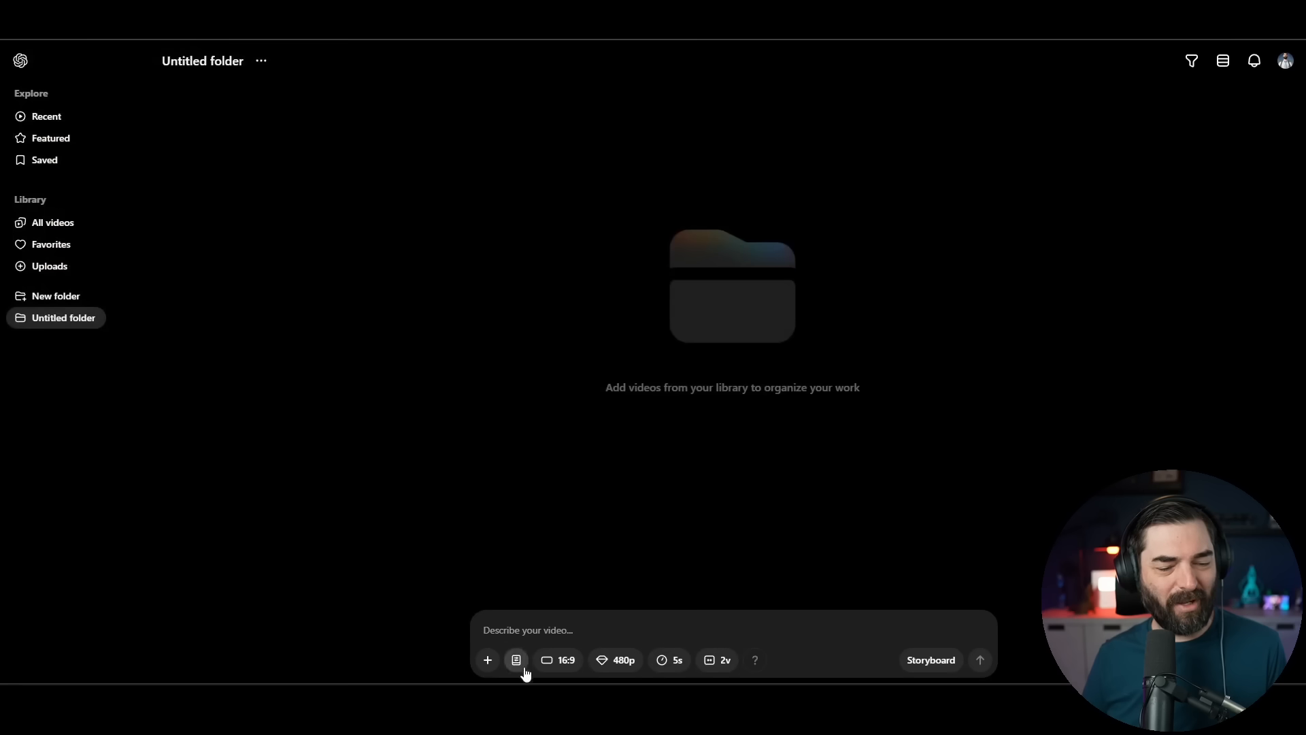
left_click(515, 660)
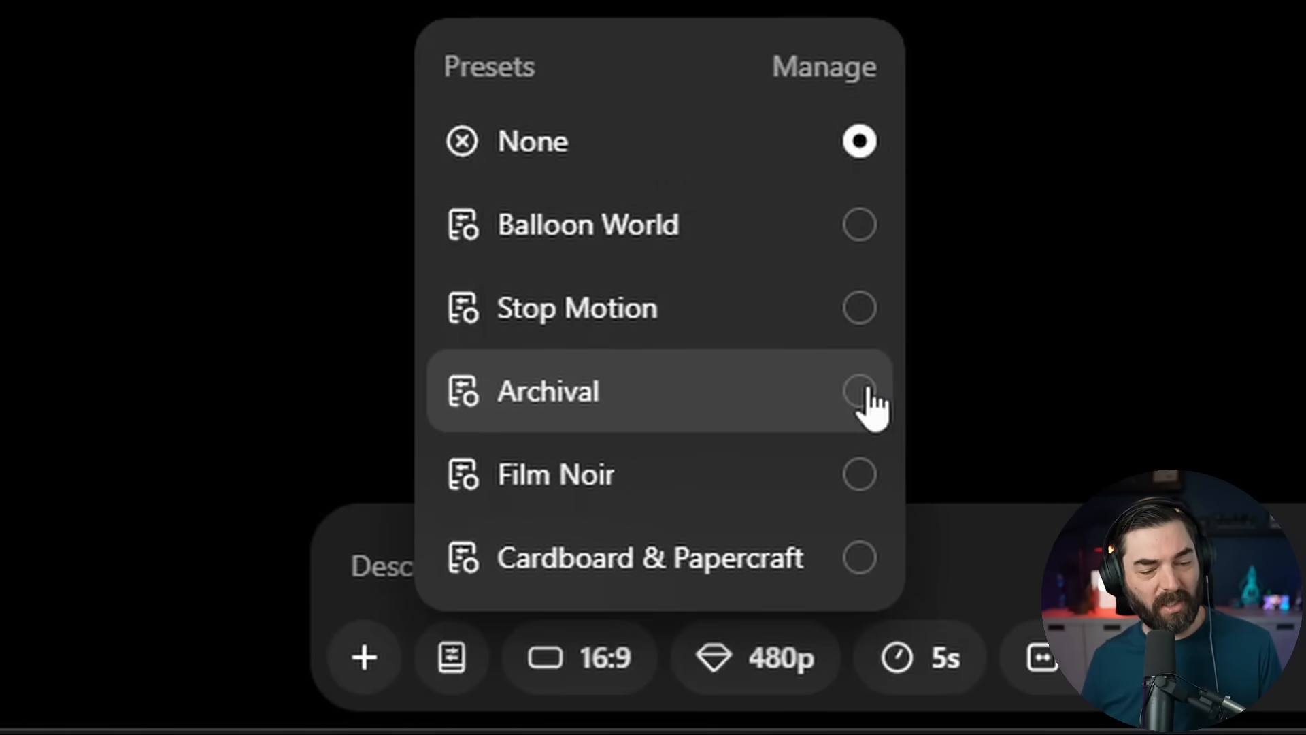
mouse_move(891, 604)
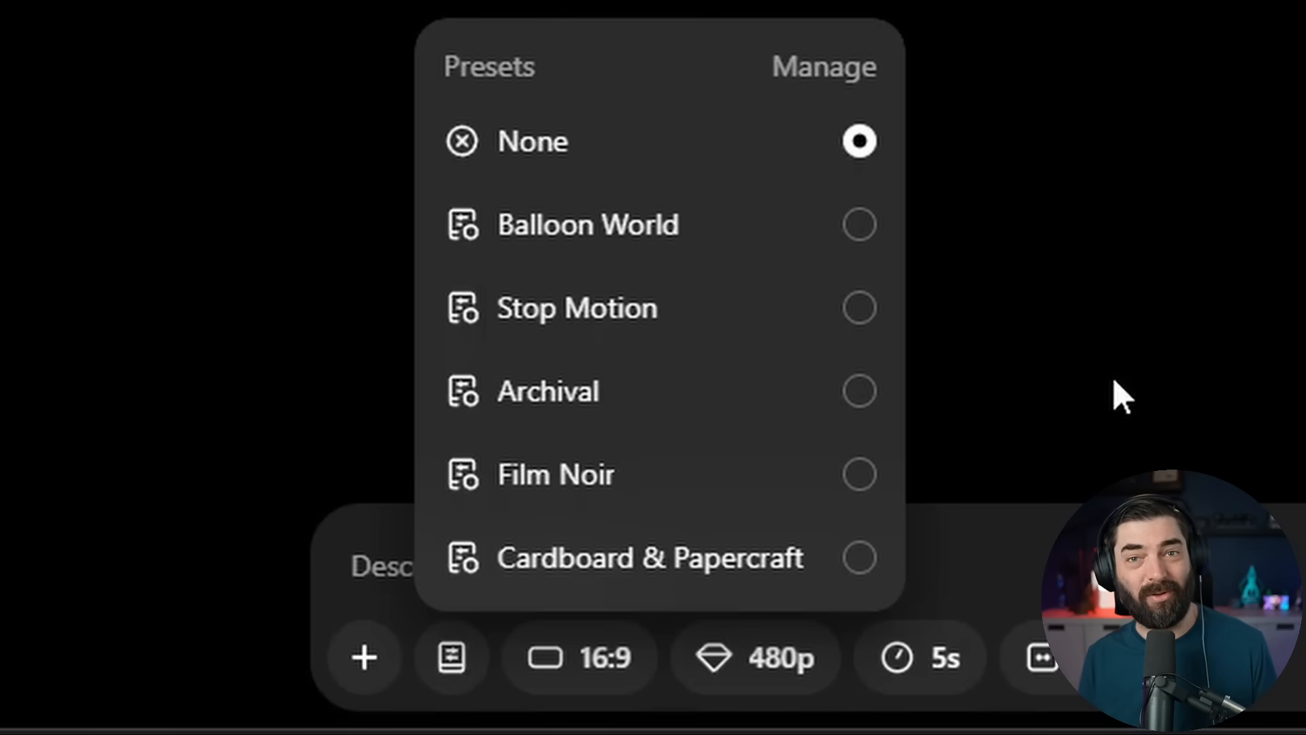
left_click(584, 658)
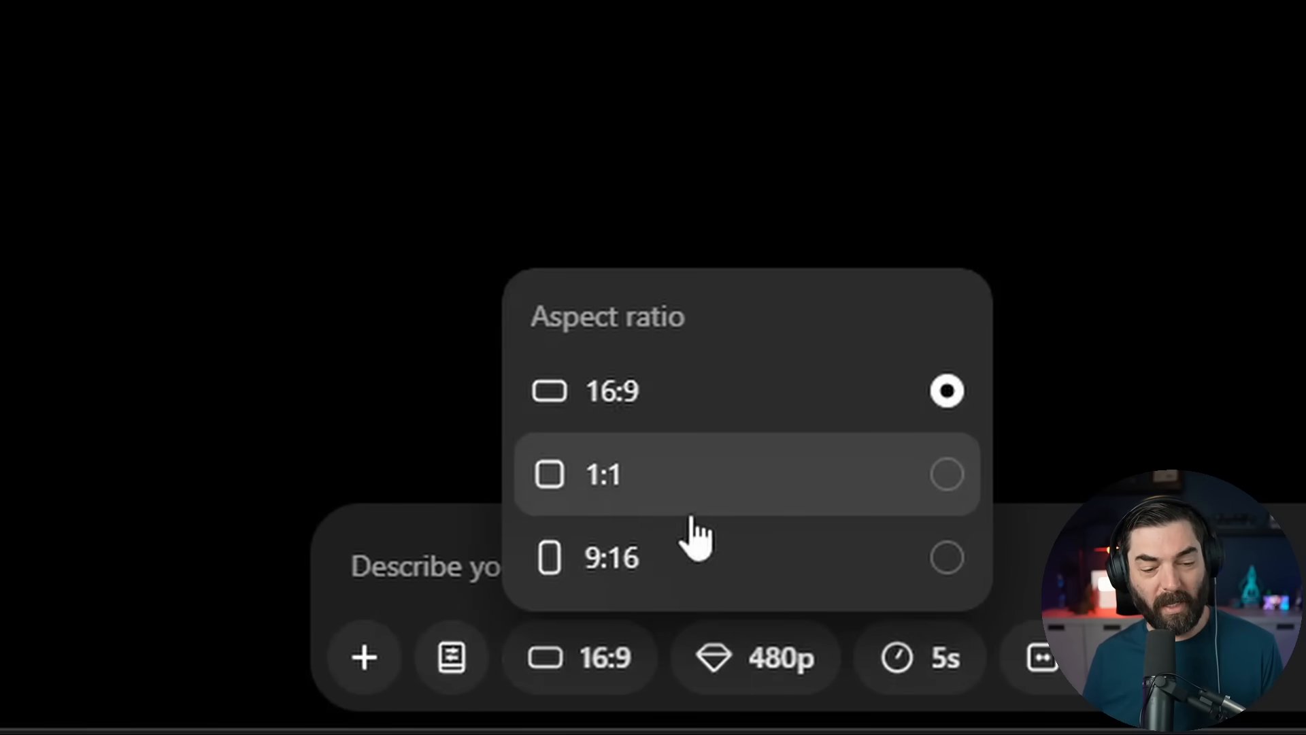
mouse_move(718, 462)
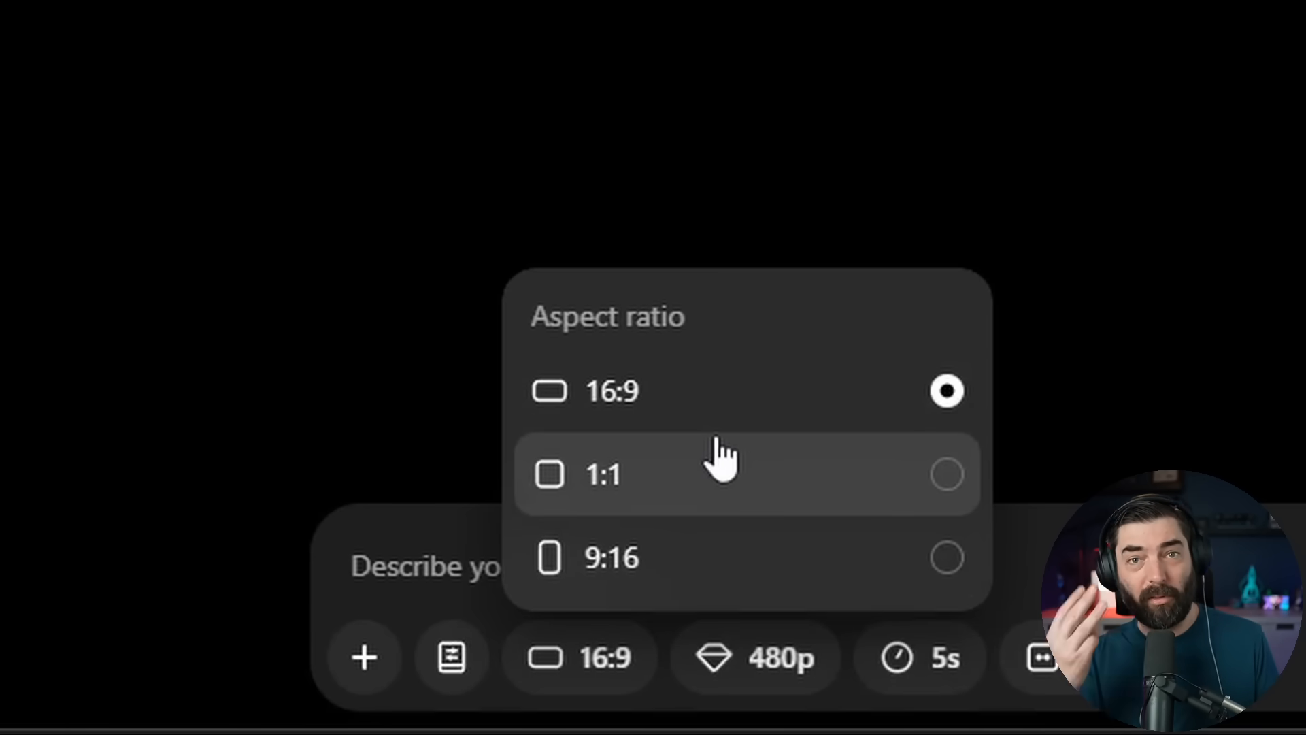
mouse_move(931, 474)
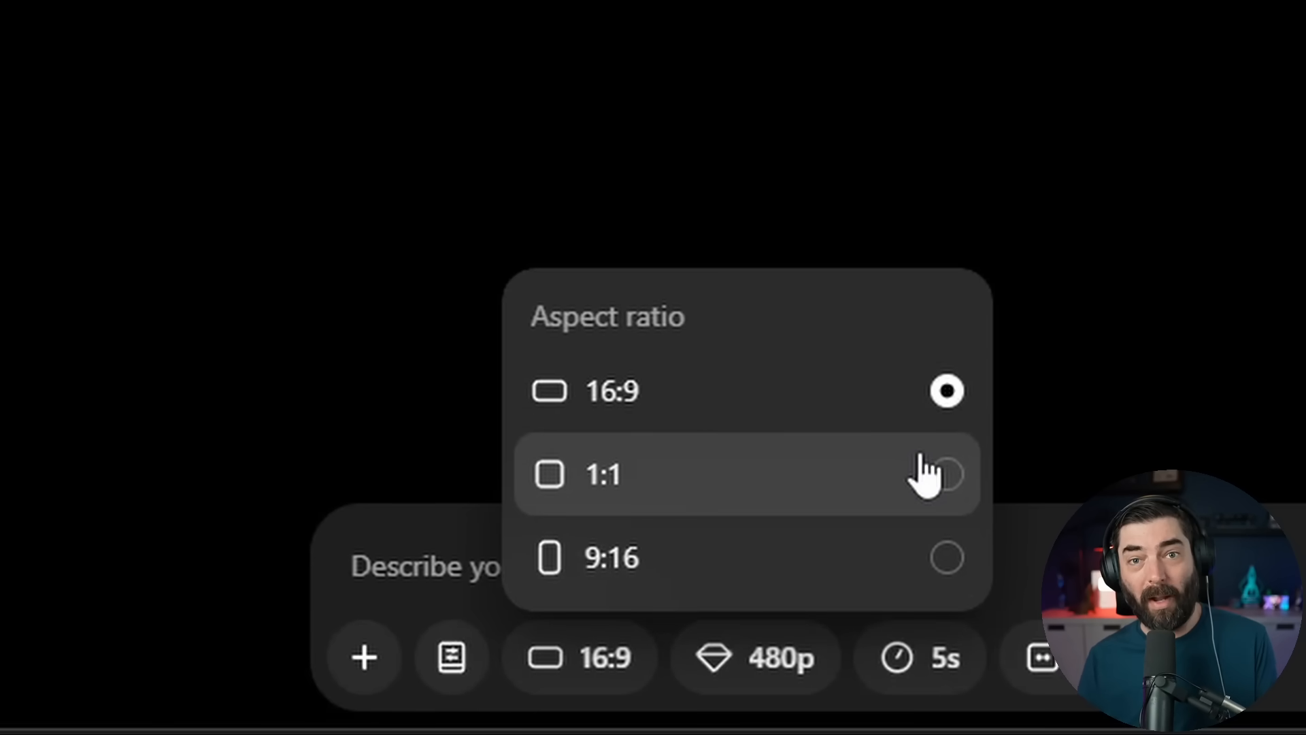
mouse_move(891, 589)
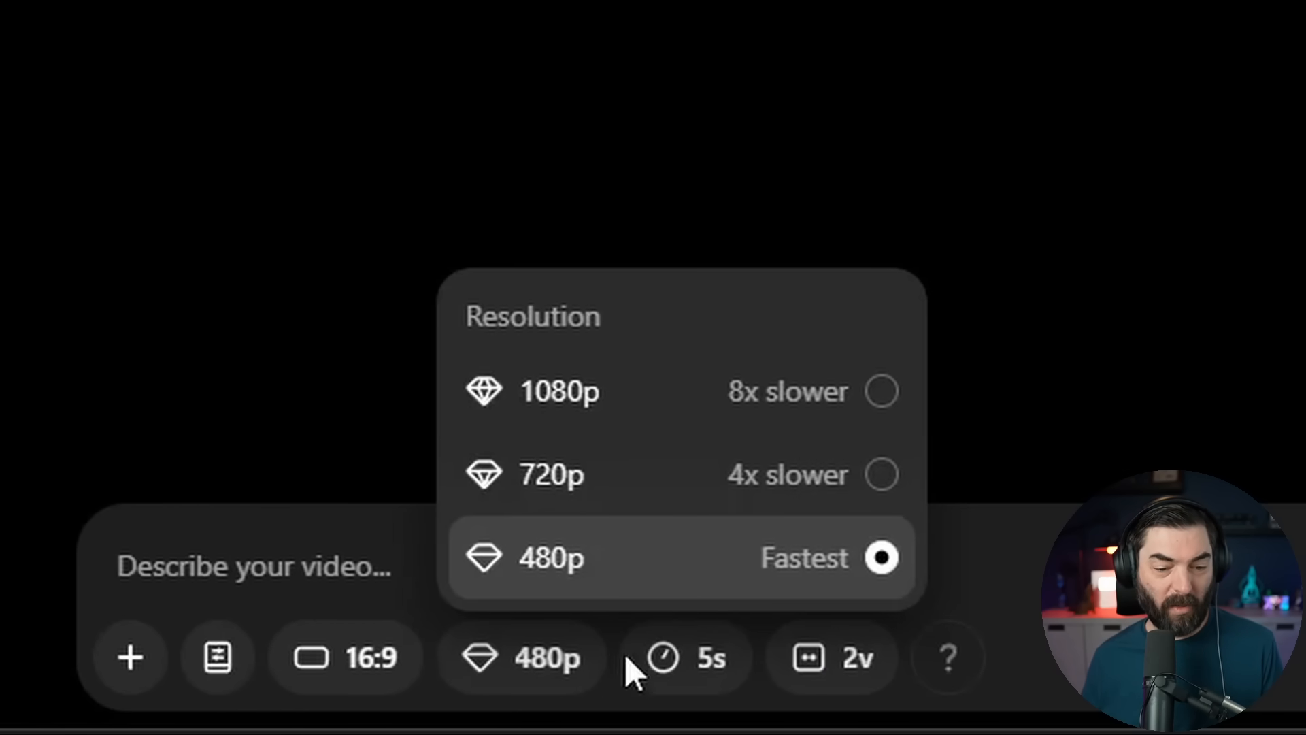
mouse_move(747, 544)
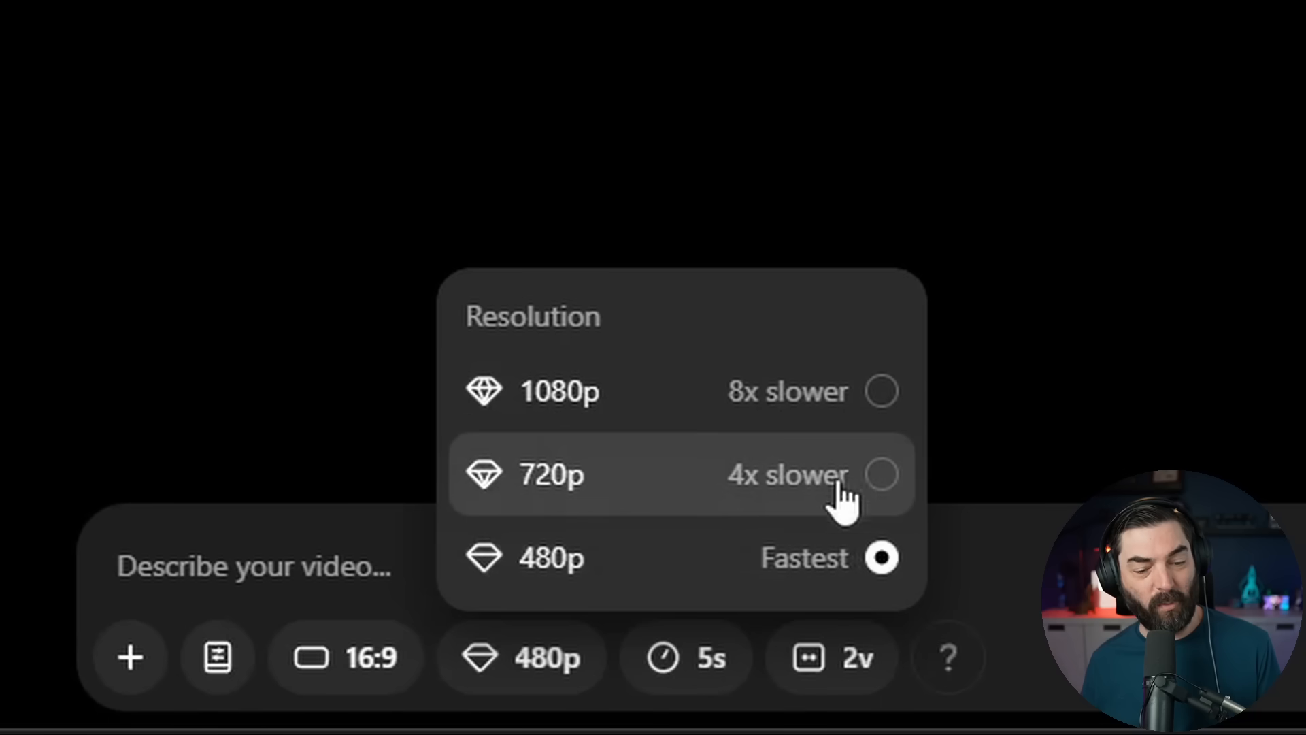
mouse_move(749, 595)
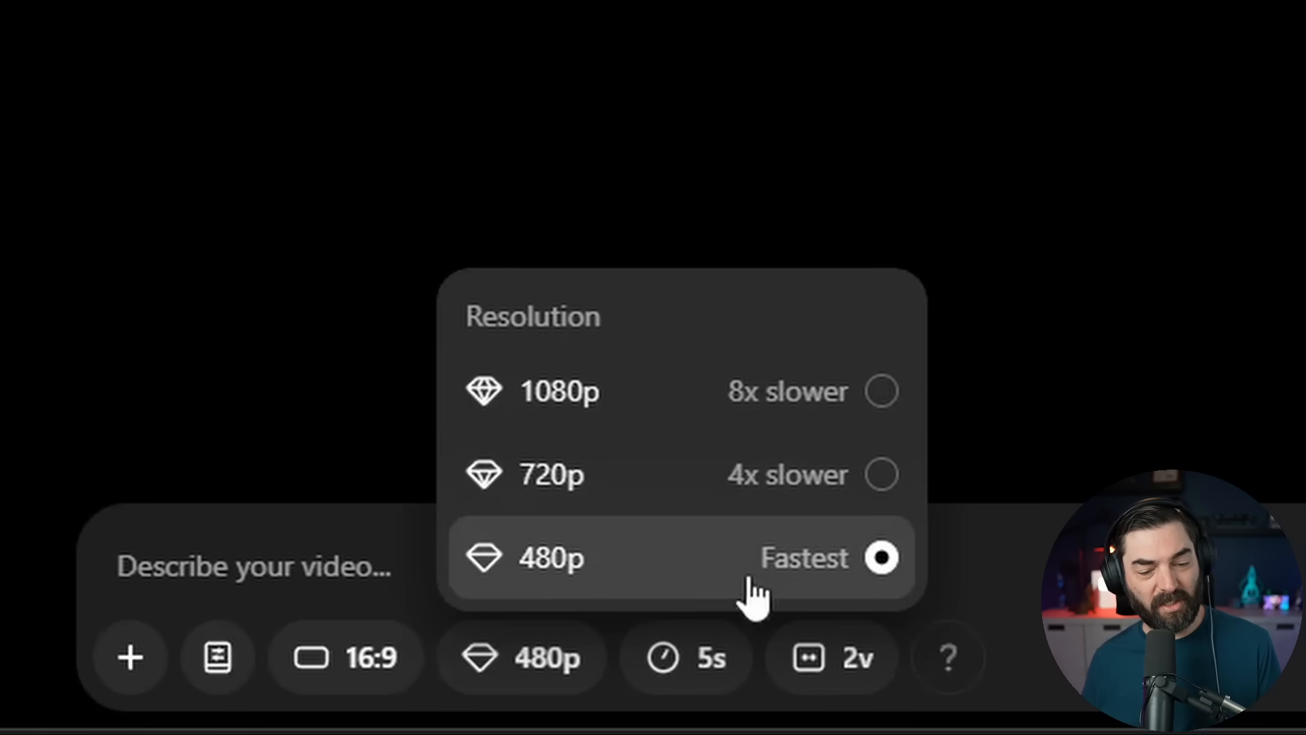
mouse_move(1220, 277)
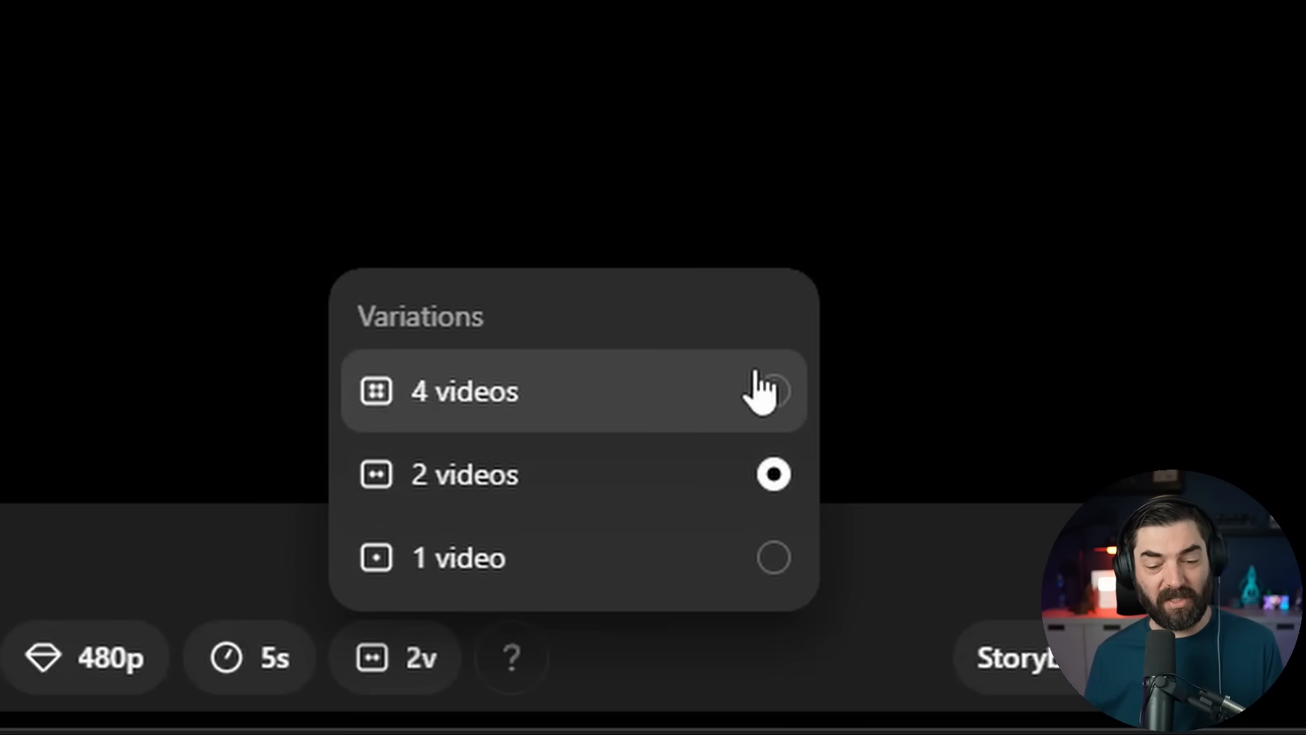
mouse_move(824, 504)
type("A monkey on rollerska")
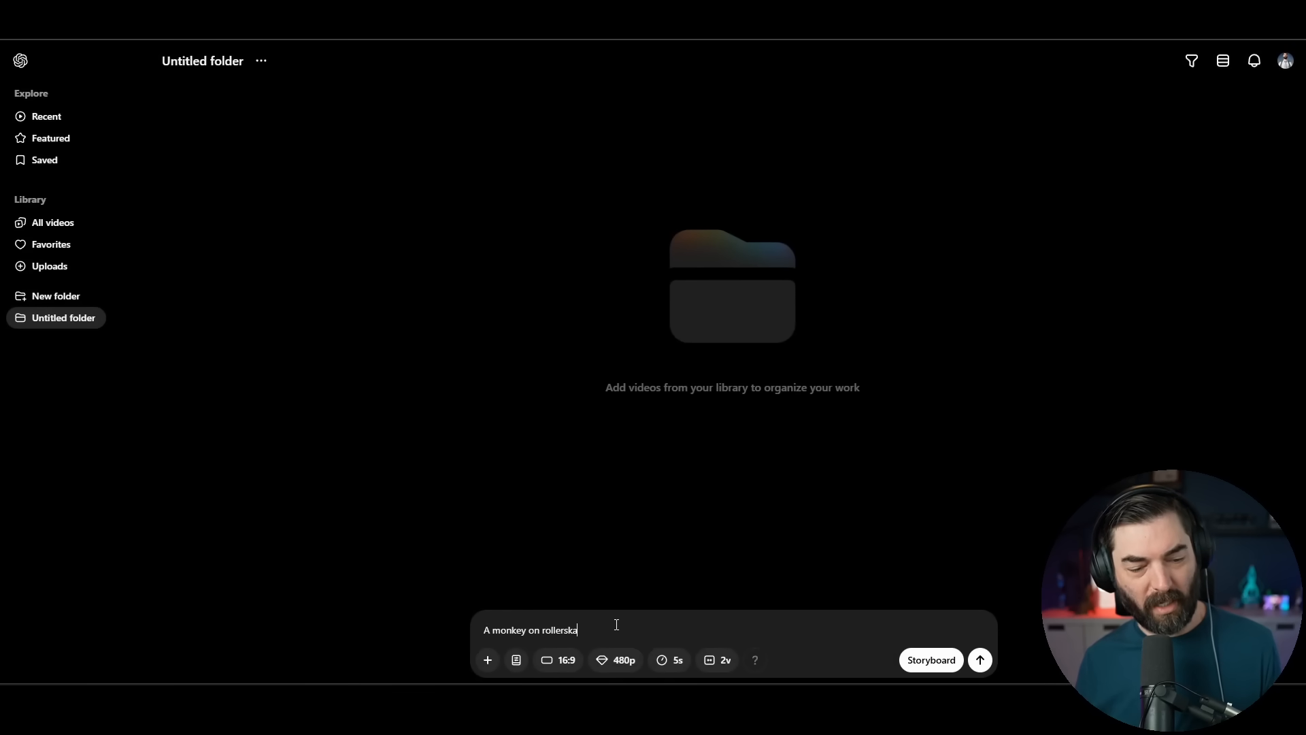
mouse_move(661, 659)
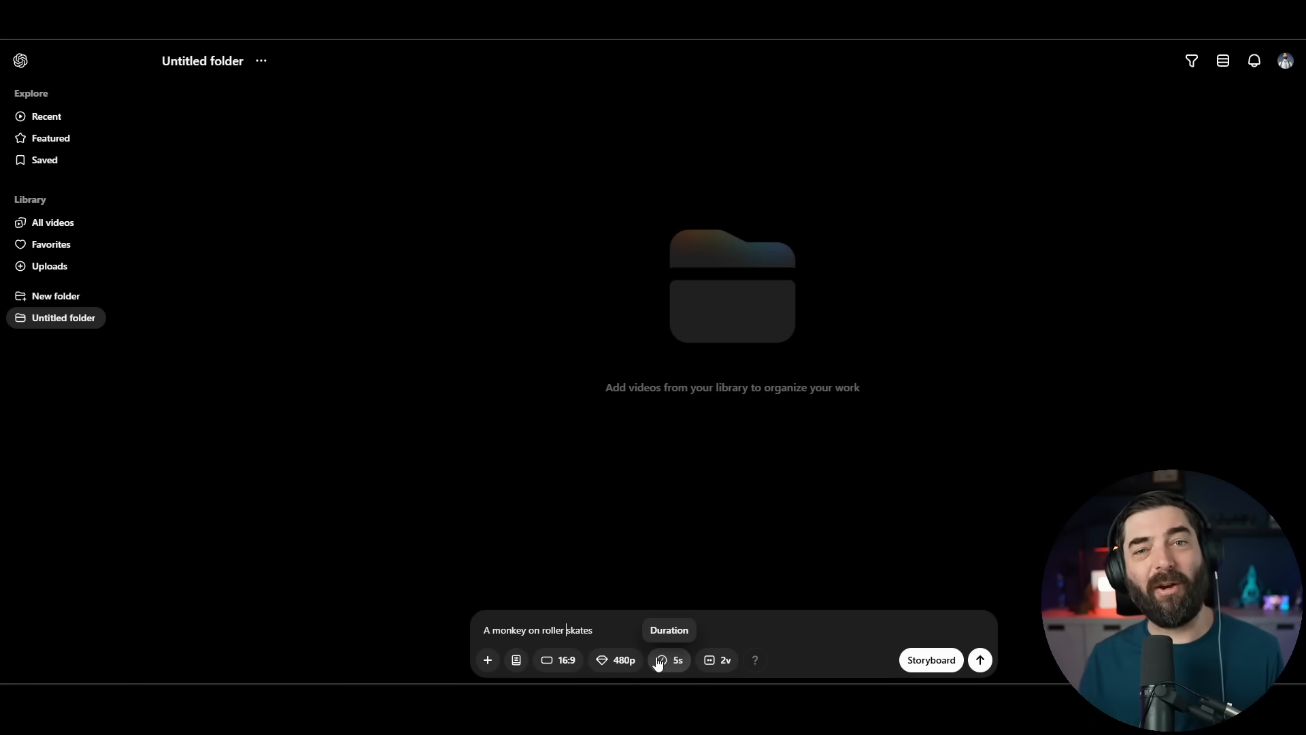
mouse_move(898, 608)
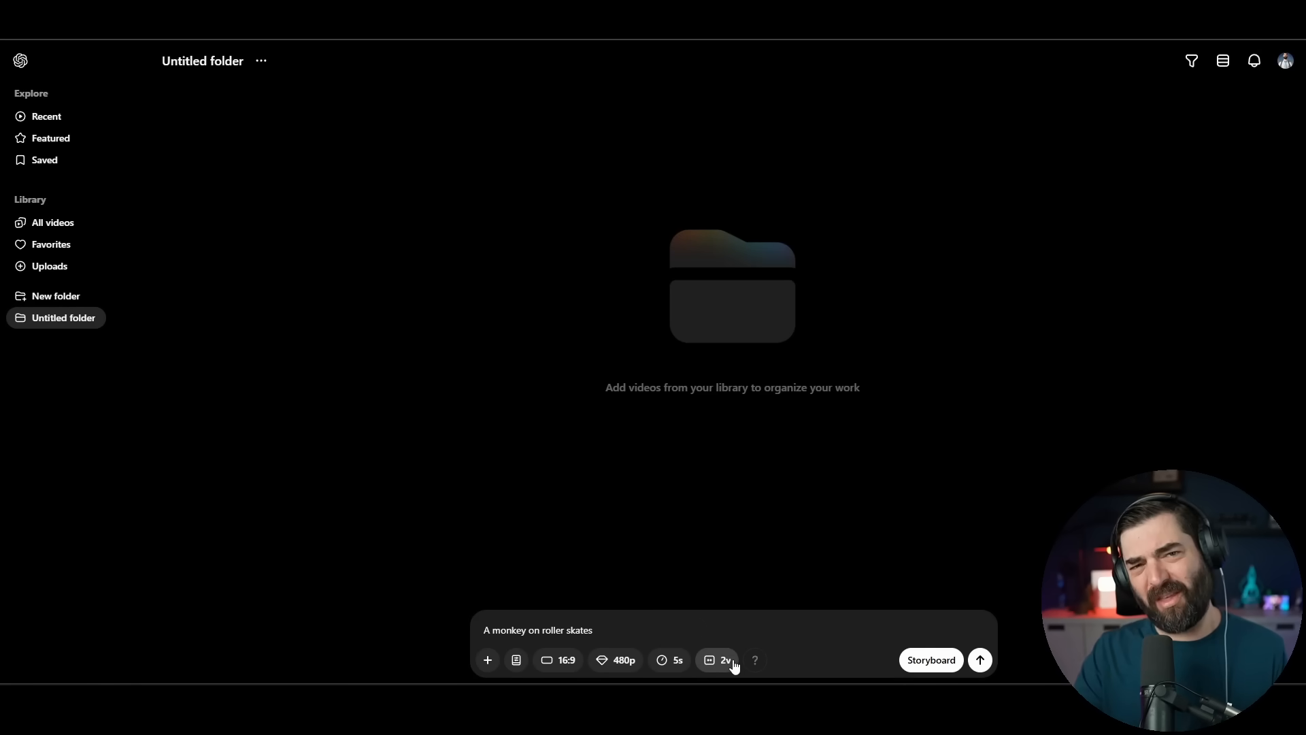
mouse_move(582, 542)
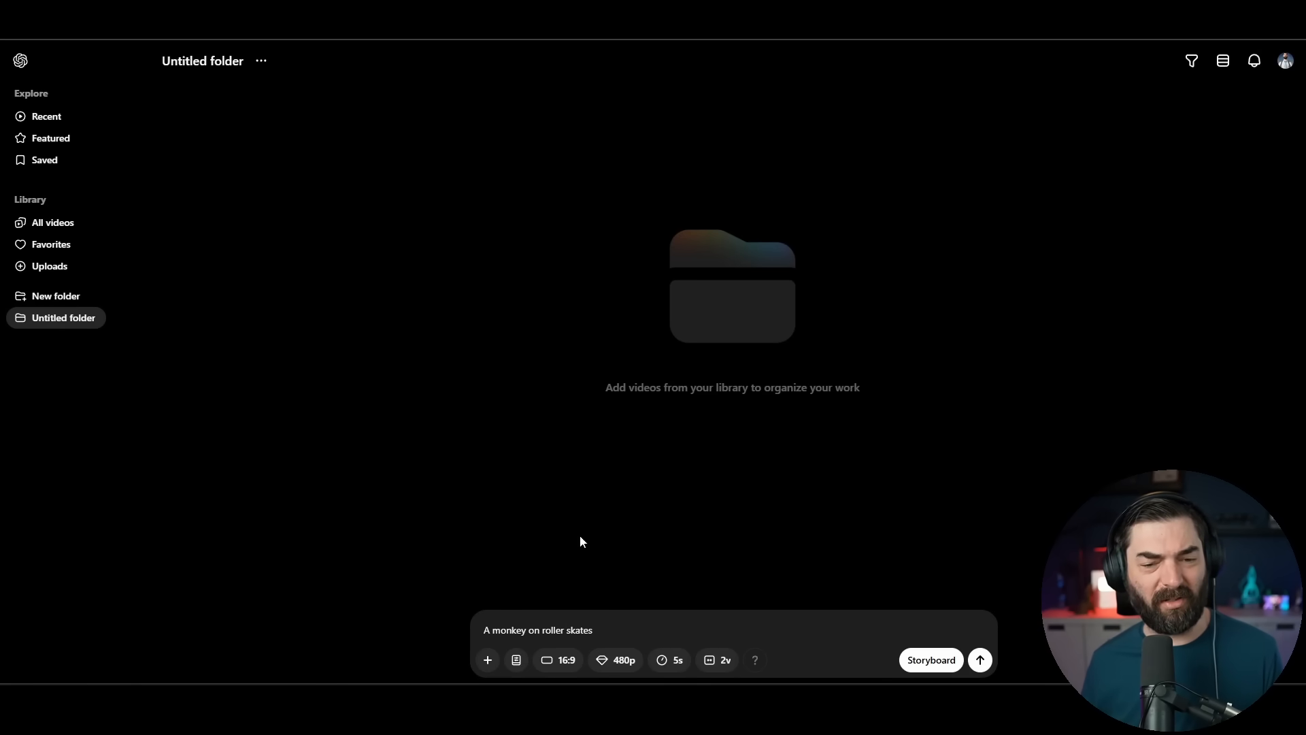
Submit the monkey on roller skates and 'A wolf howling at the moon' prompts for generation
left_click(979, 658)
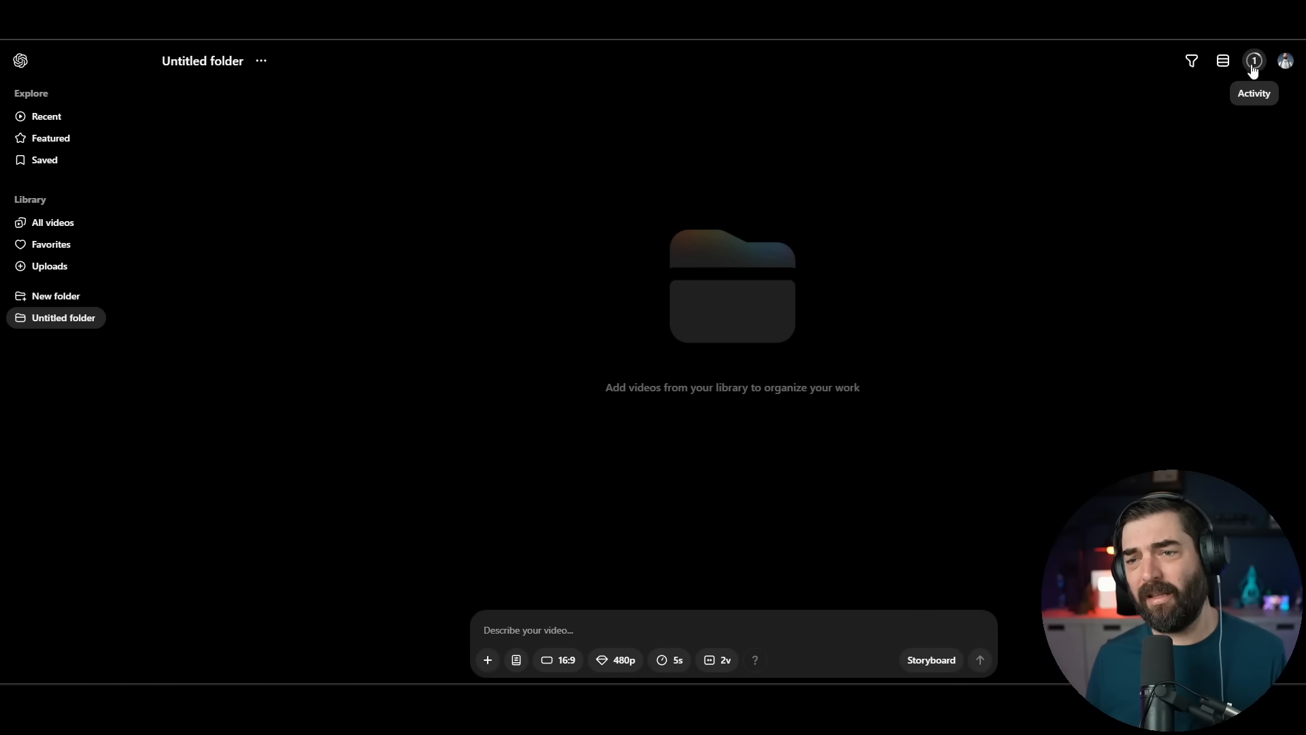
mouse_move(1227, 193)
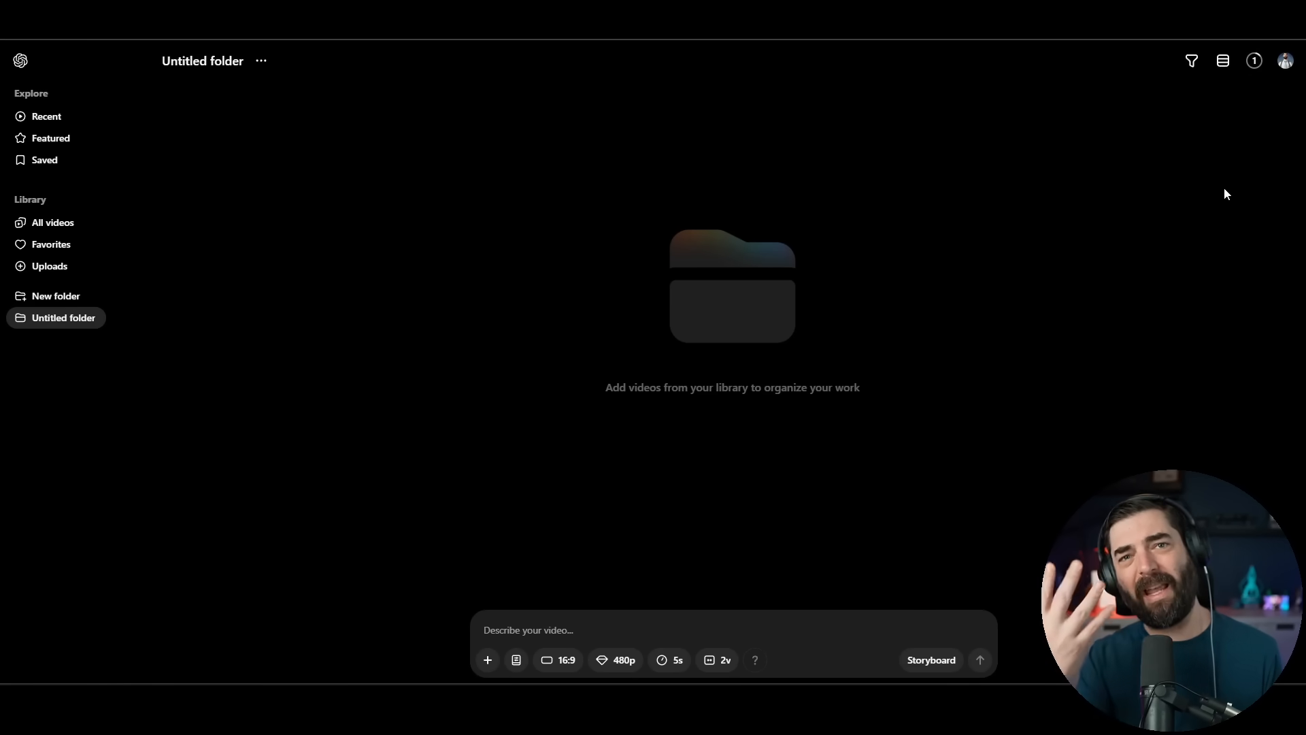
type("A wolf howling at the moon")
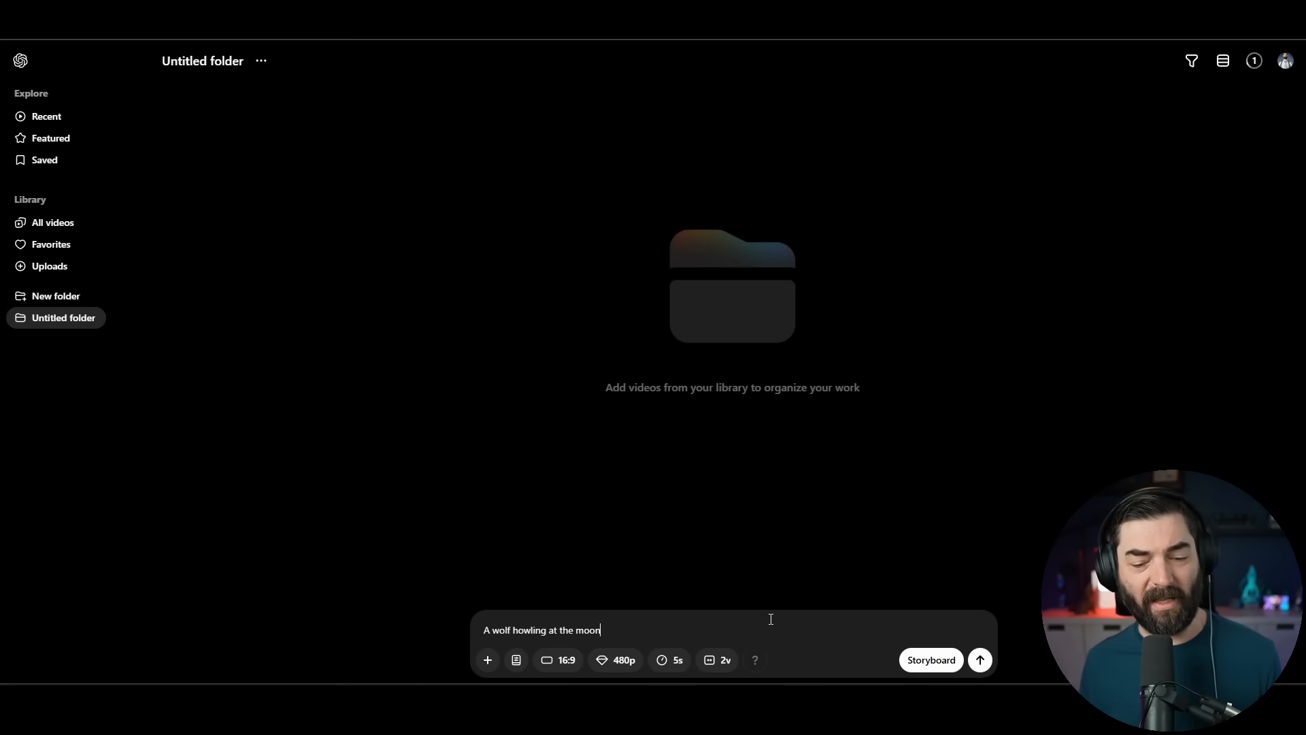
left_click(979, 660)
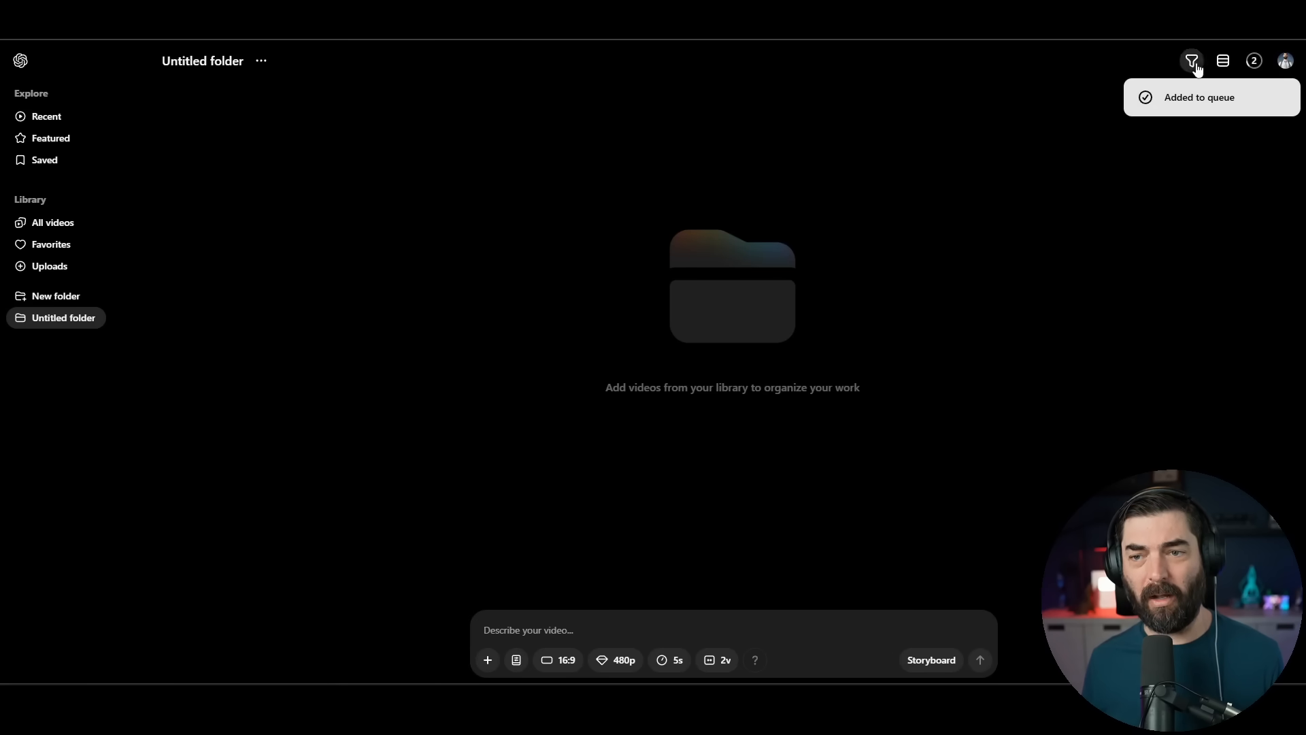
mouse_move(662, 628)
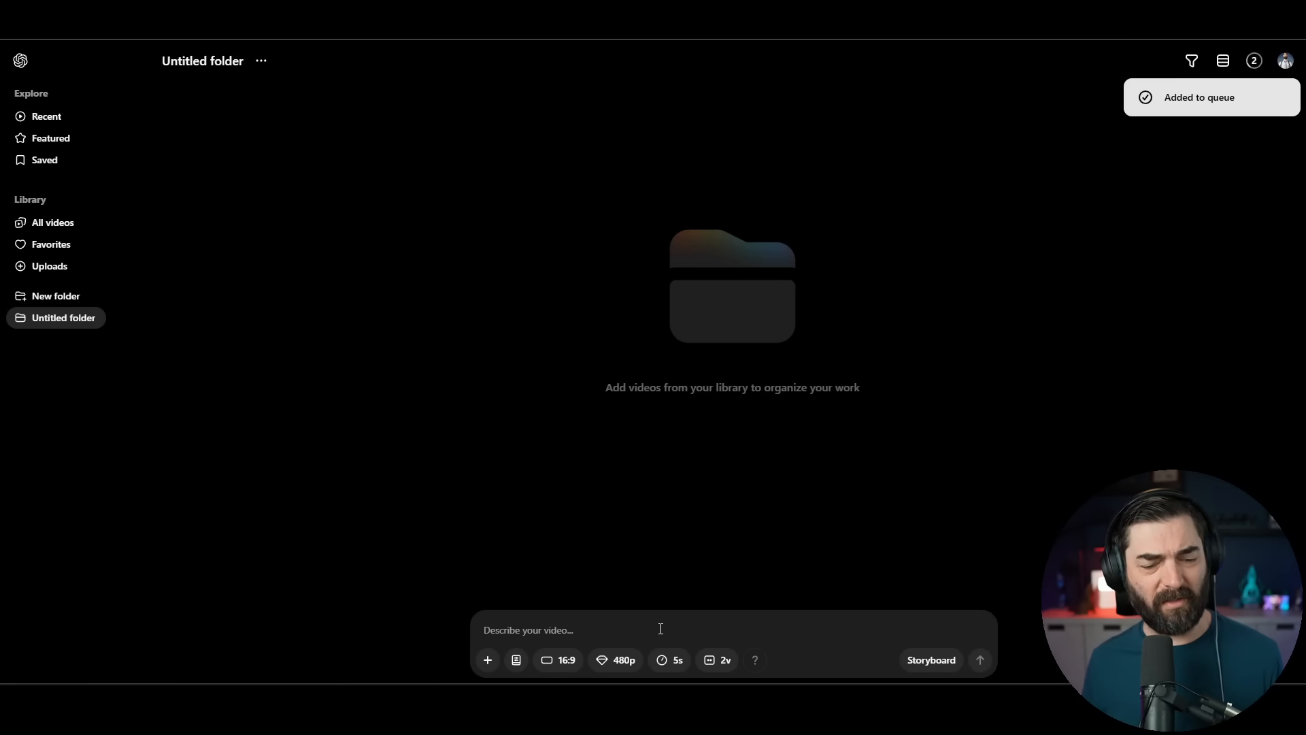
Submit 'A cat eating tacos' for generation and view the queued generations' progress
type("A cat eating ta")
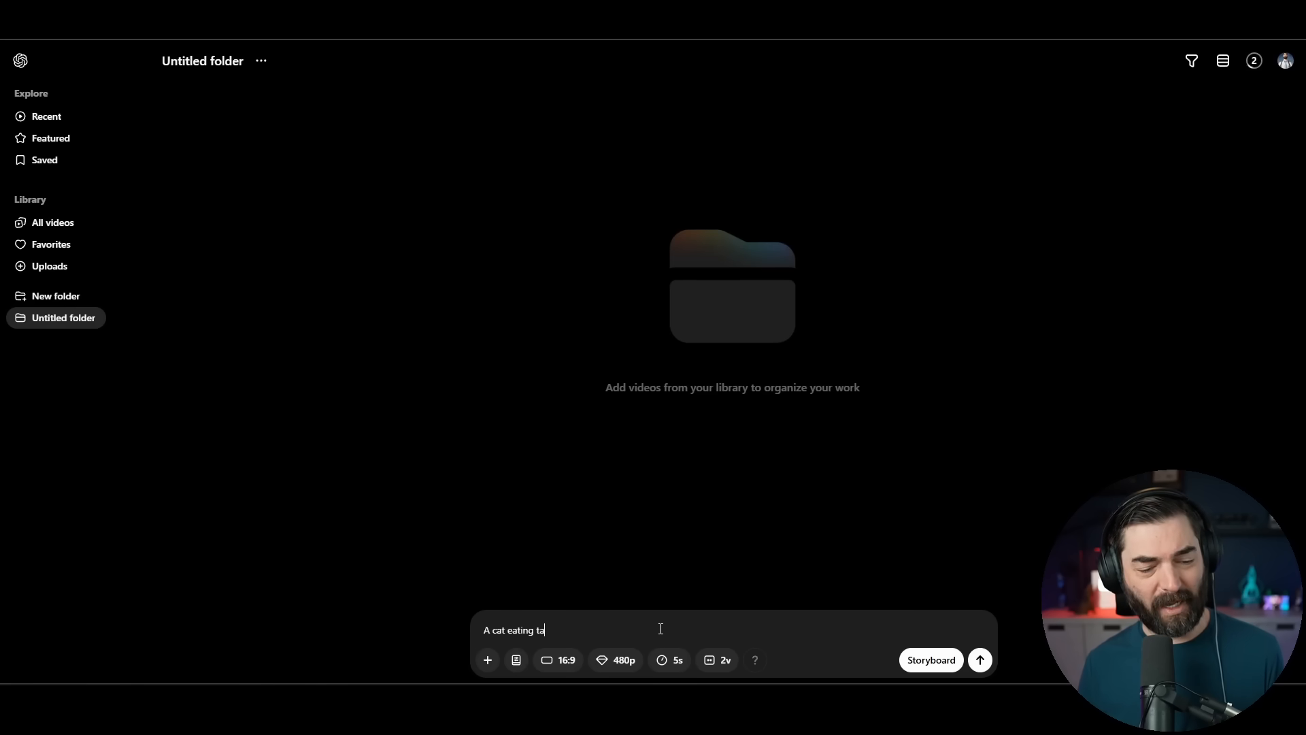
type("cos")
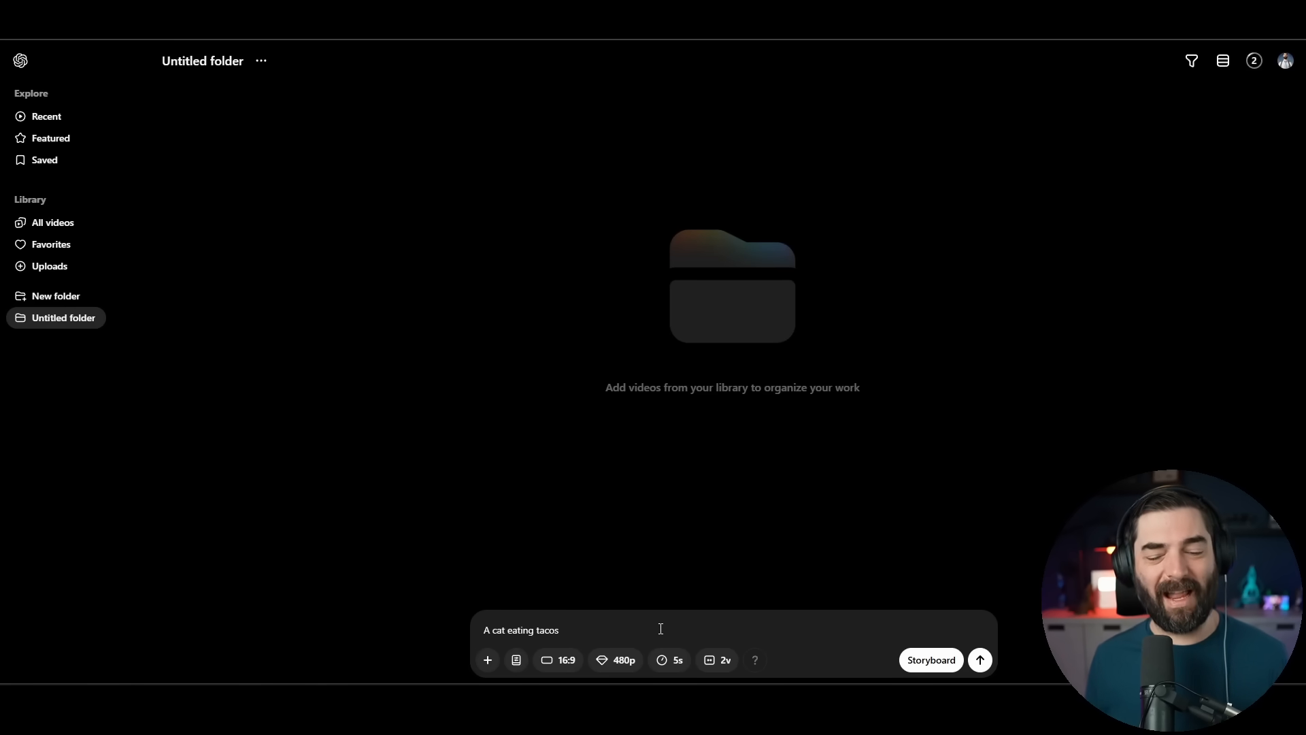
left_click(980, 660)
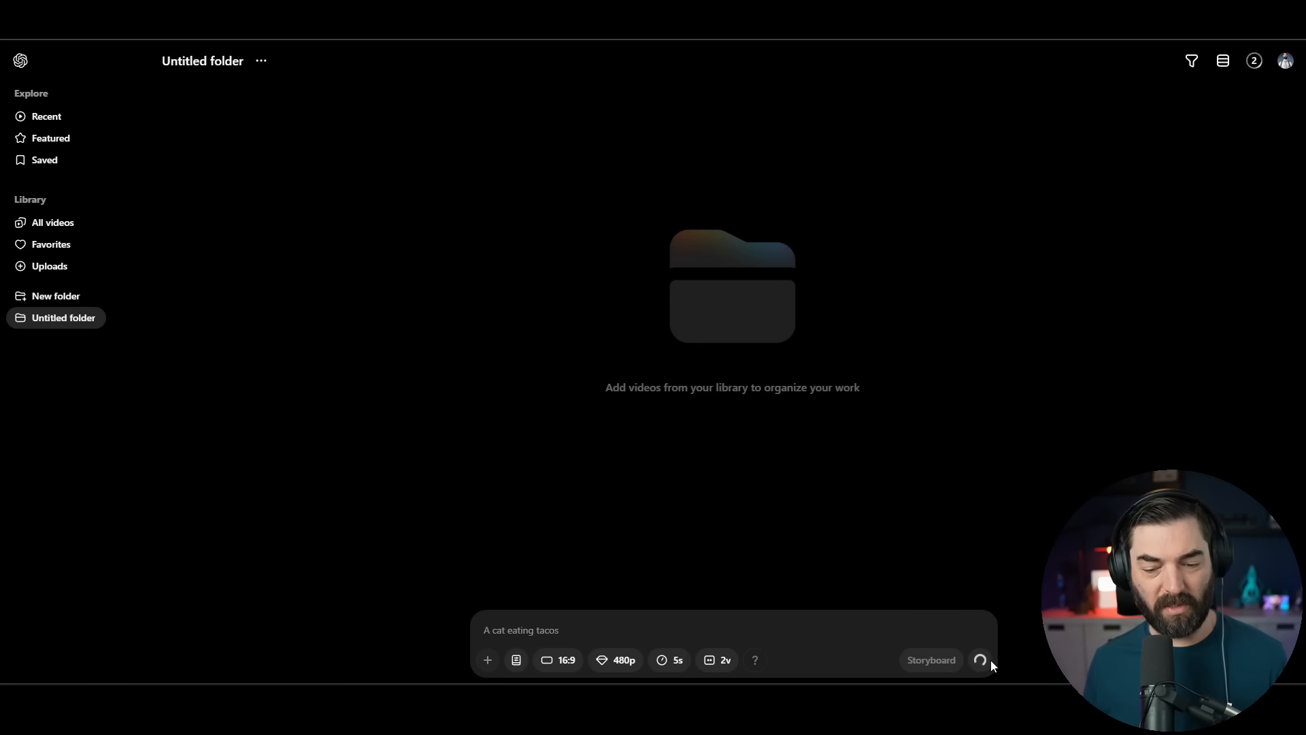
left_click(980, 660)
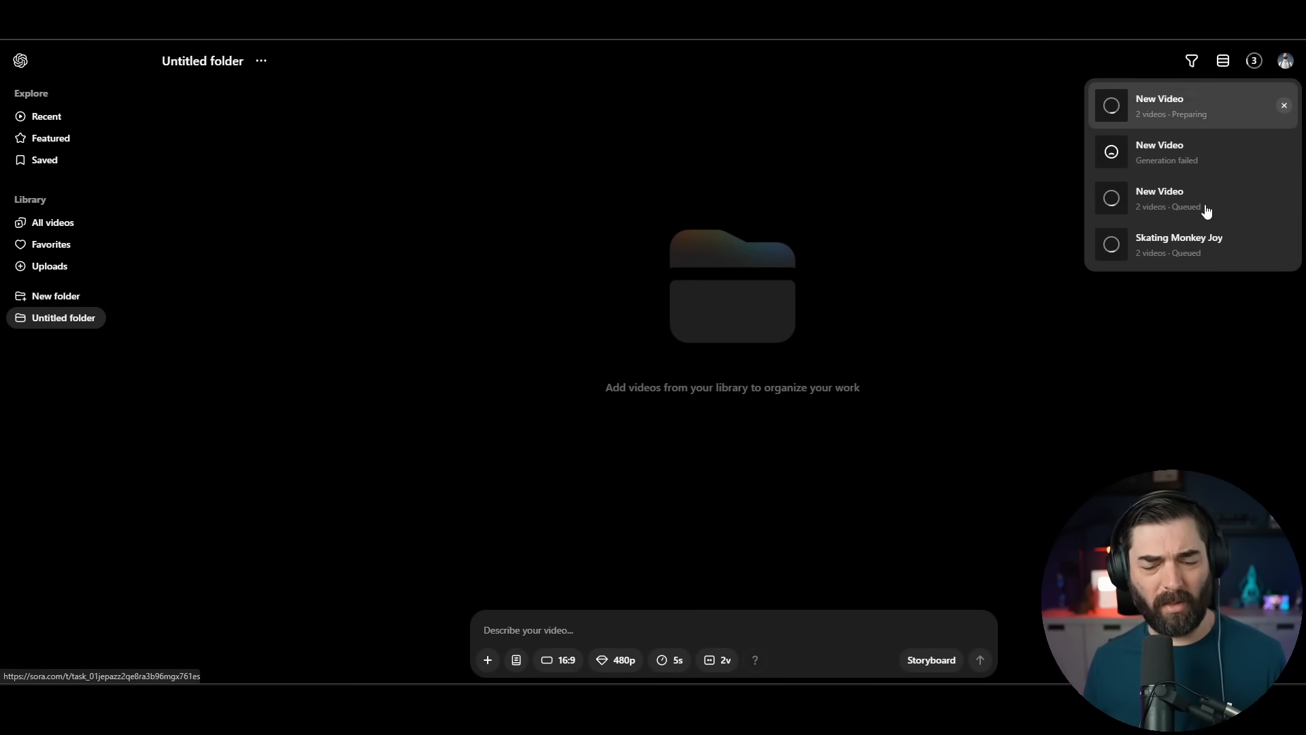
Close the Activity list of queued generations
left_click(260, 61)
type("Tests")
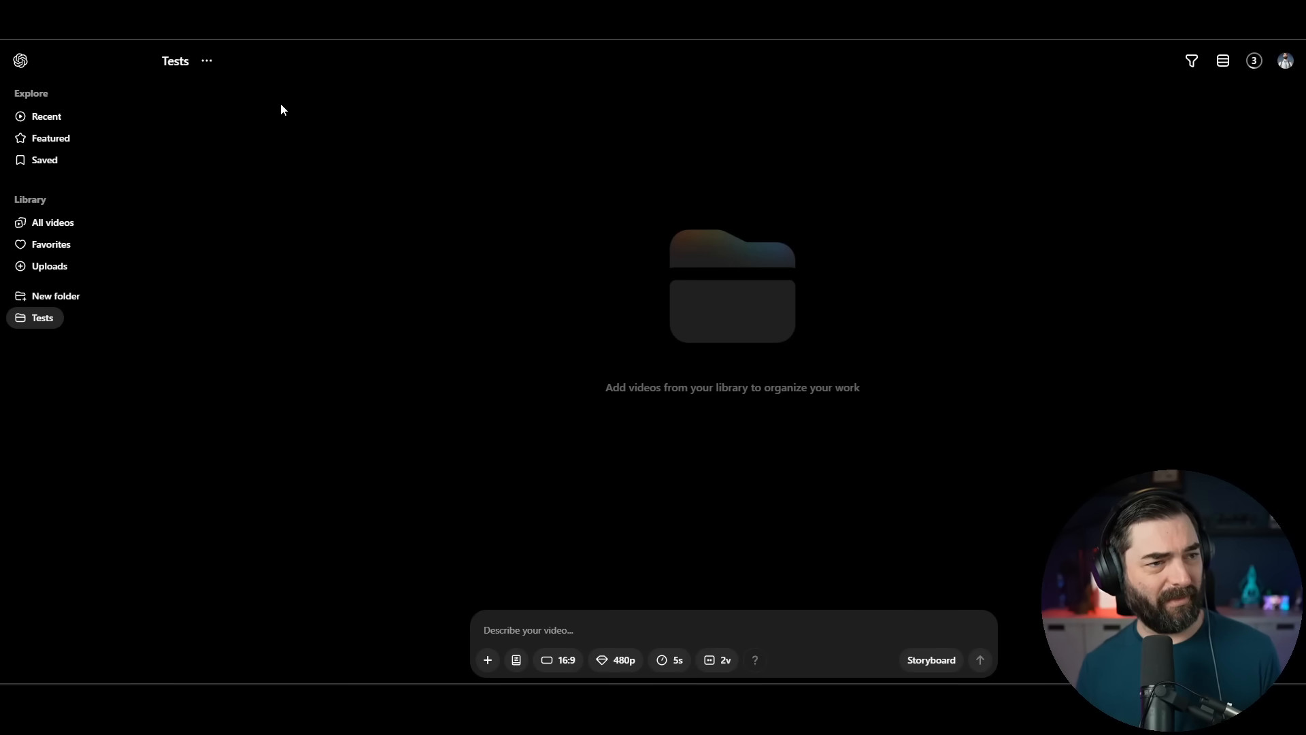
mouse_move(580, 221)
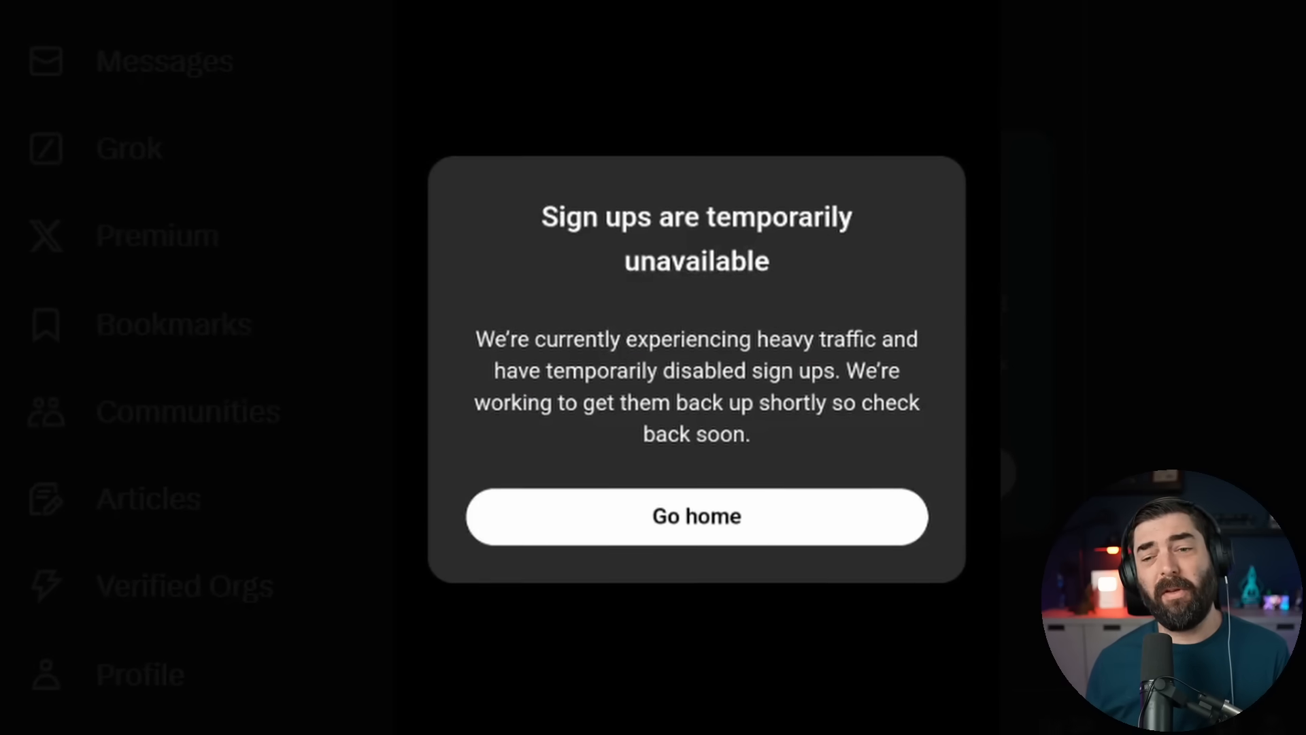
mouse_move(907, 707)
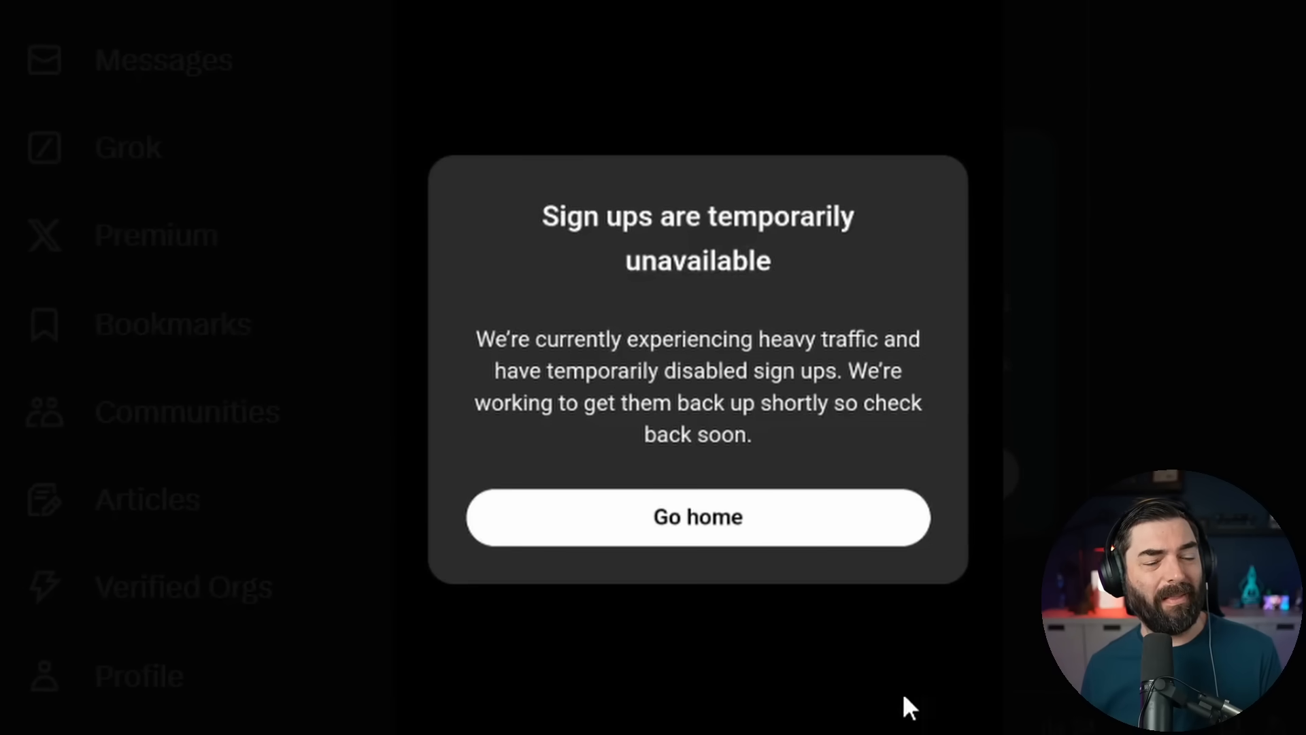
mouse_move(623, 258)
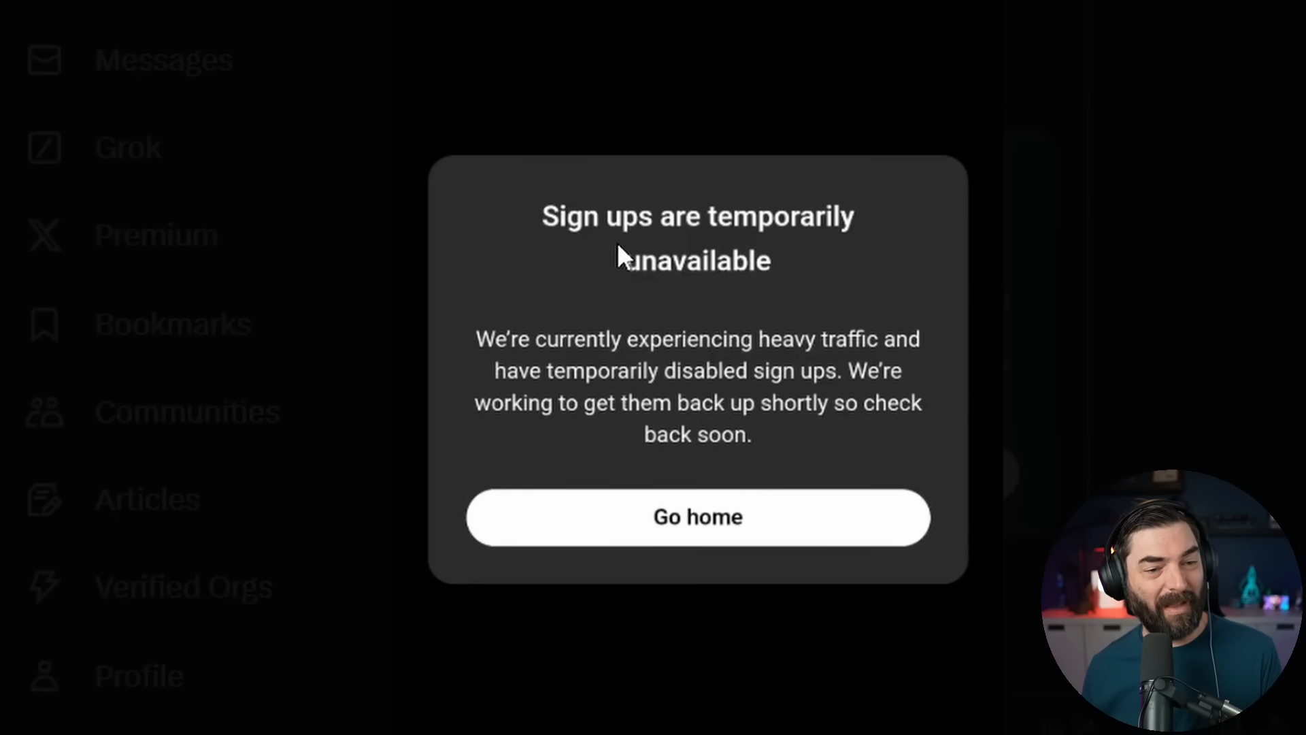
mouse_move(573, 453)
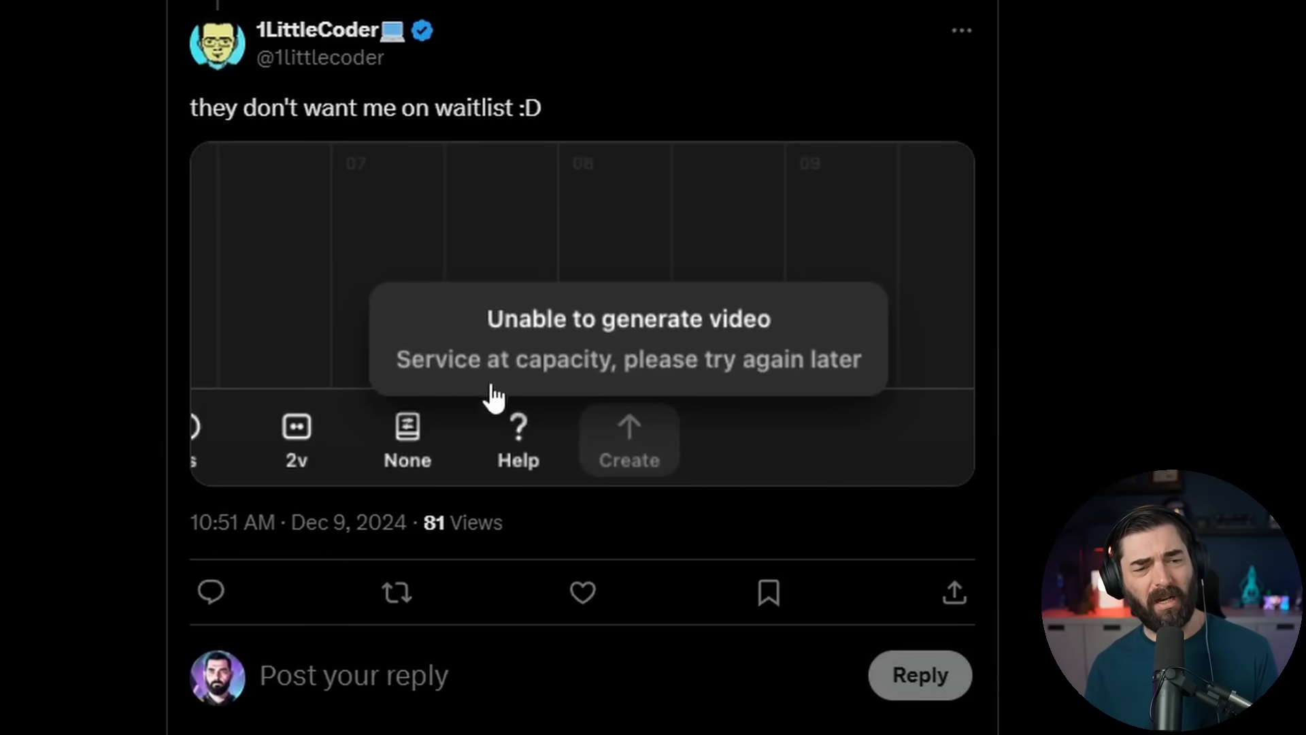
mouse_move(793, 436)
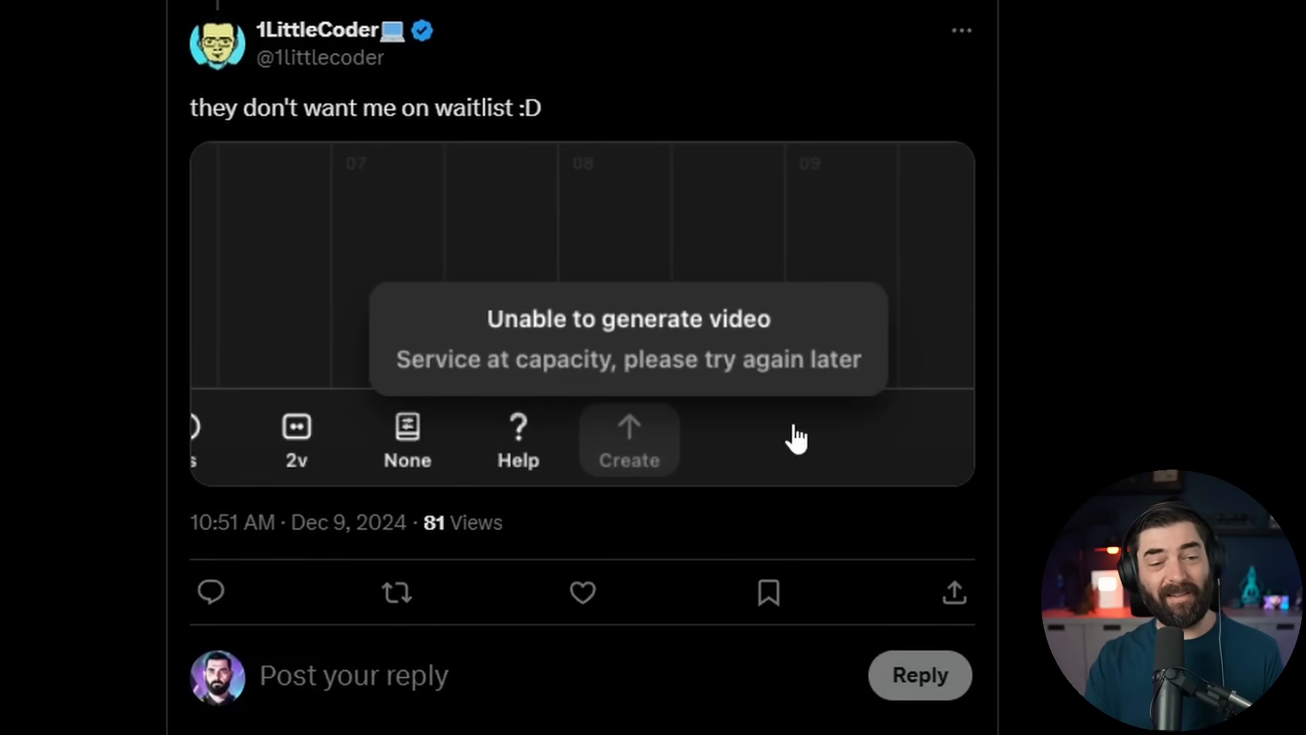
mouse_move(882, 433)
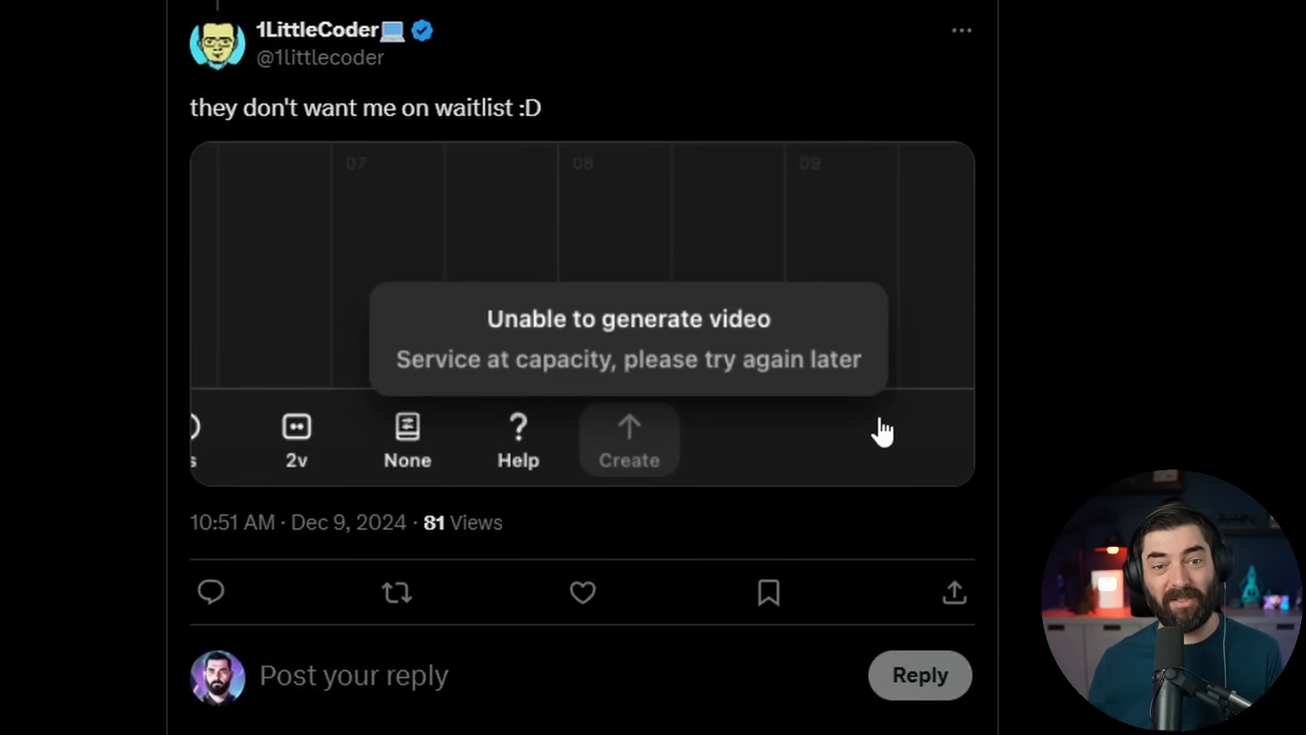
mouse_move(458, 387)
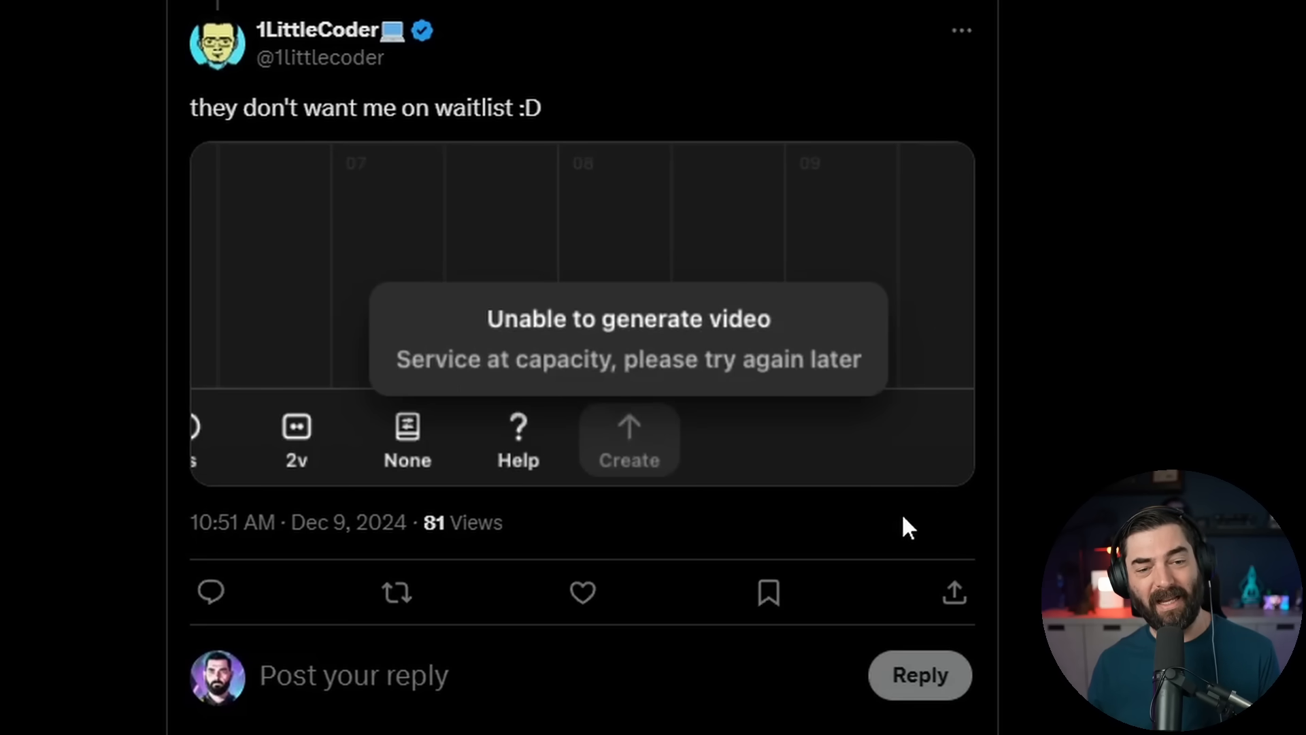
mouse_move(721, 307)
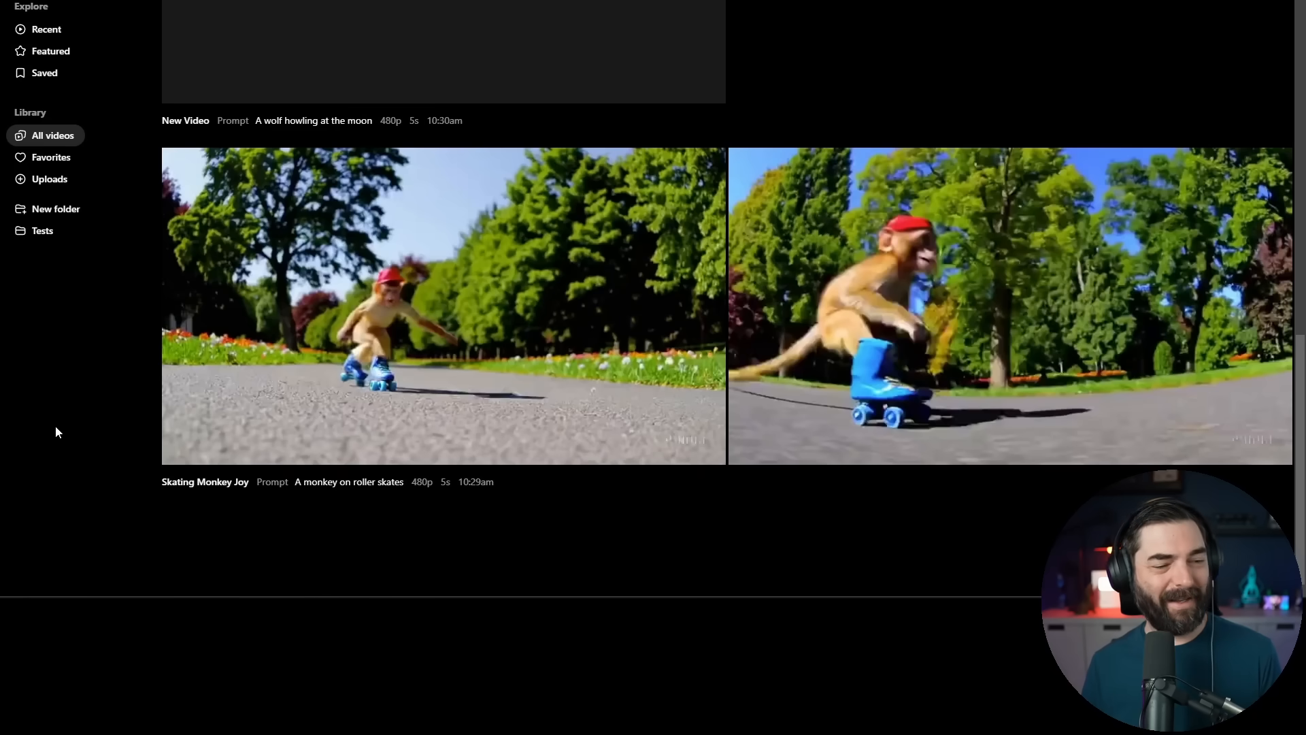
mouse_move(68, 430)
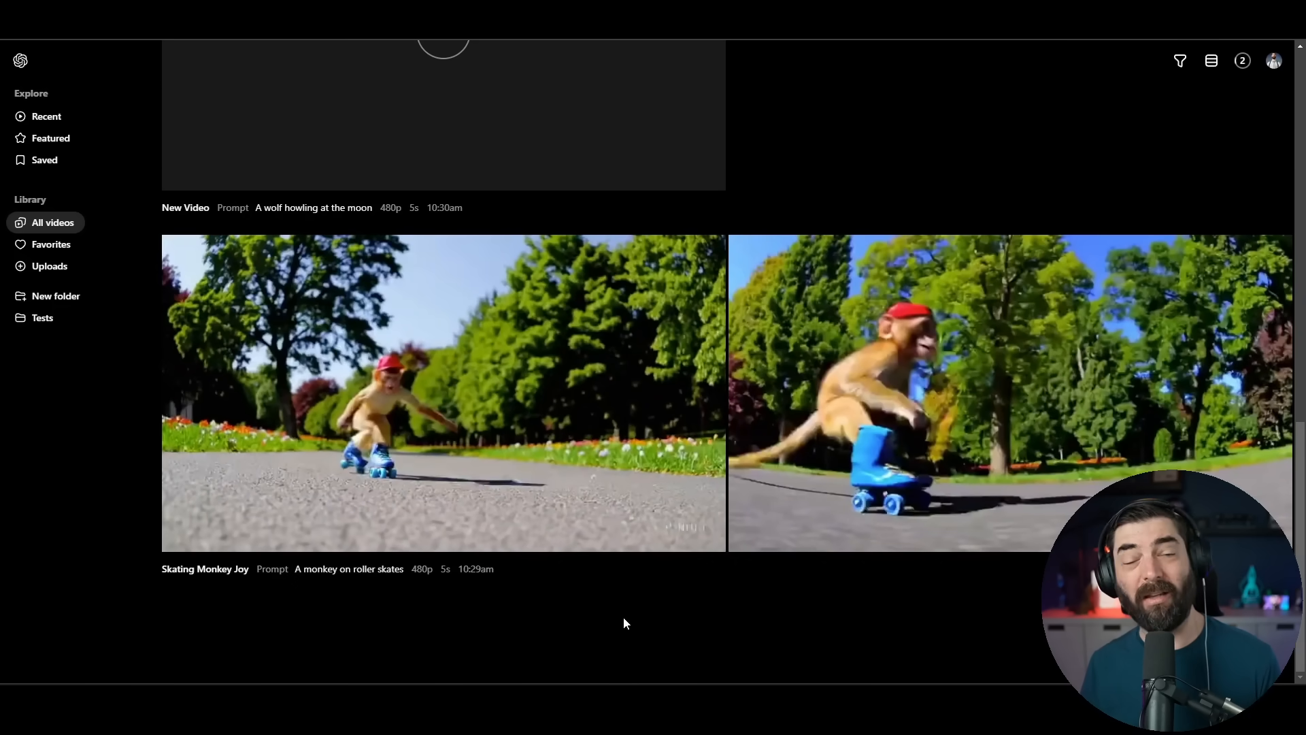
mouse_move(617, 603)
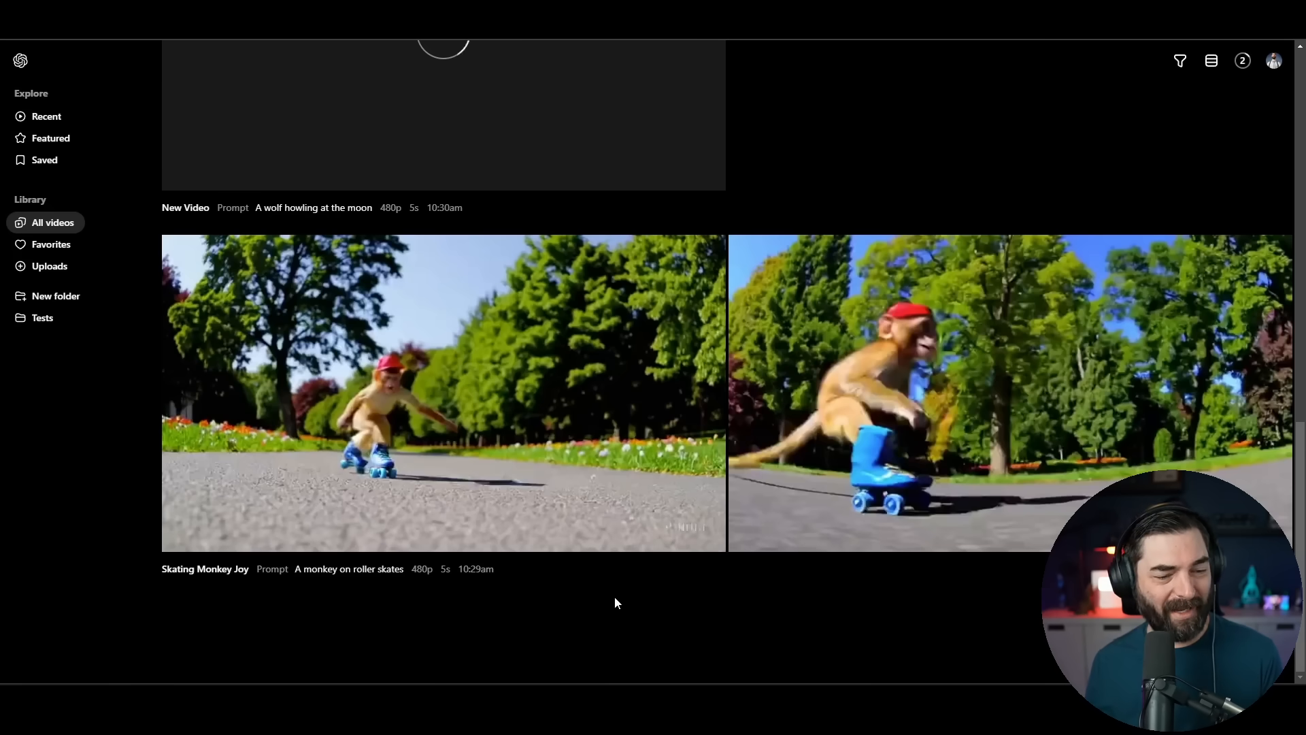
mouse_move(441, 578)
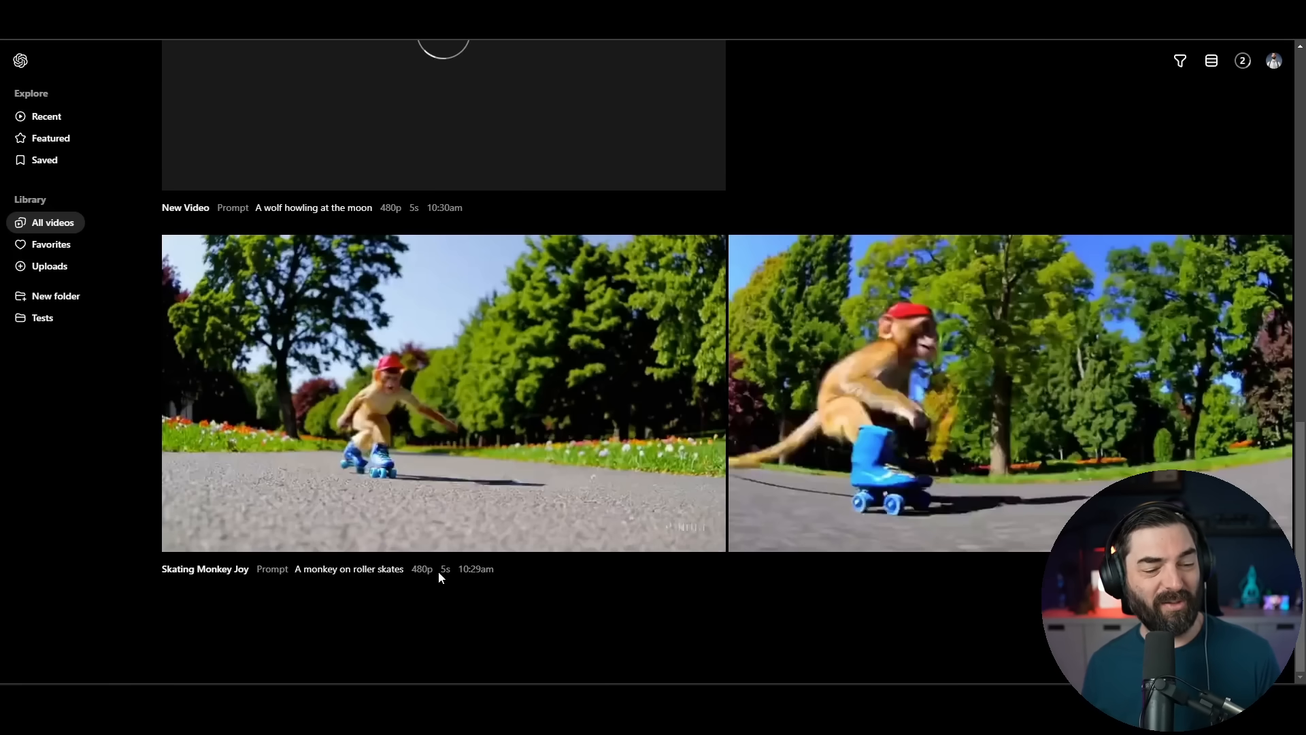
mouse_move(585, 623)
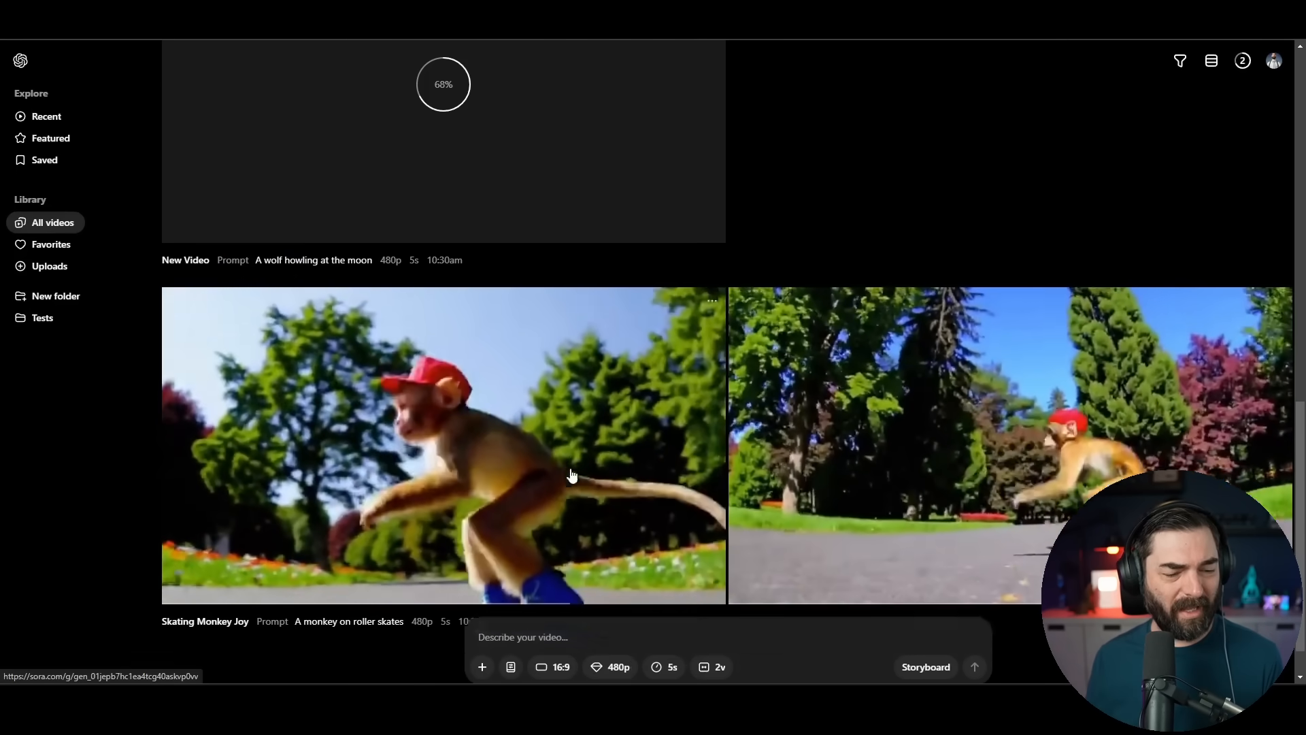
Scroll down the All videos library toward the failed cat eating tacos entry
scroll("down", 3)
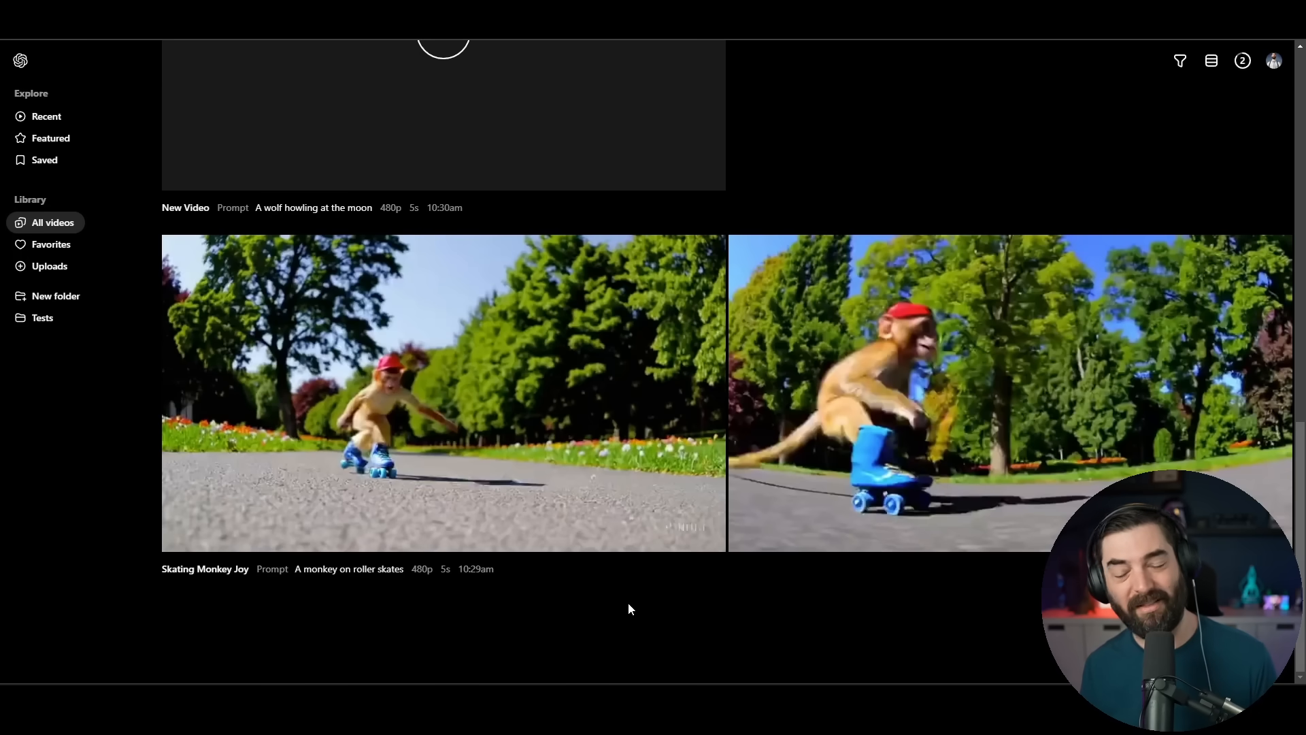
mouse_move(639, 610)
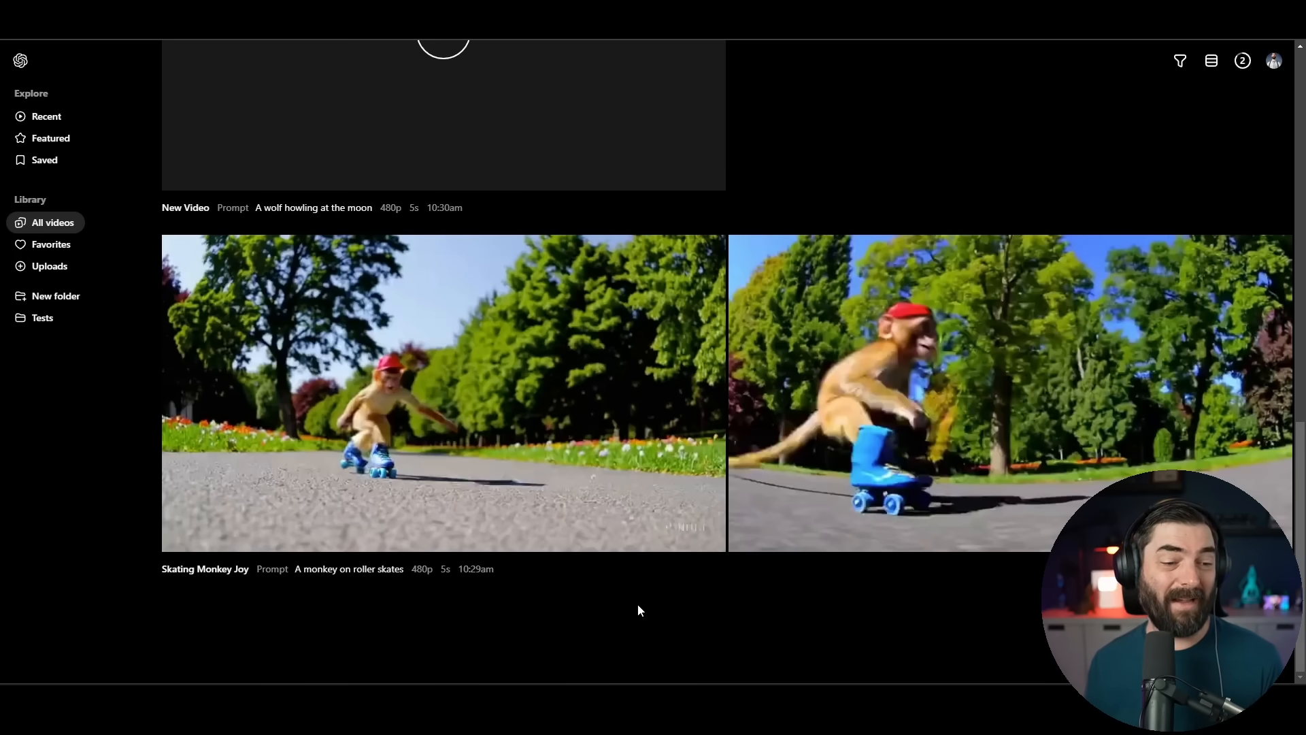
mouse_move(574, 612)
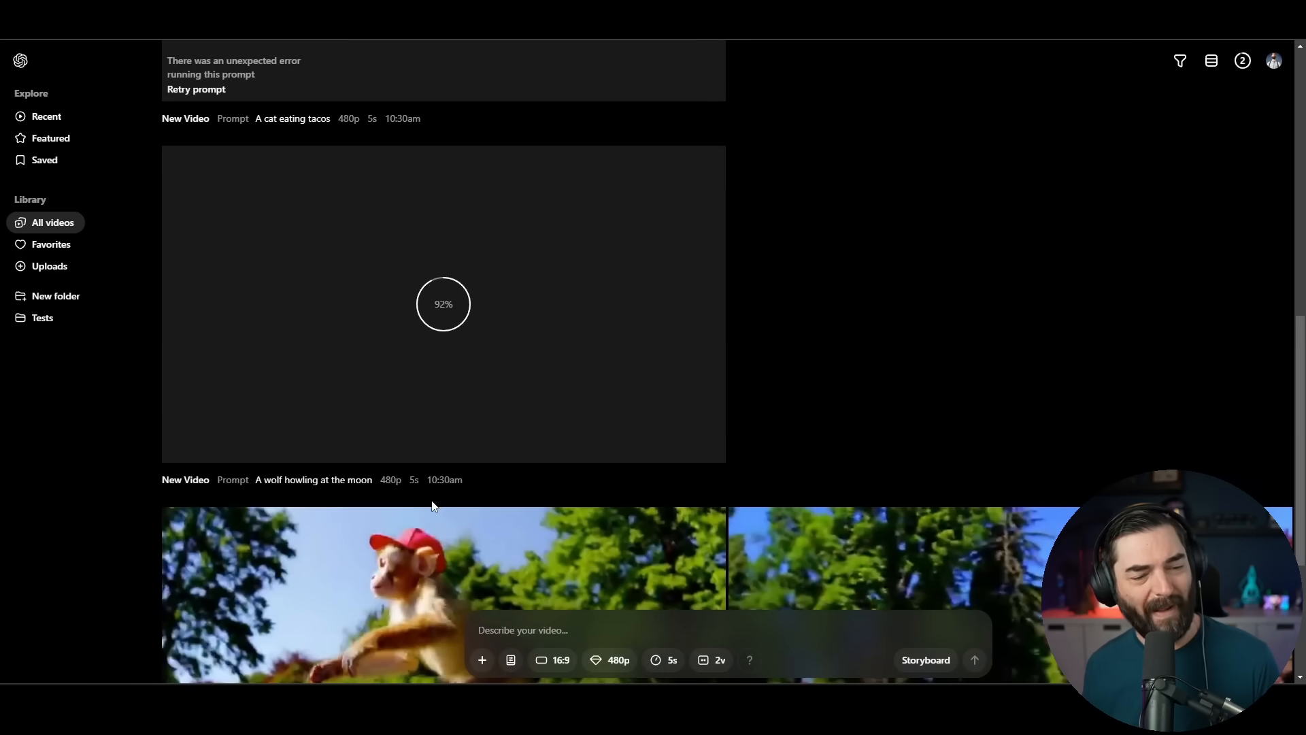
mouse_move(933, 383)
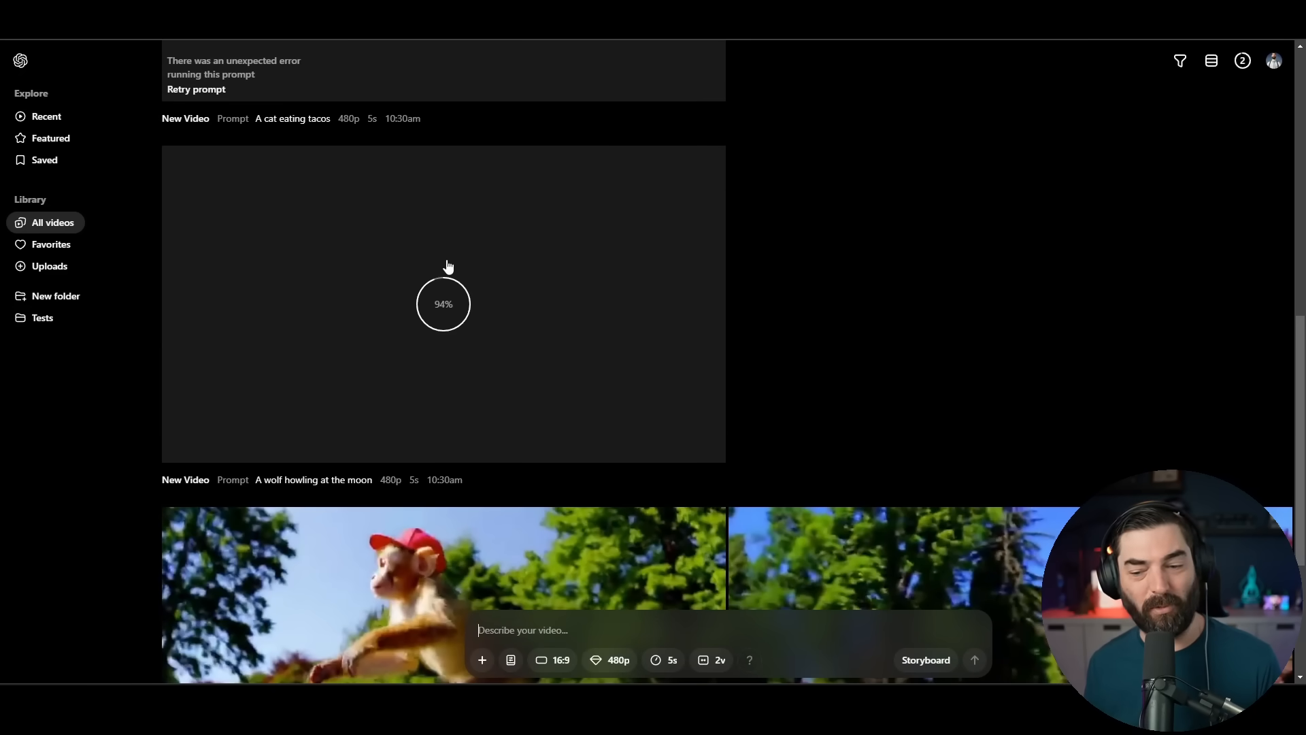
mouse_move(422, 487)
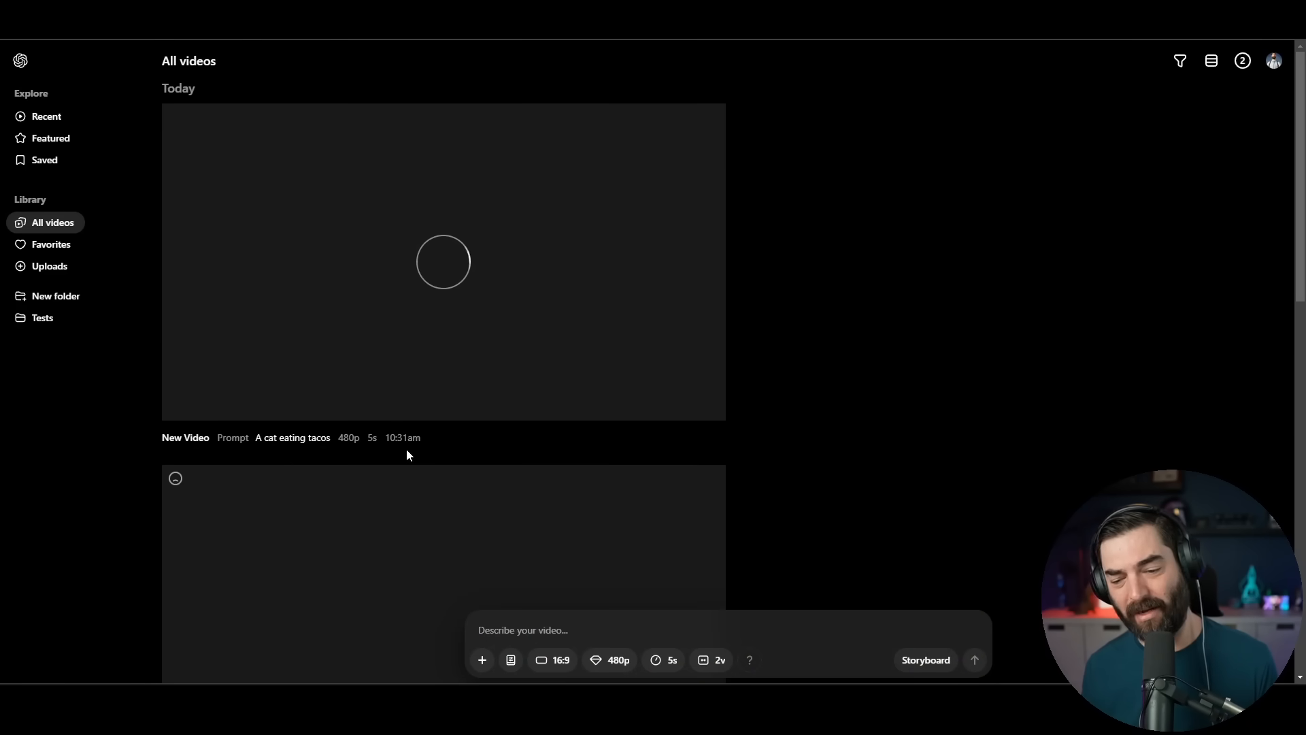
mouse_move(1036, 534)
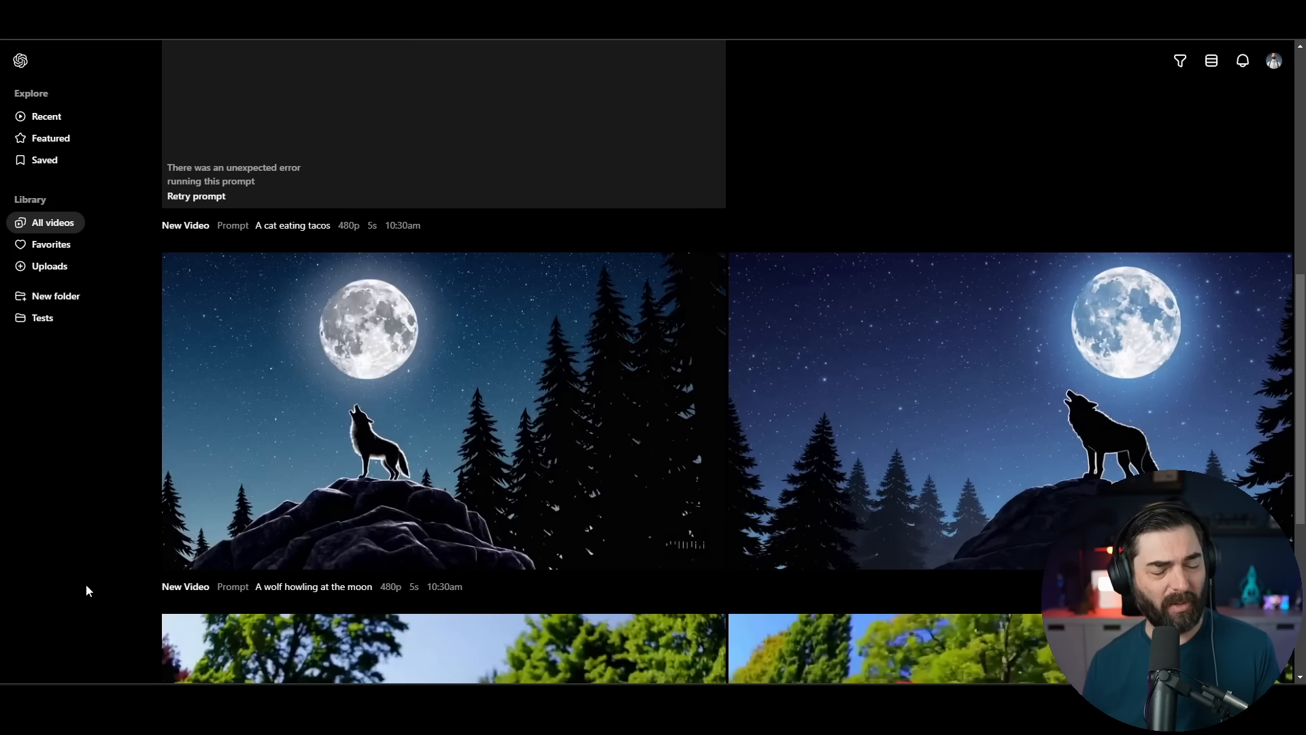
mouse_move(389, 547)
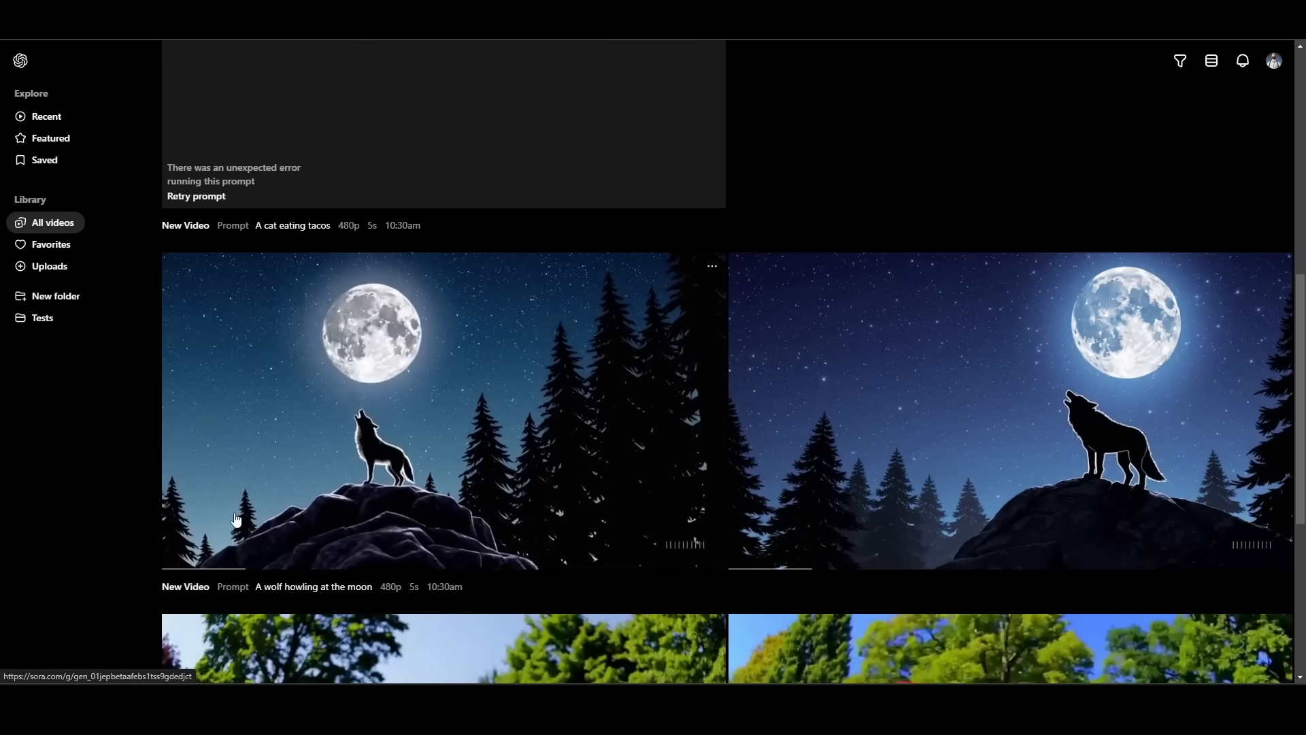
mouse_move(1183, 502)
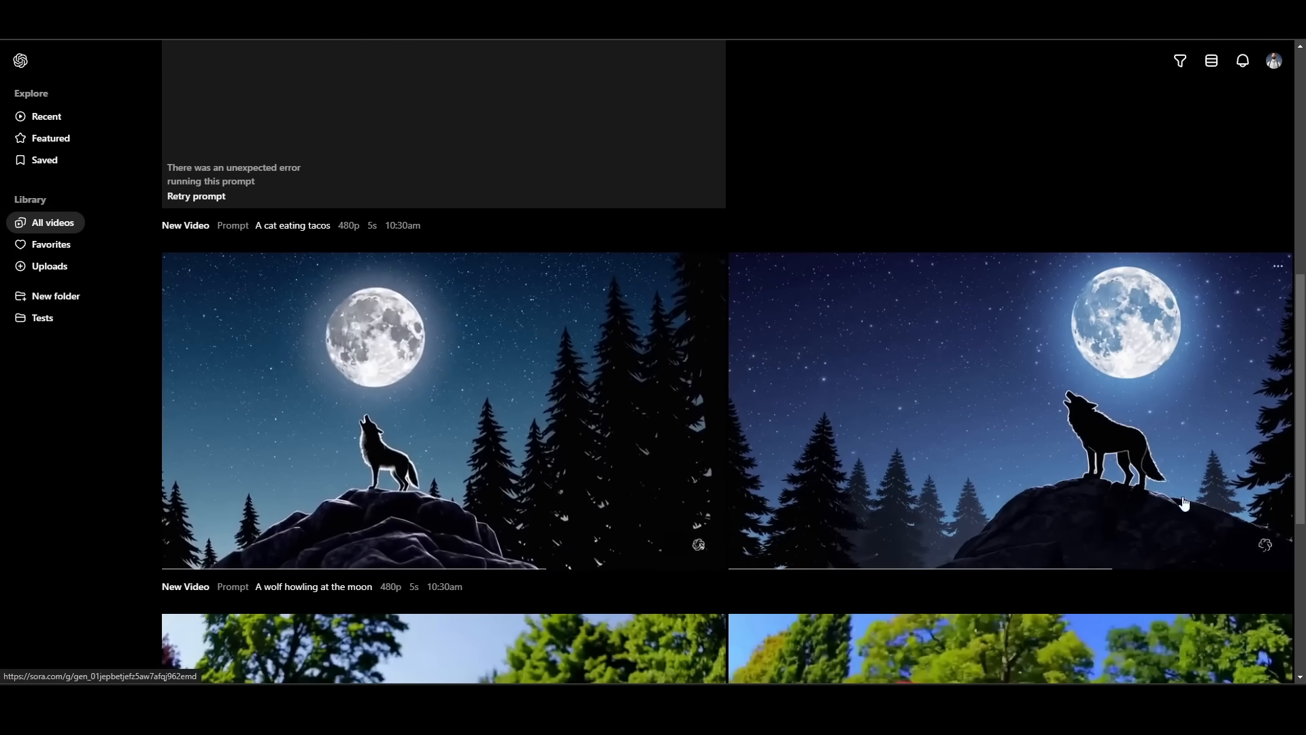
mouse_move(473, 520)
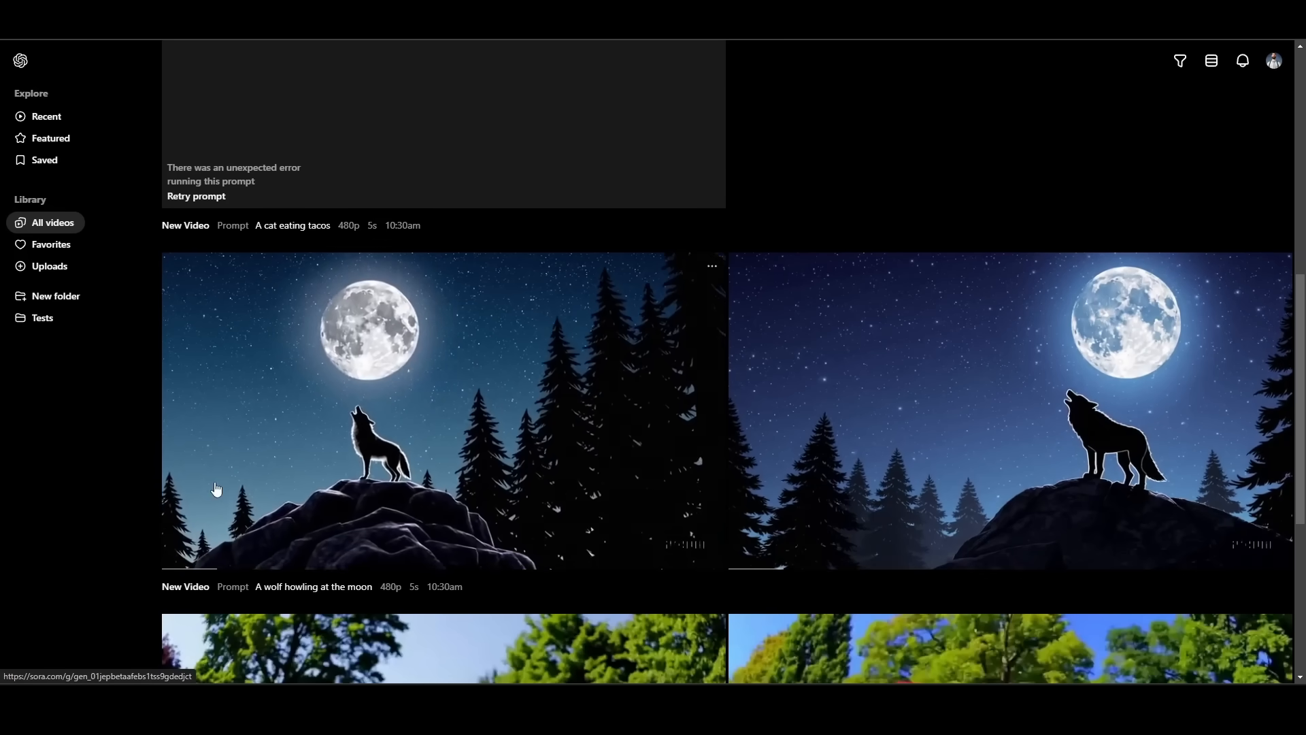
mouse_move(384, 591)
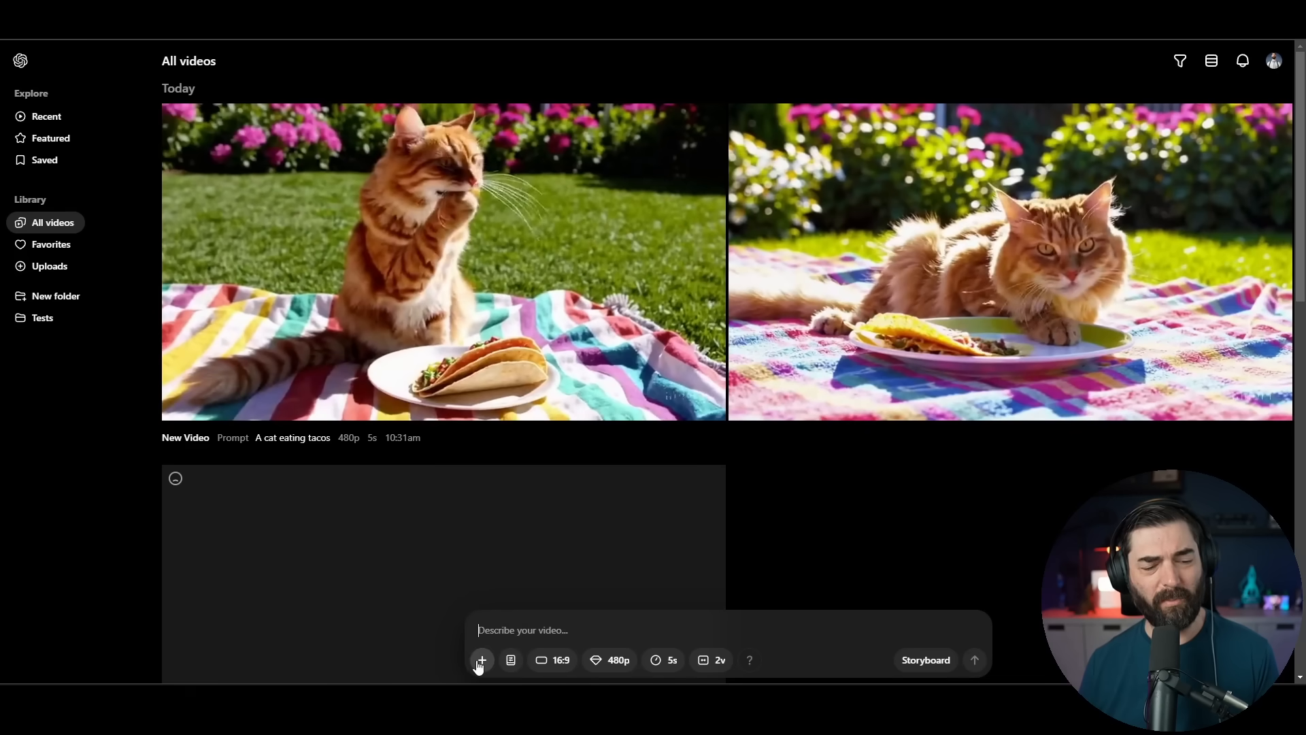
Attach the painted microphone portrait and generate 'A man speaks into a microphone'
left_click(482, 659)
type("A man speaks into a micr")
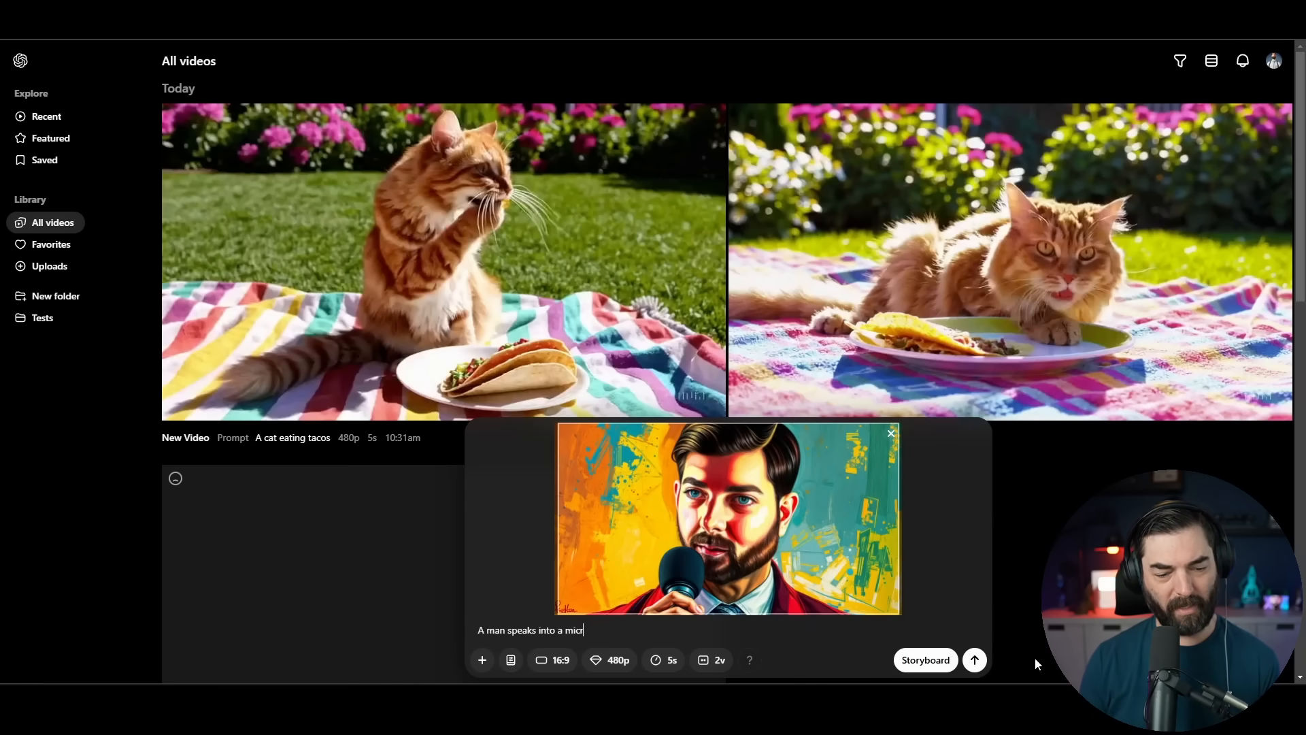
left_click(609, 660)
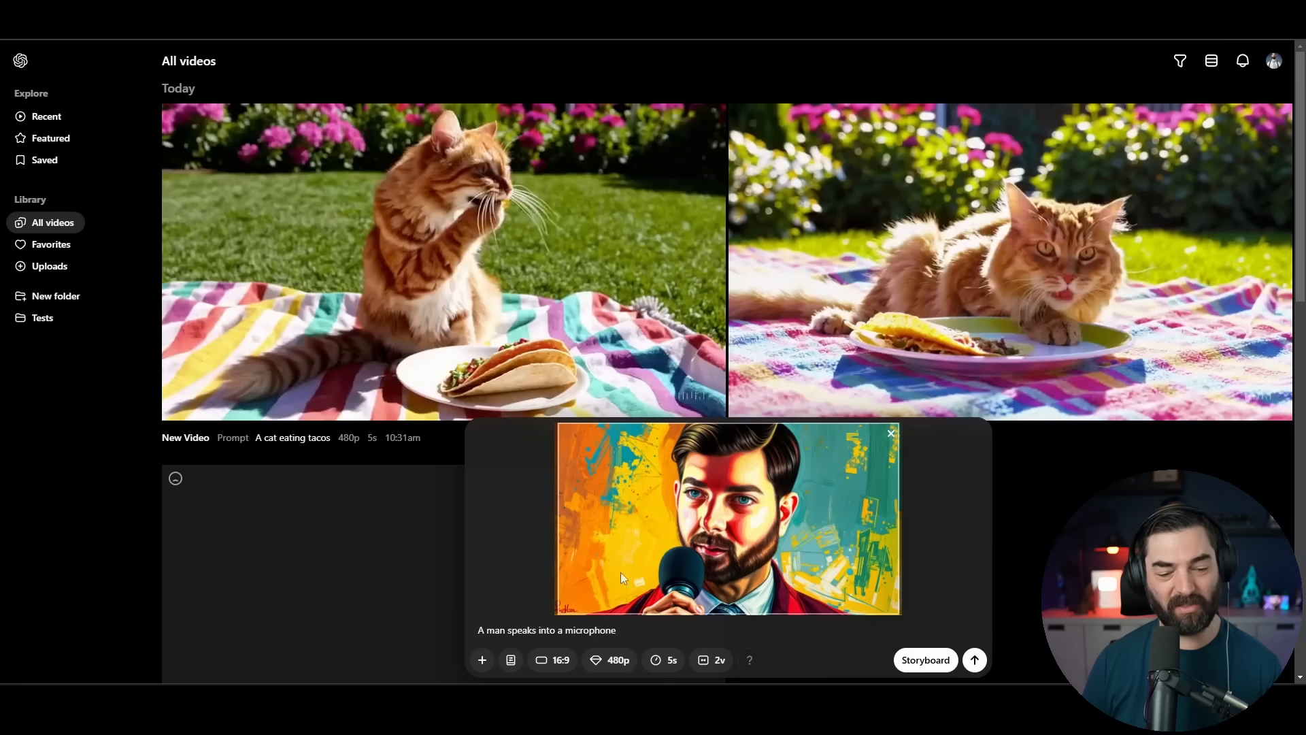
mouse_move(974, 660)
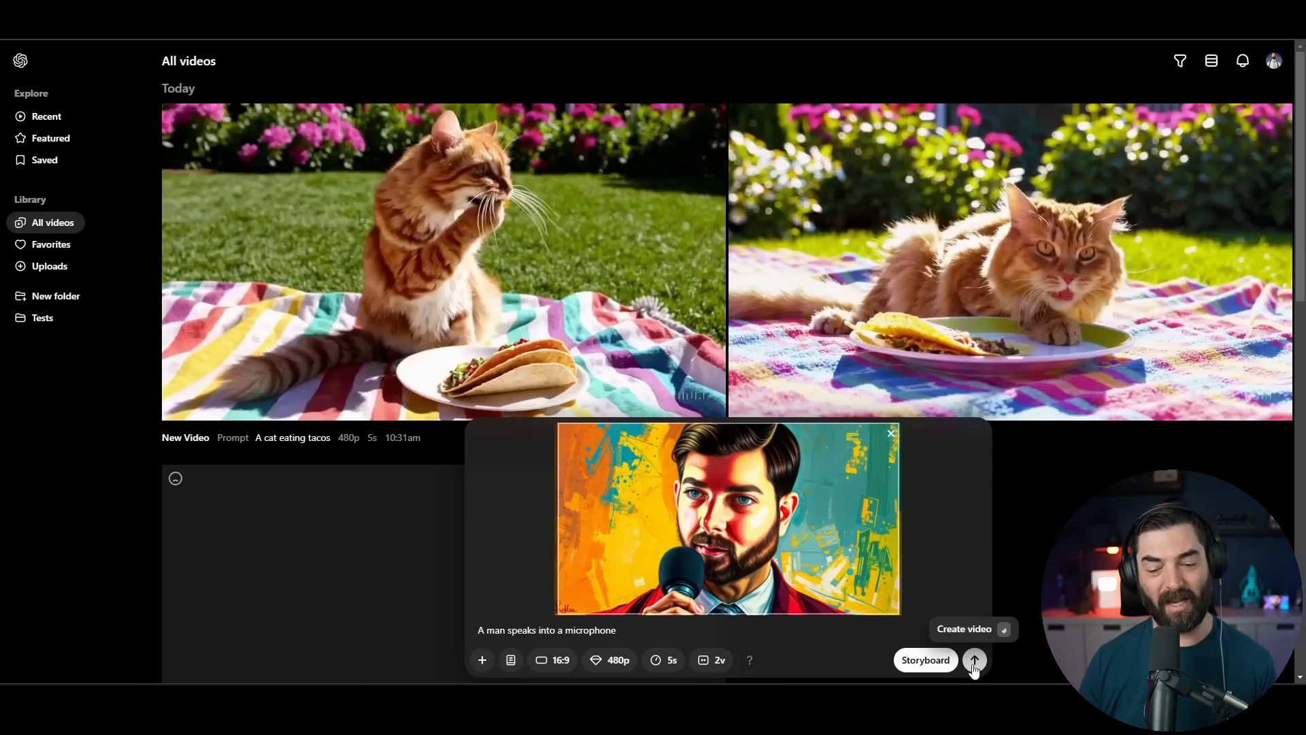
left_click(974, 660)
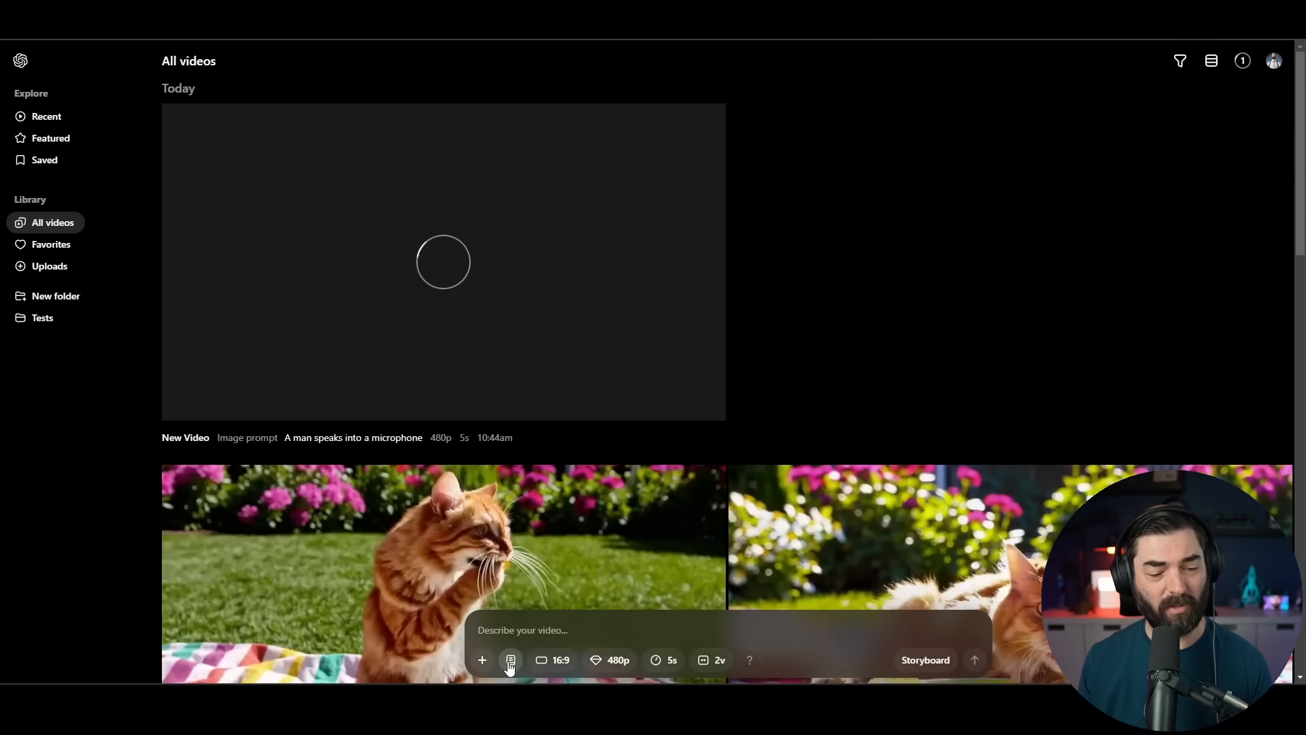
Submit the prompt 'A pirate juggling watermelons' for a new video generation
left_click(510, 660)
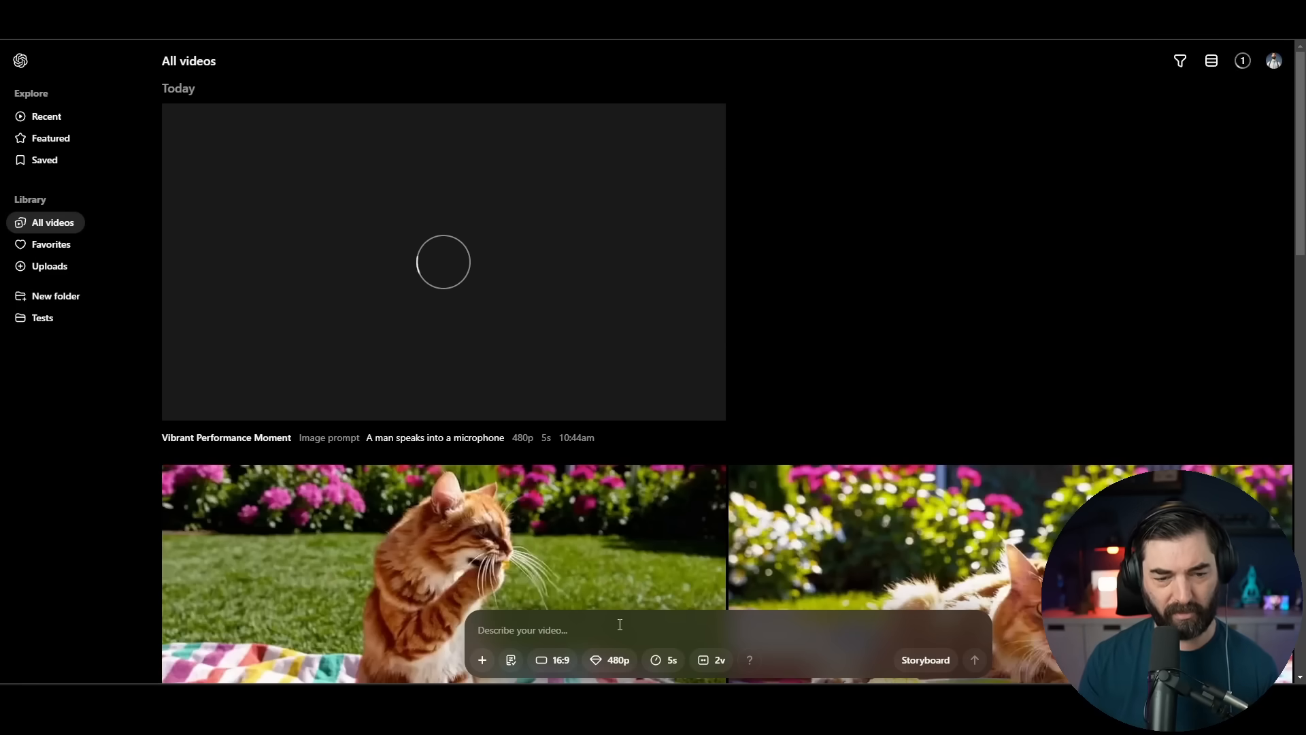
type("A pirate juggling")
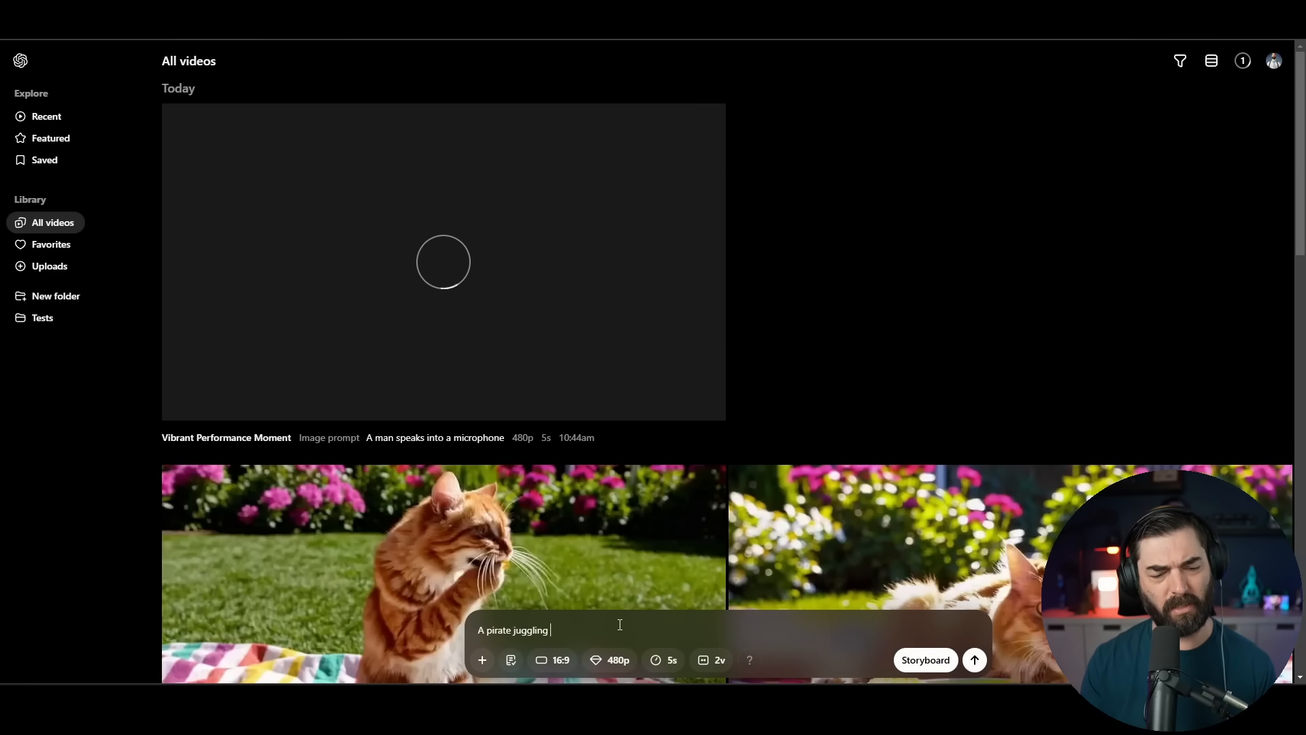
type("watermelons")
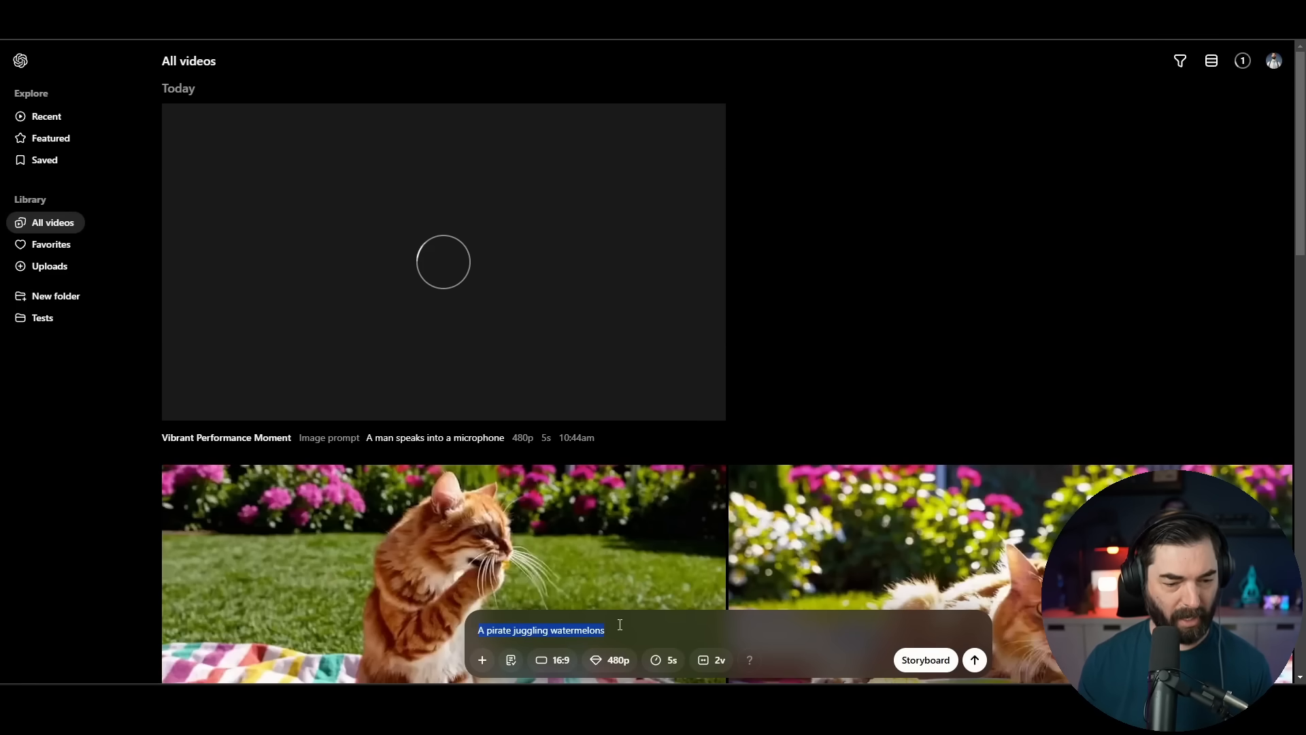
left_click(511, 660)
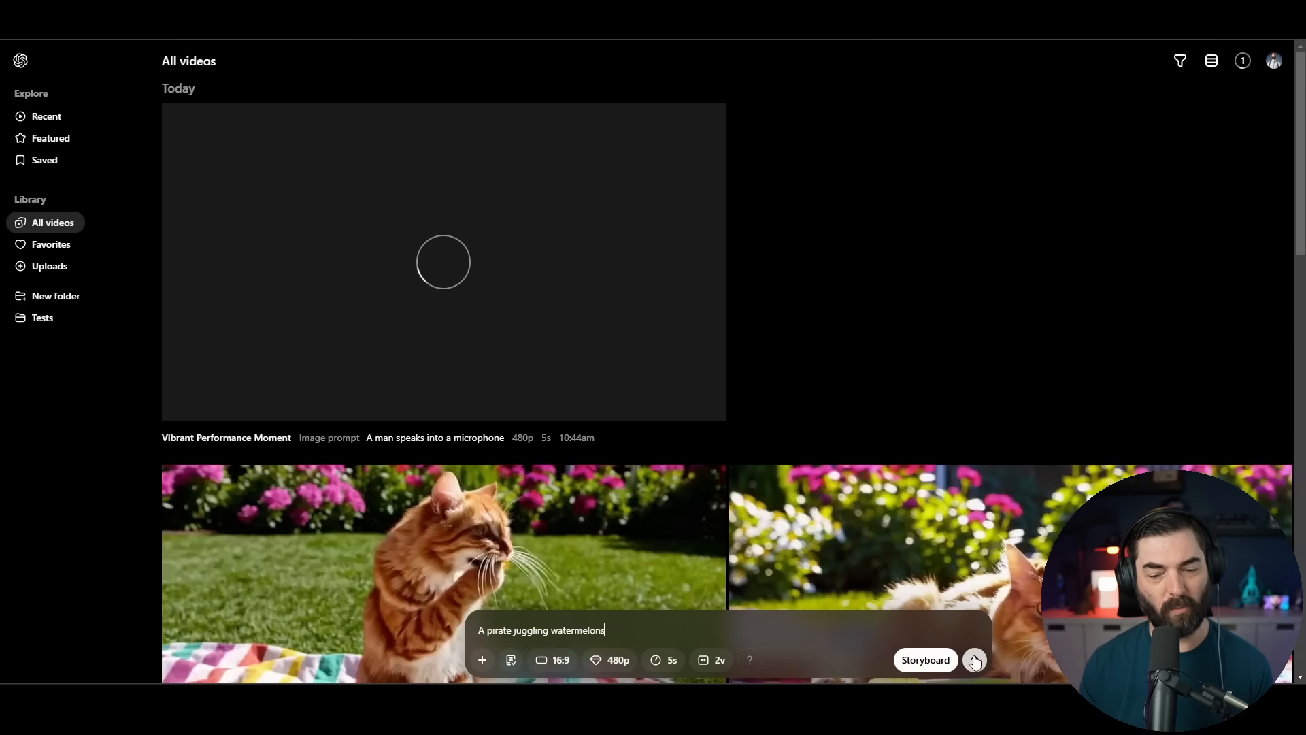
left_click(974, 660)
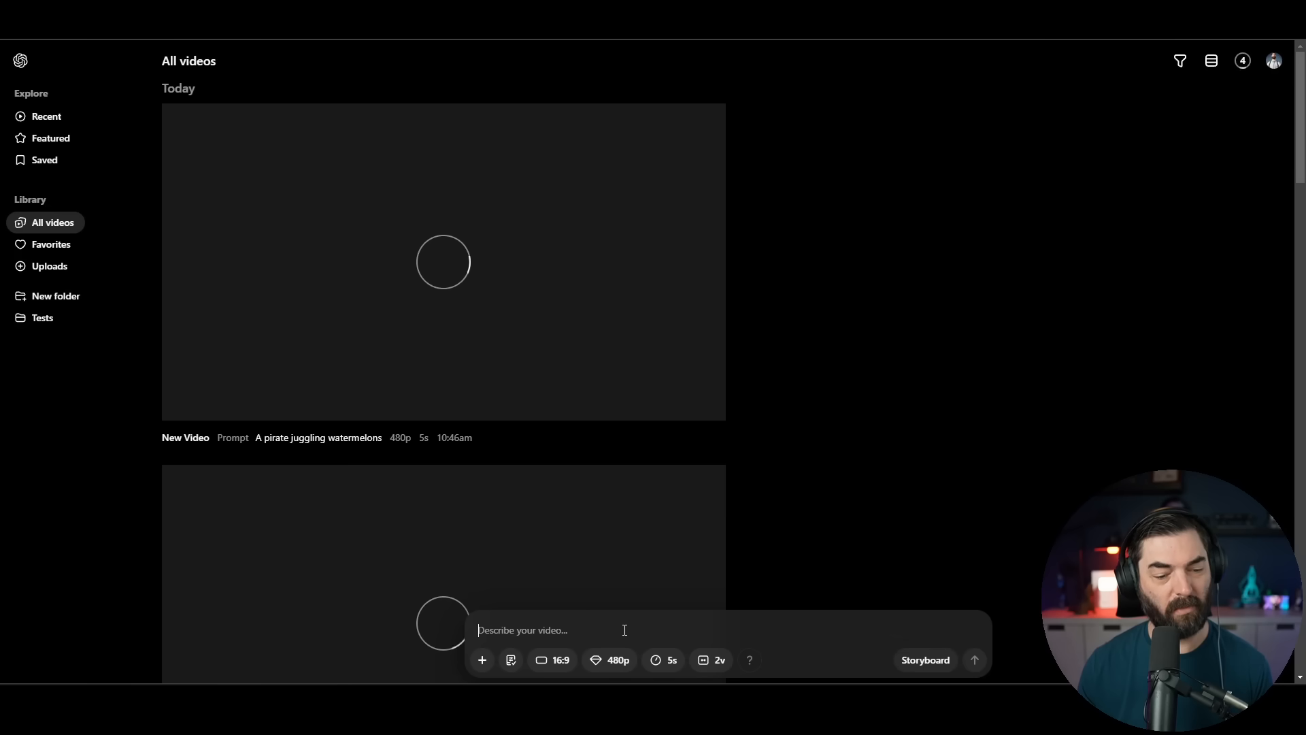
scroll("down", 3)
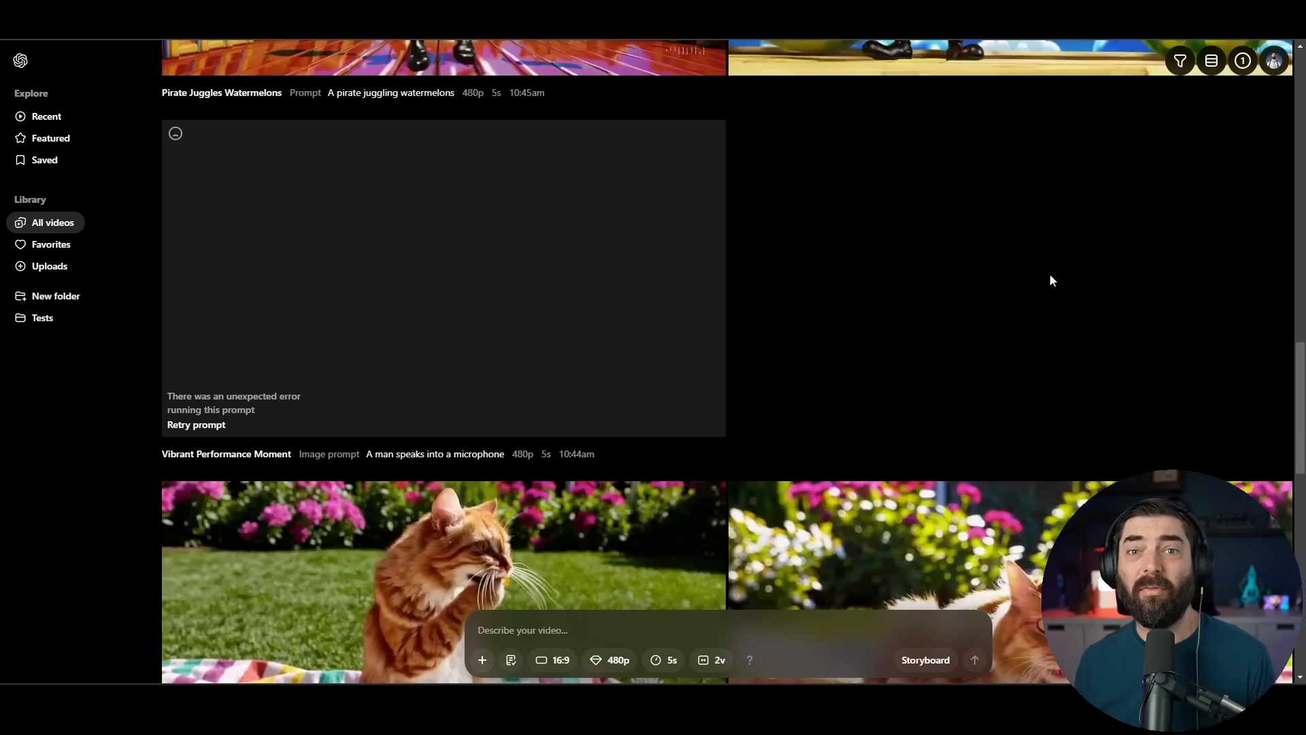
mouse_move(212, 316)
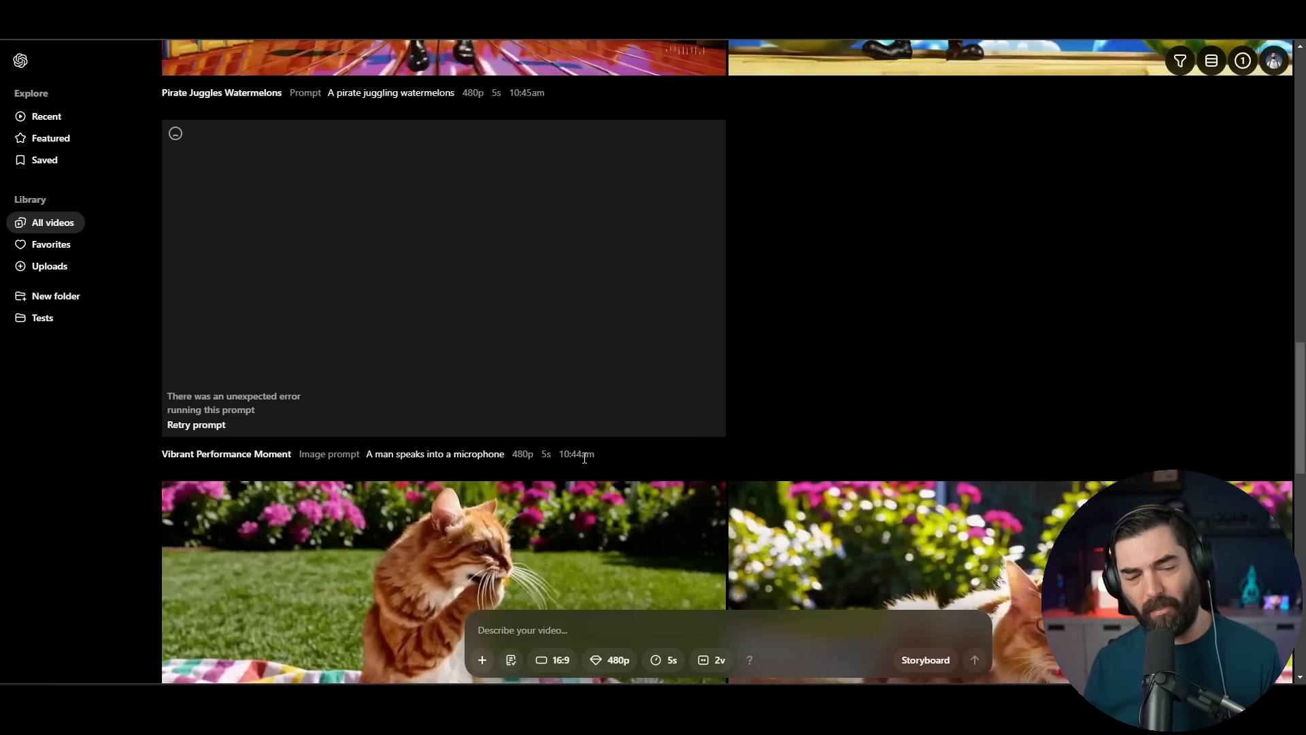
mouse_move(220, 408)
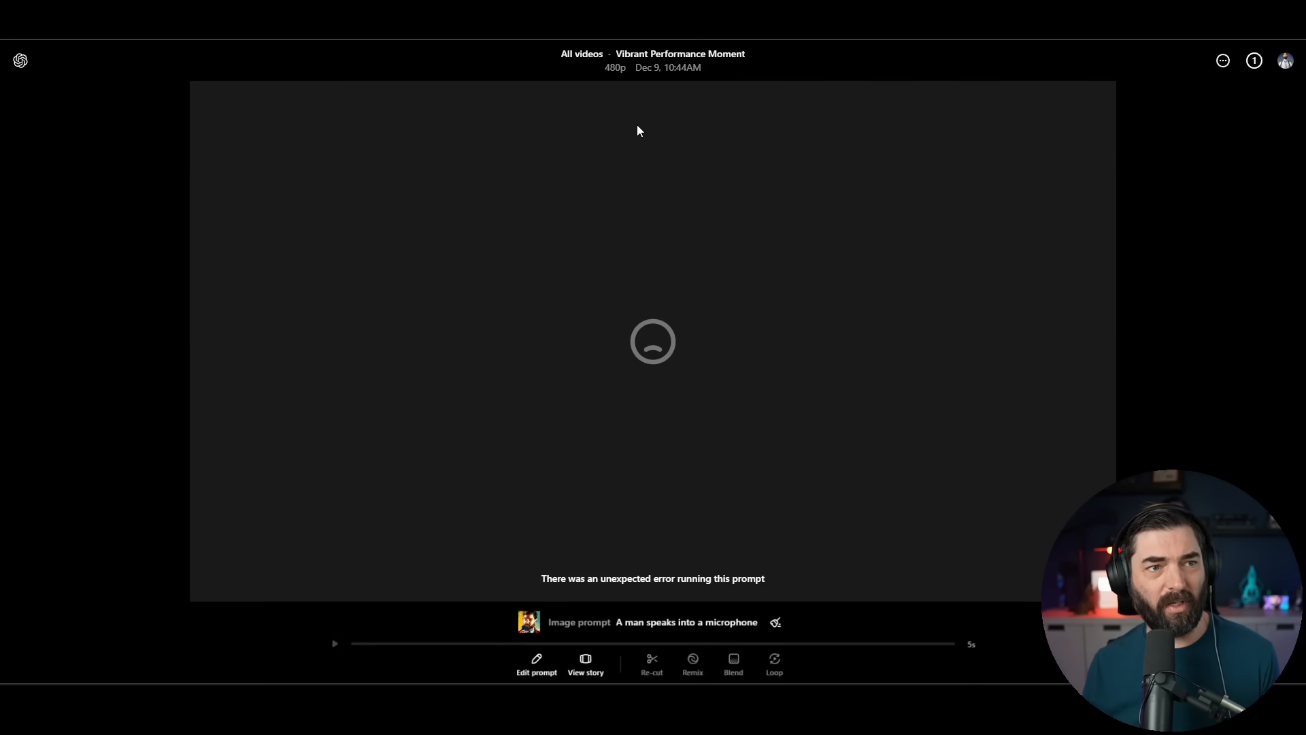
mouse_move(805, 585)
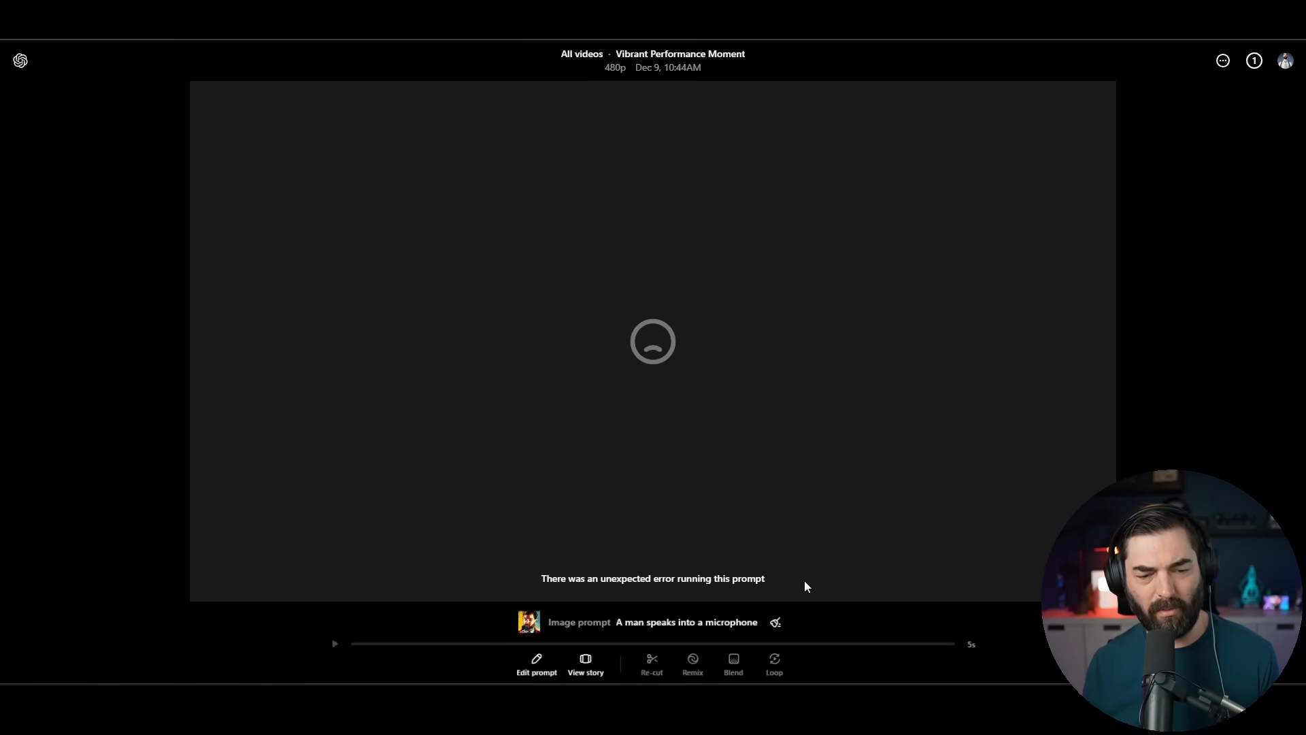
mouse_move(155, 139)
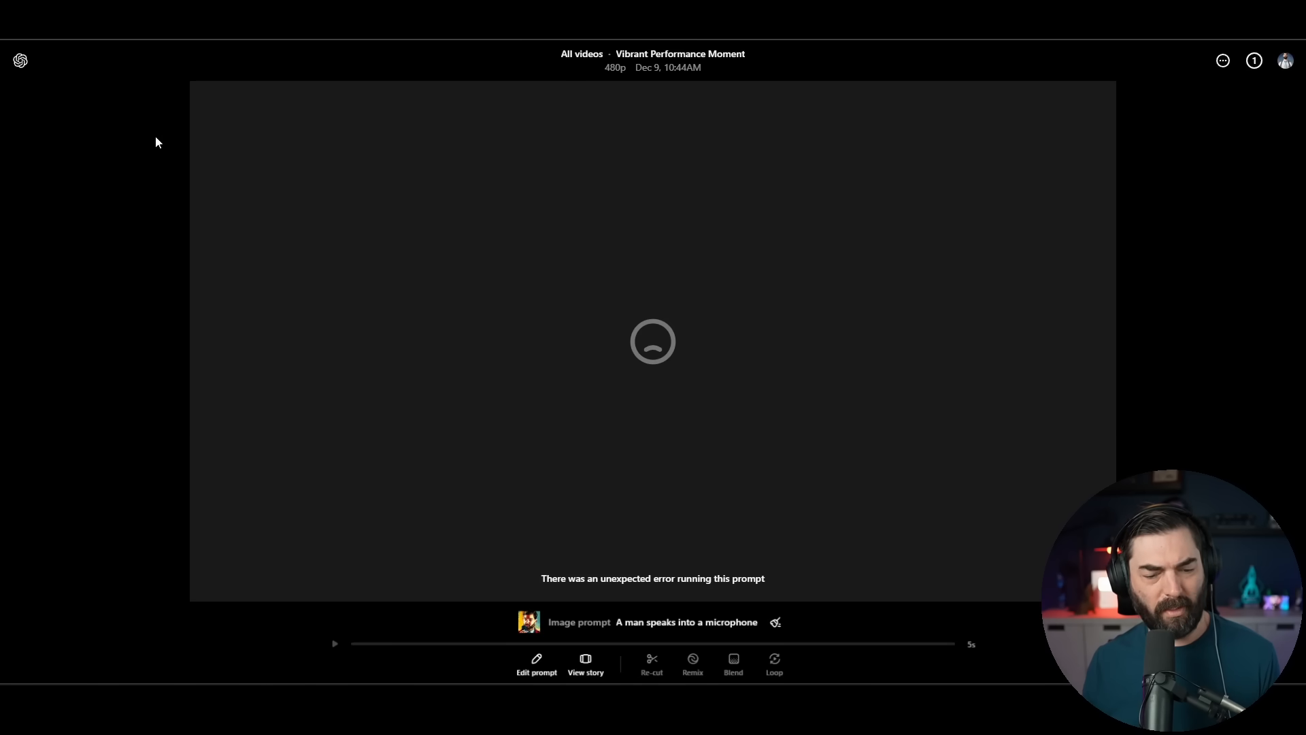
left_click(581, 54)
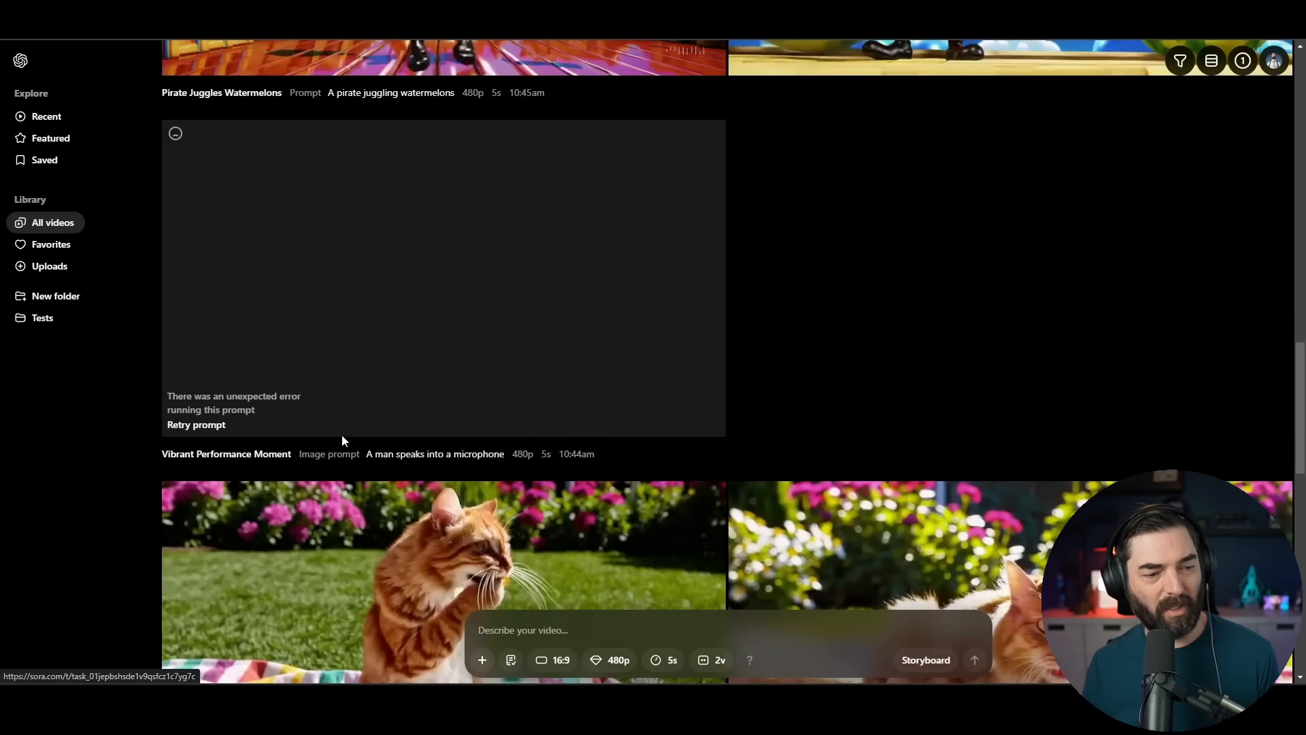
mouse_move(328, 437)
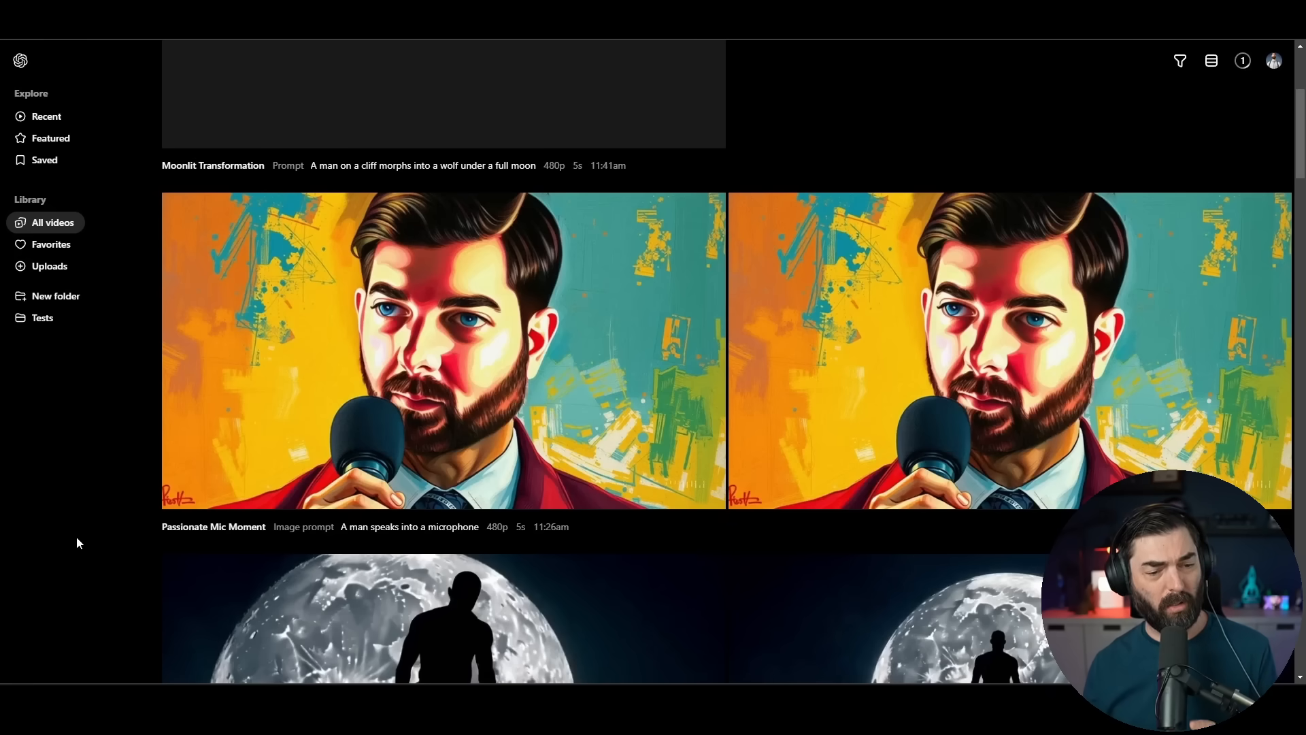
mouse_move(234, 461)
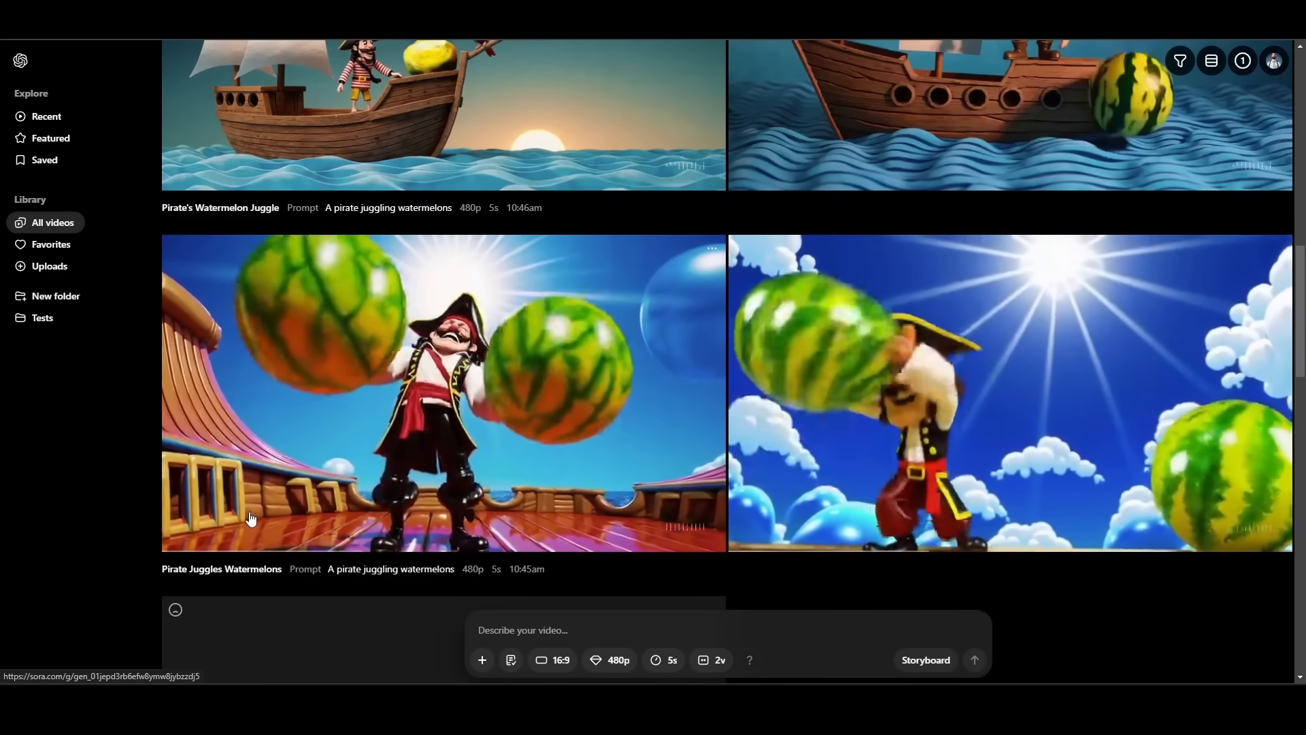
mouse_move(264, 538)
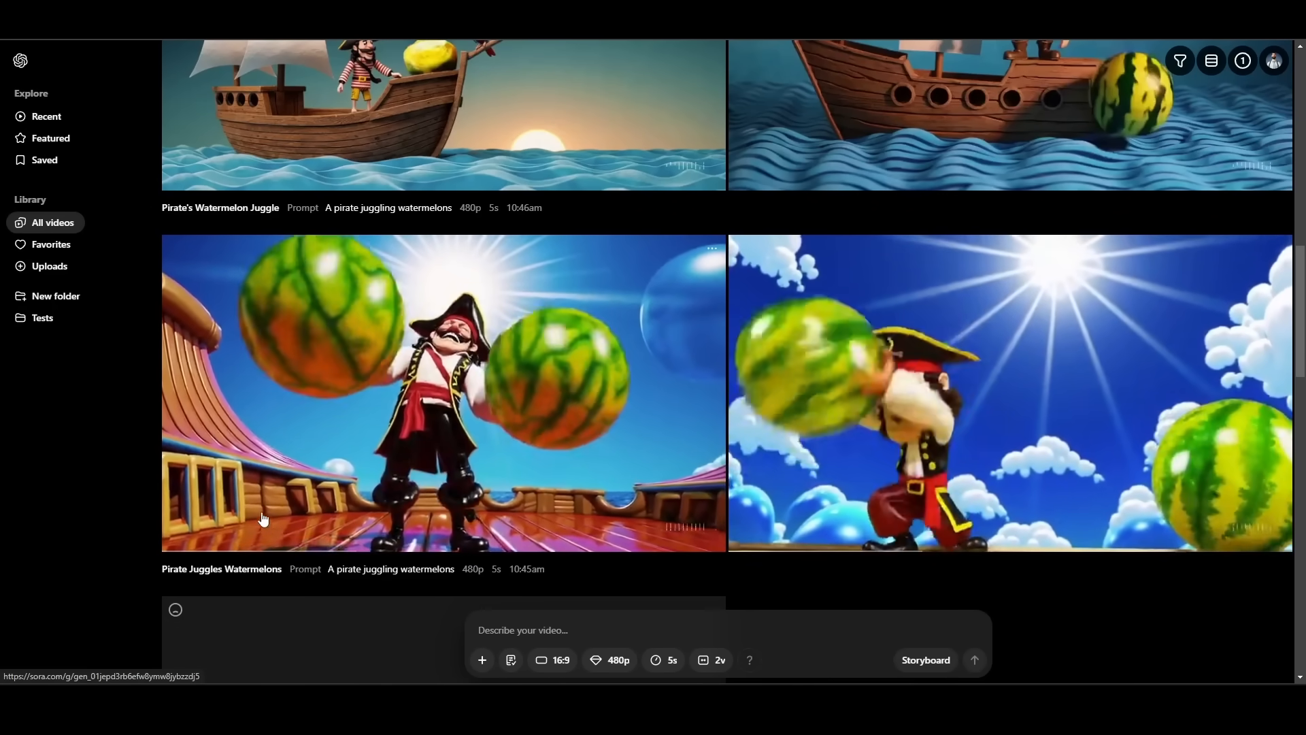
Scroll down the library previewing the pirate juggling watermelons variations, ending on black-and-white versions
scroll("down", 3)
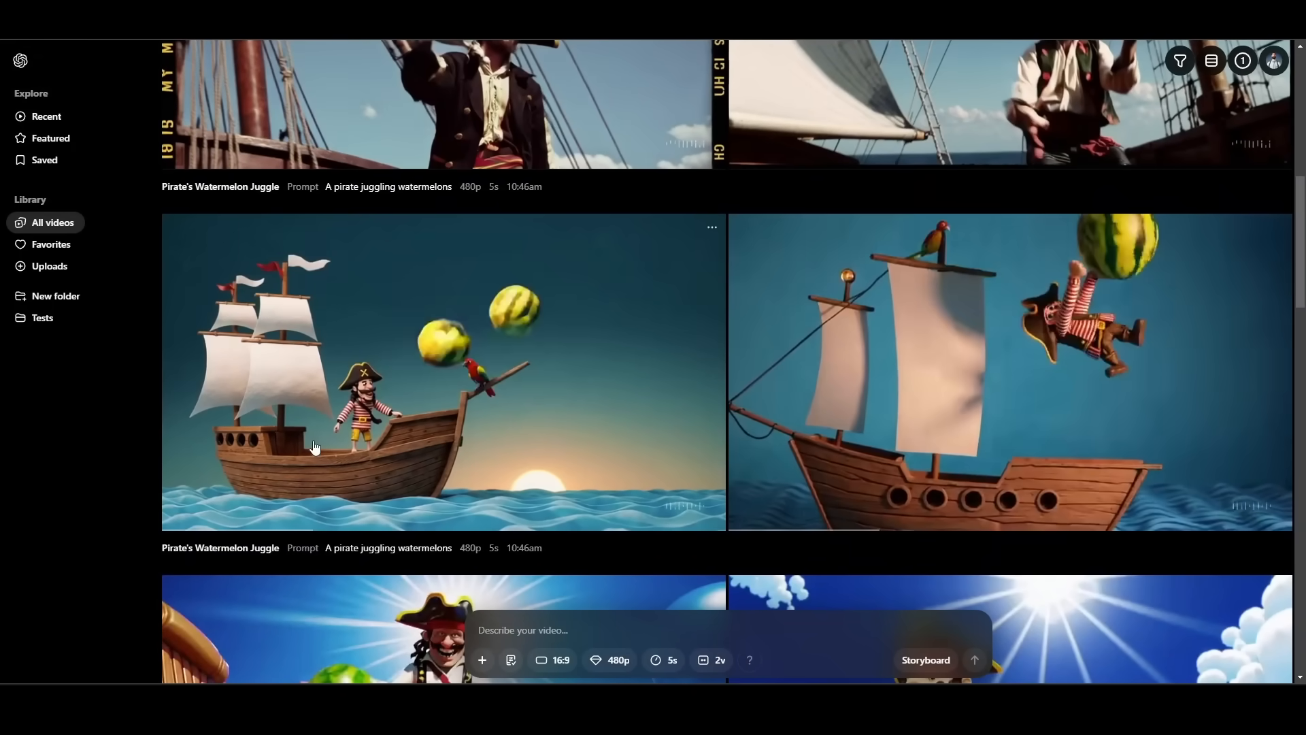
mouse_move(233, 478)
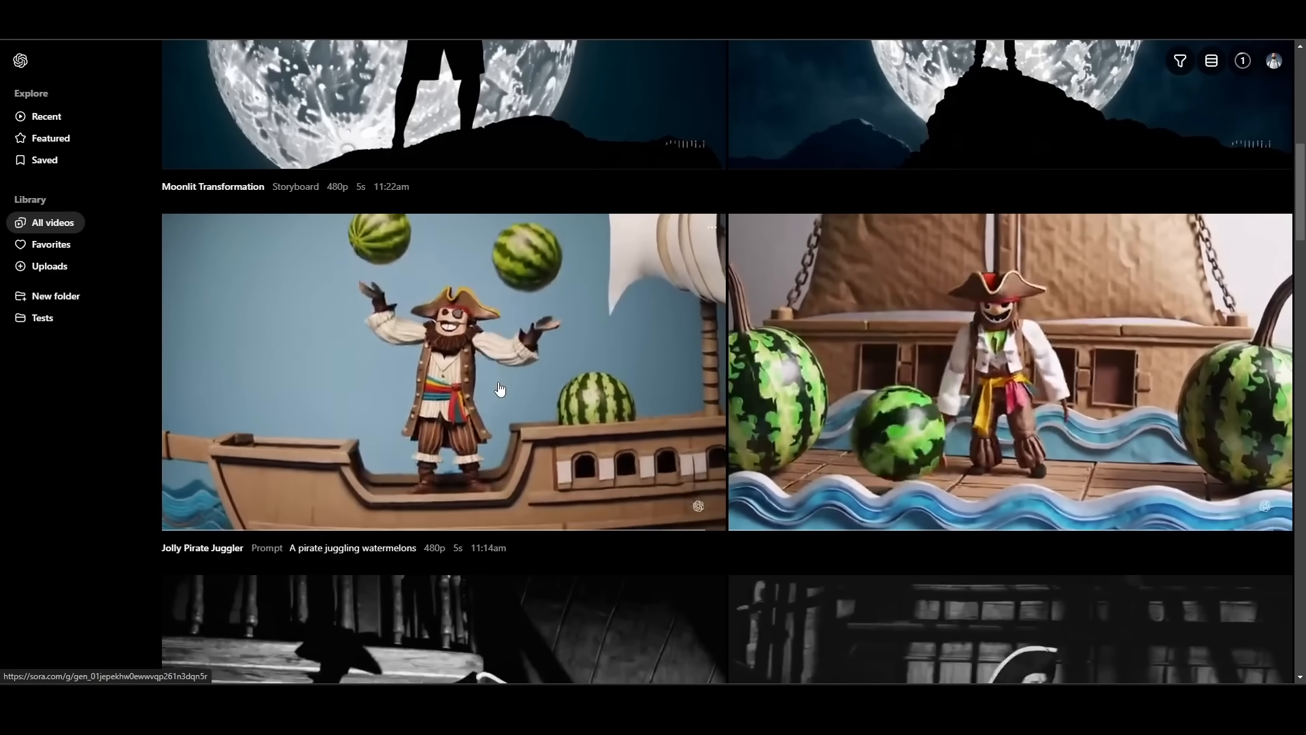
scroll("down", 3)
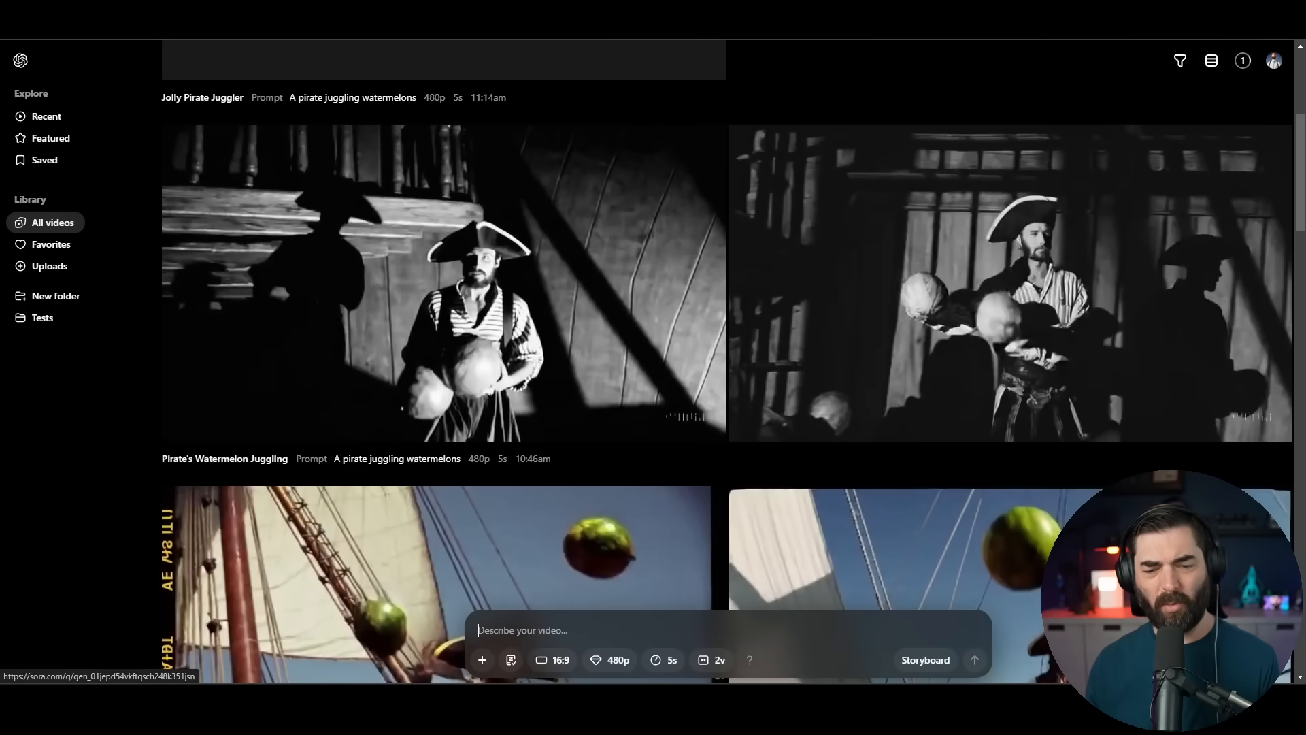
Start a storyboard from 'A man standing on a cliff' and add a second scene card at 2s
type("A man standing on a cliff")
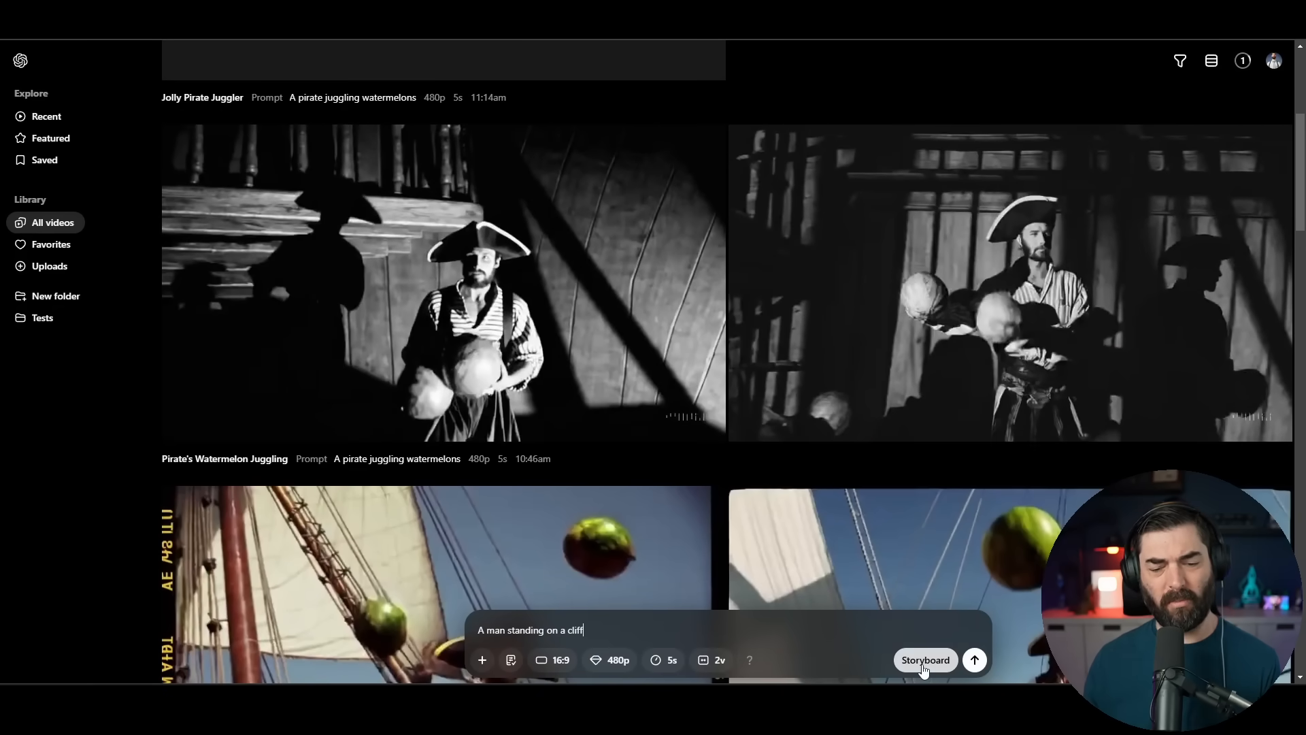
left_click(925, 660)
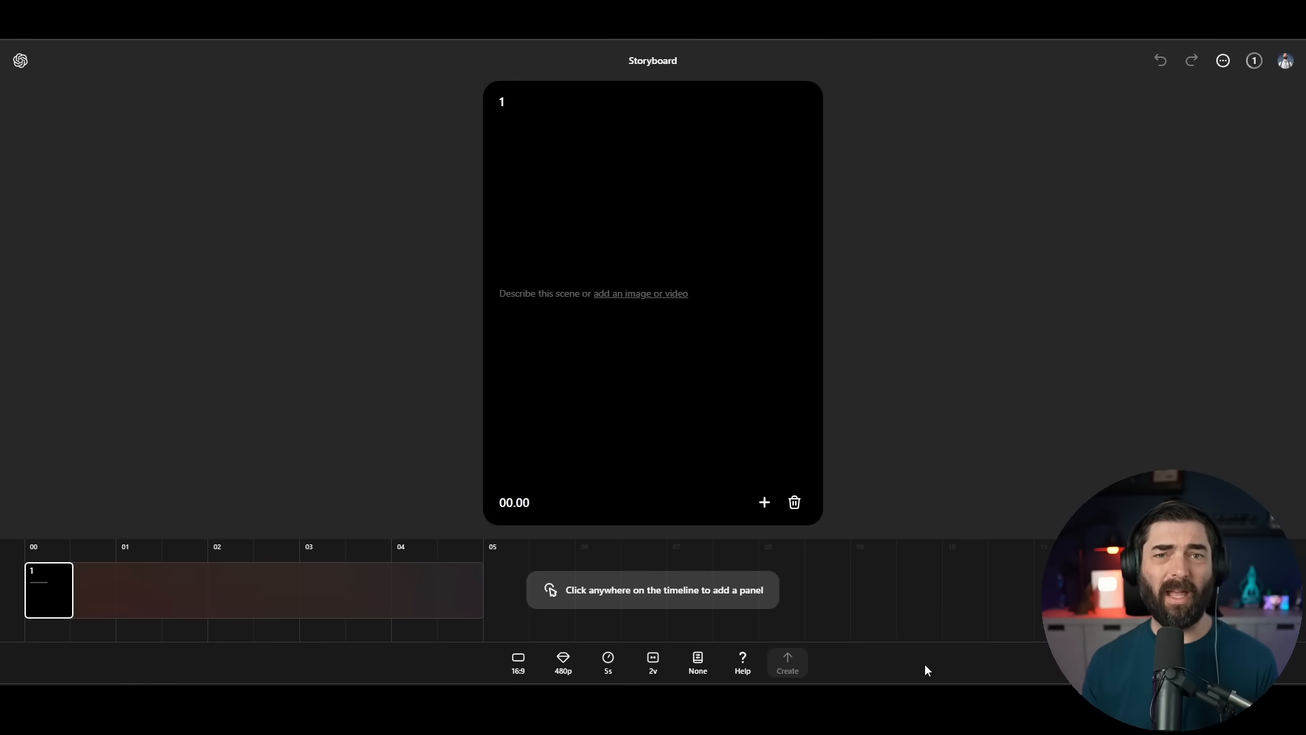
left_click(532, 293)
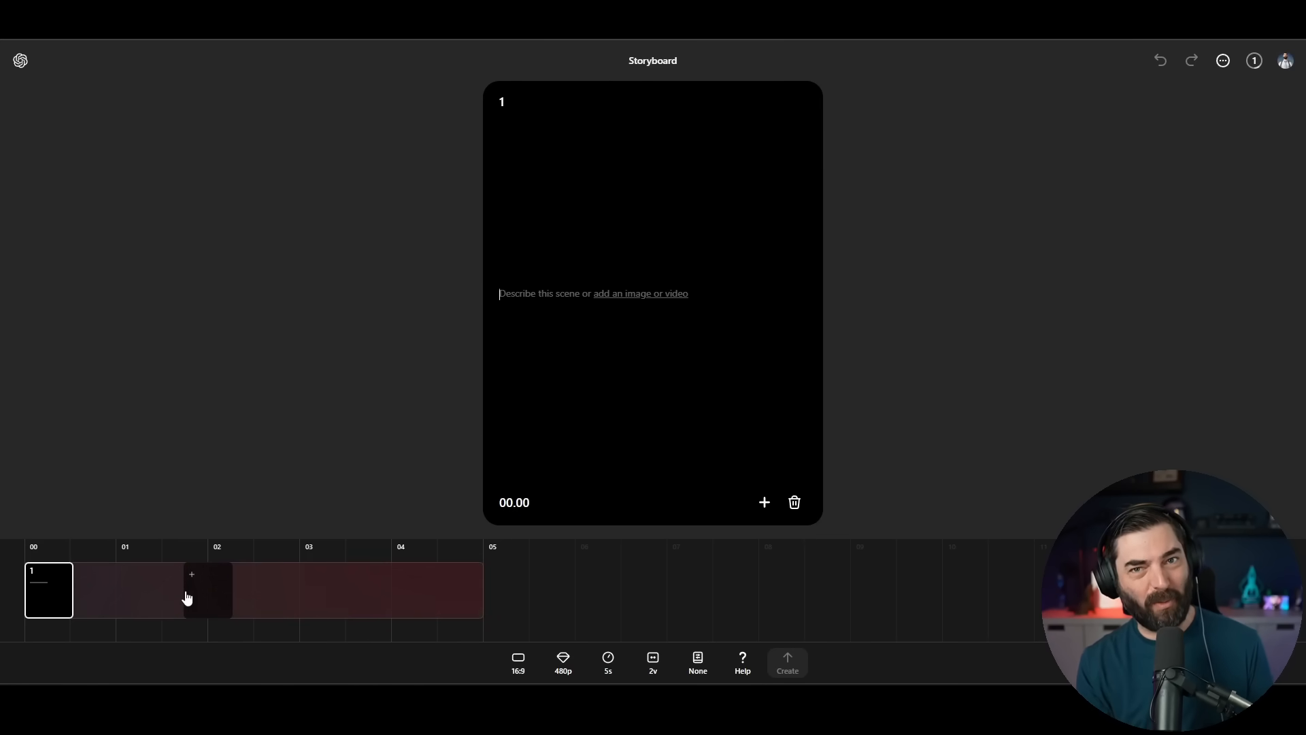
mouse_move(217, 603)
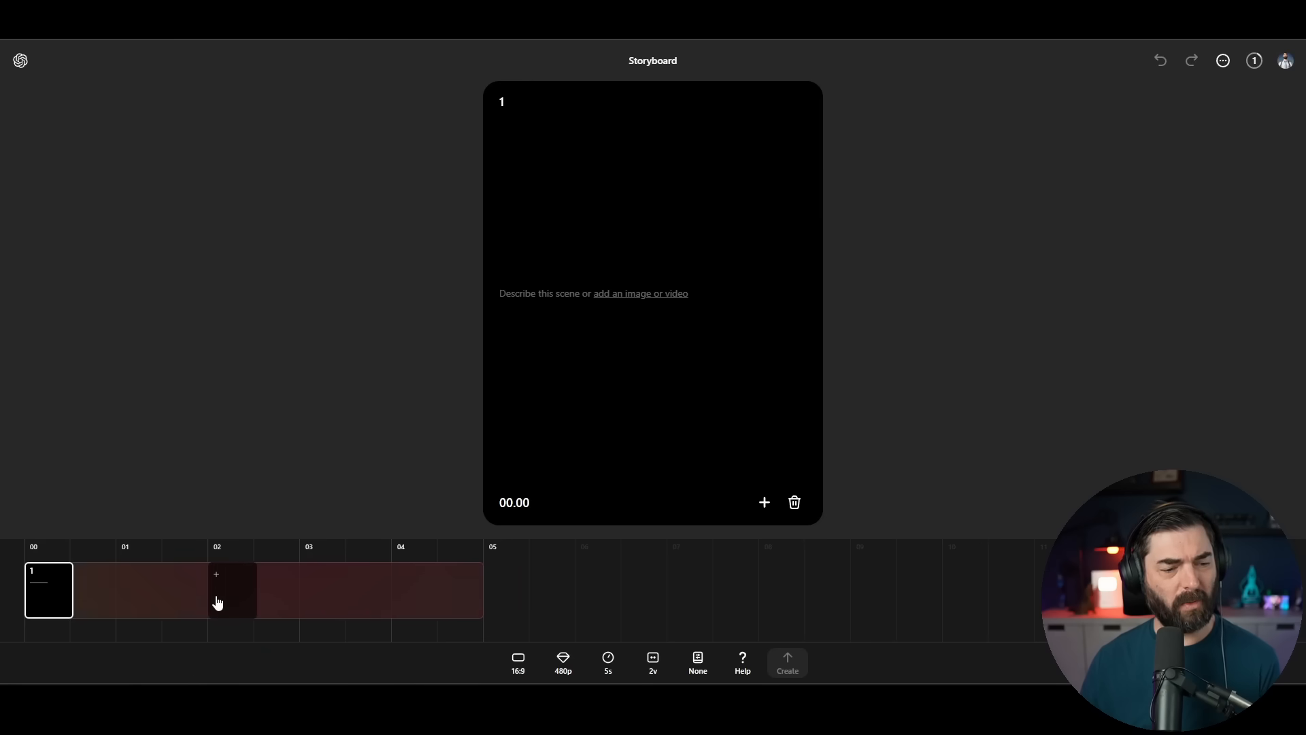
left_click(216, 574)
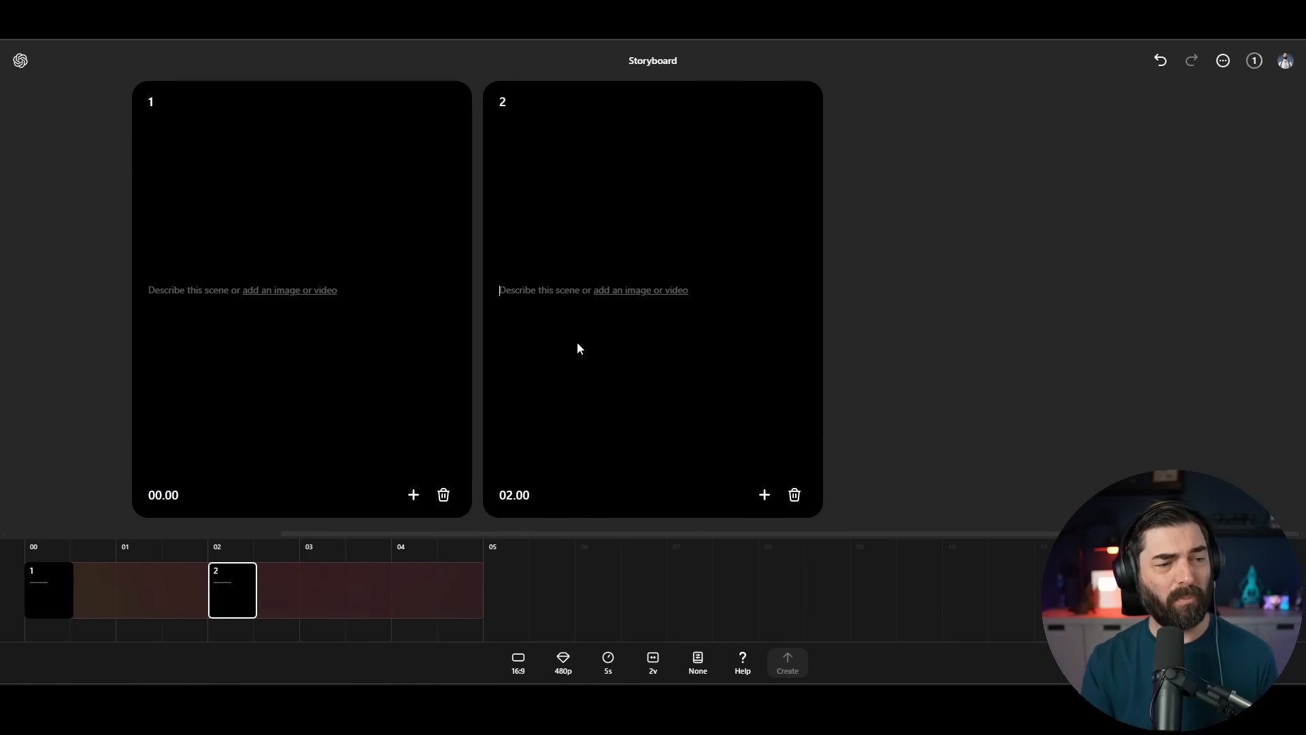
Describe the scenes as the man on the cliff and 'The man morphs into a wolf', then submit for generation
type("A man")
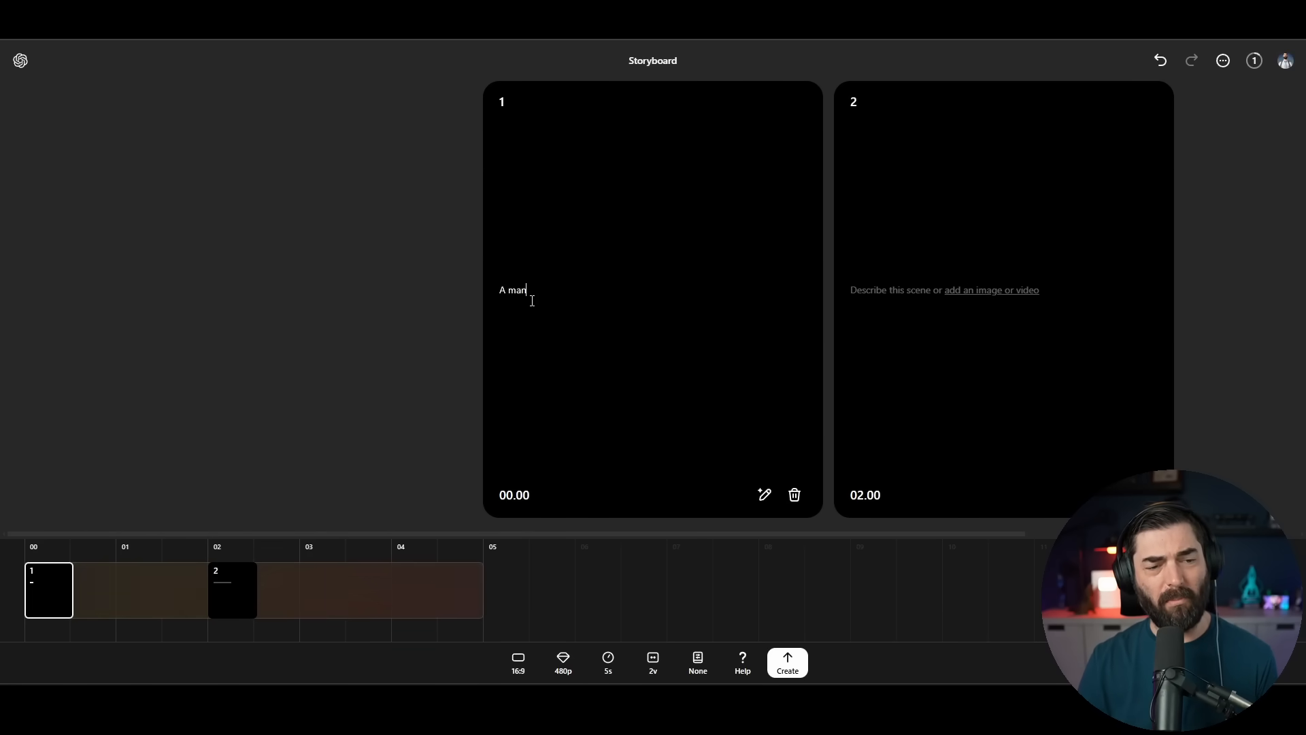
type("standing on a cliff with a full moon in the background")
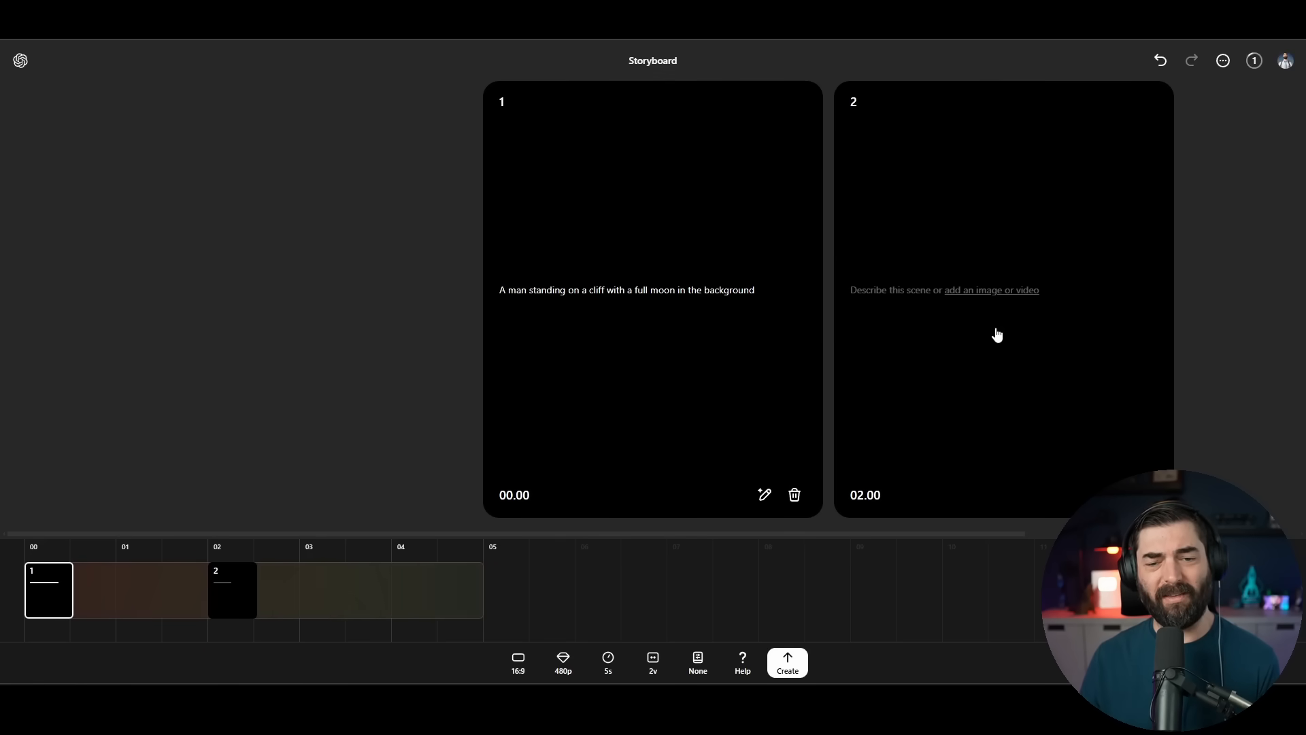
type("The man morphs")
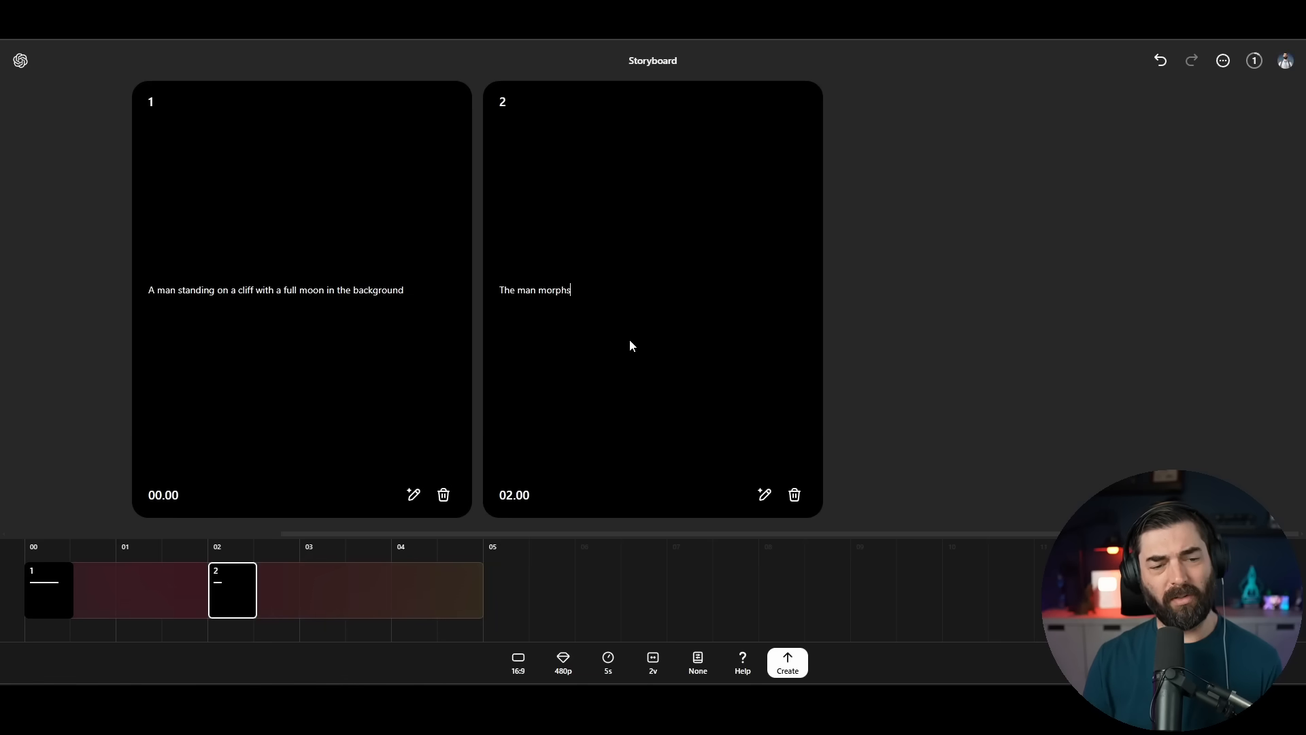
type("into a wolf")
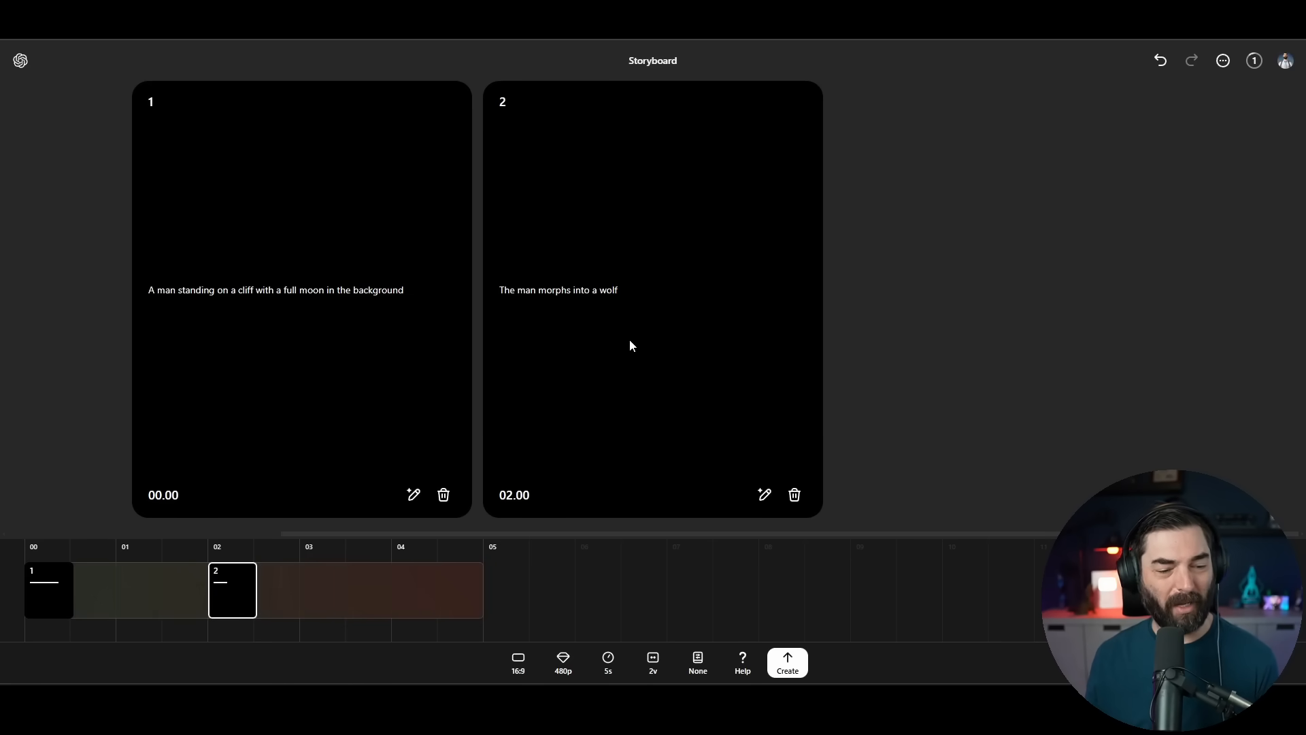
left_click(786, 661)
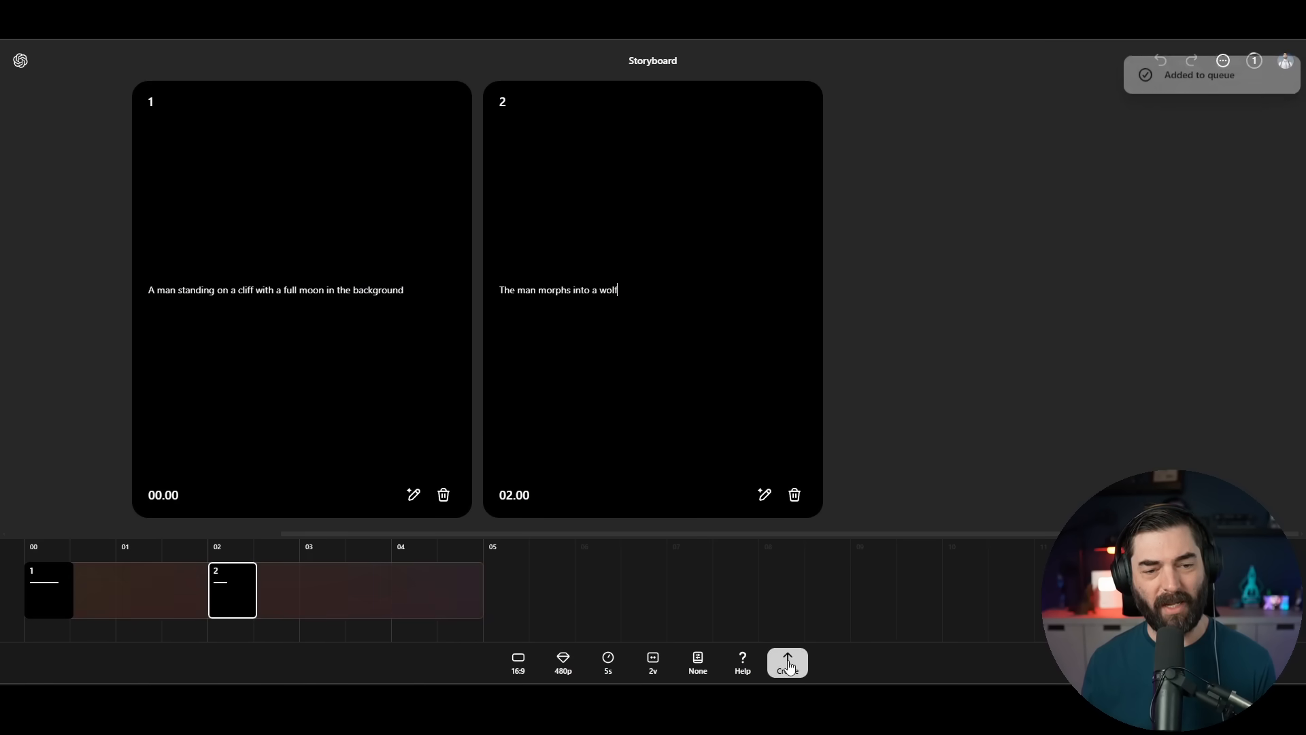
left_click(786, 661)
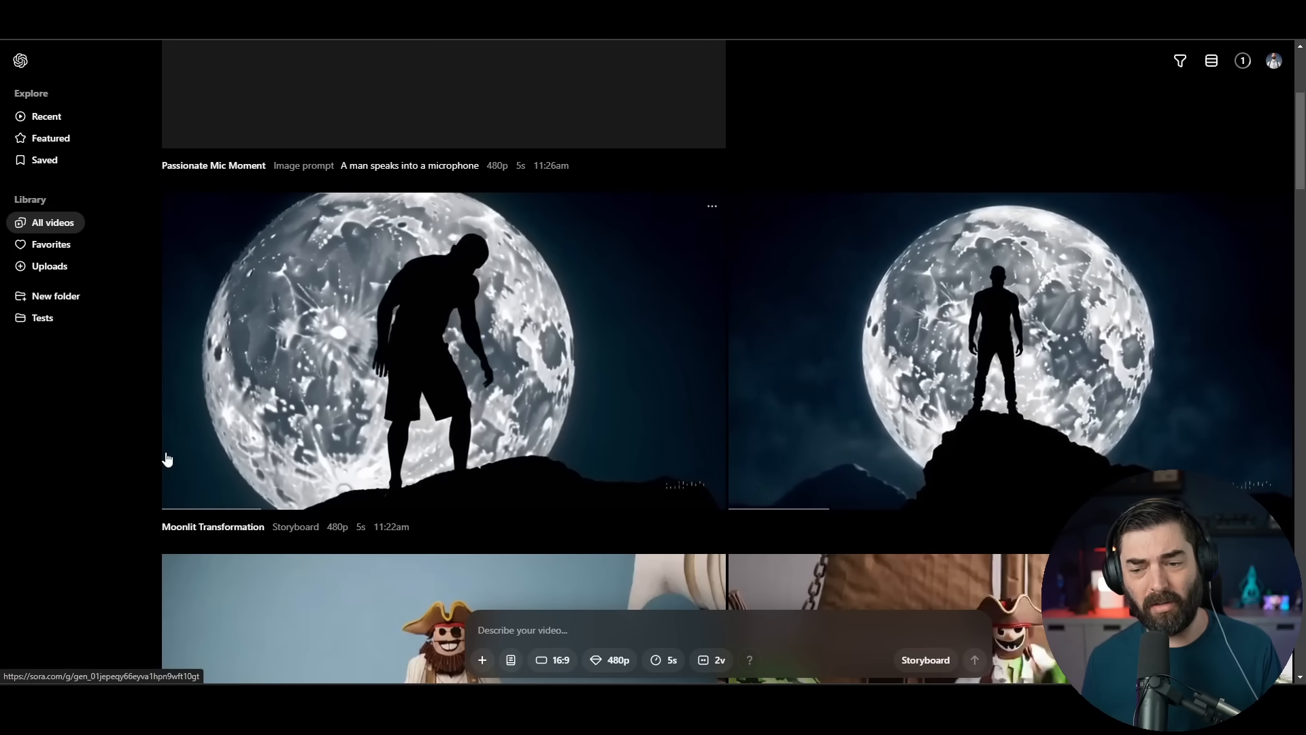
Generate a plain prompt: 'A man on a cliff morphs into a wolf under a full moon'
type("A man on a cliff morphs into a wolf under a full moon")
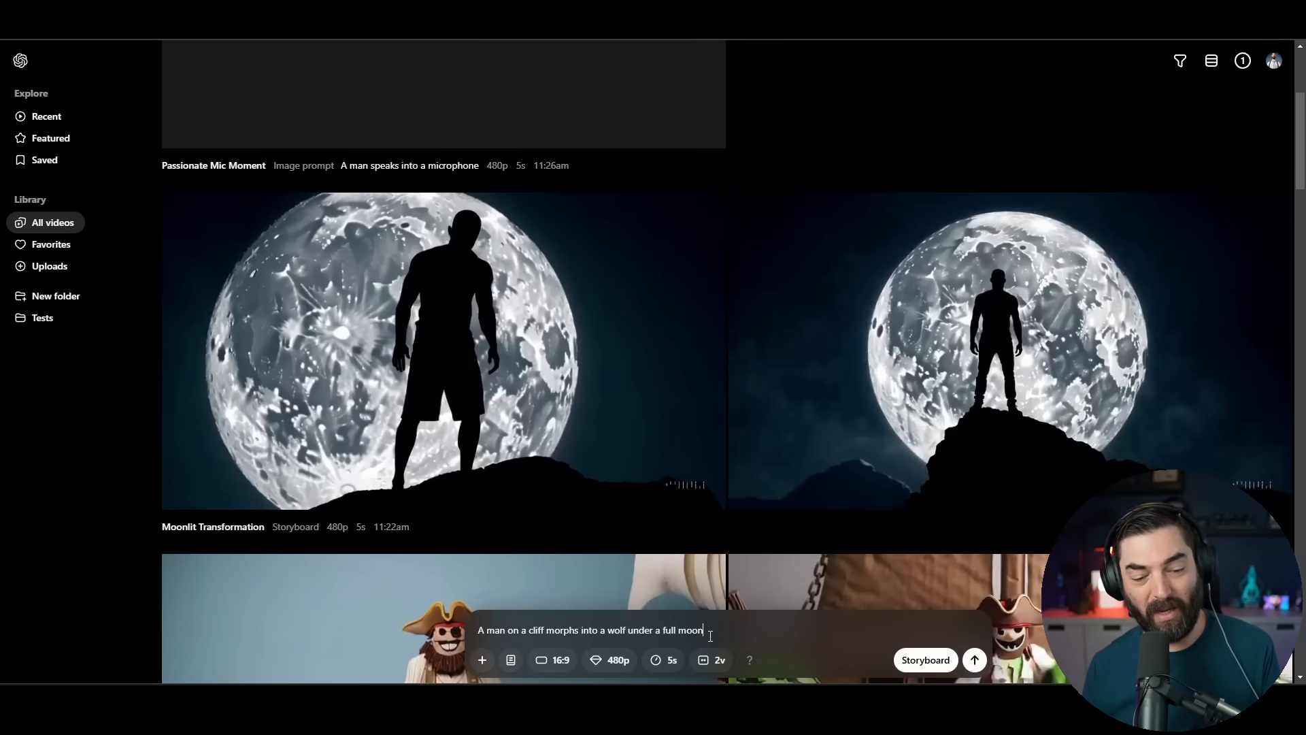
left_click(974, 658)
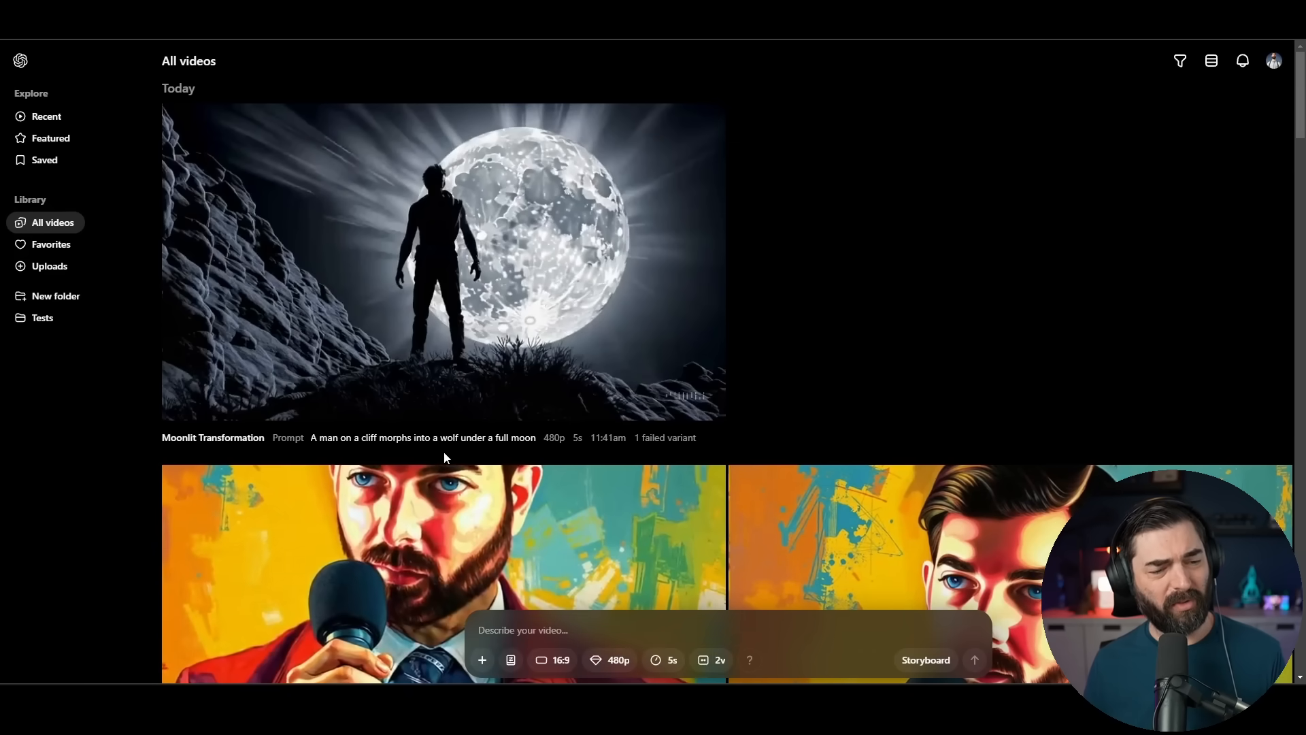
mouse_move(175, 391)
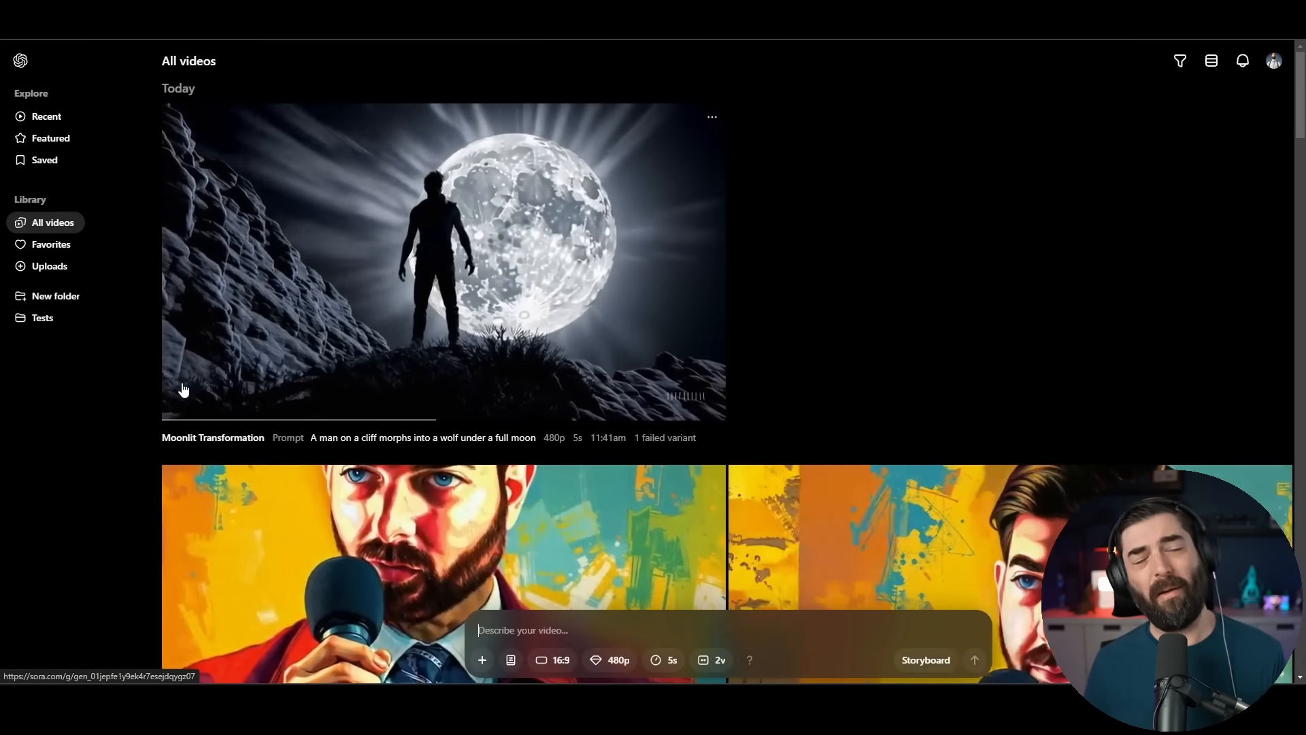
mouse_move(208, 400)
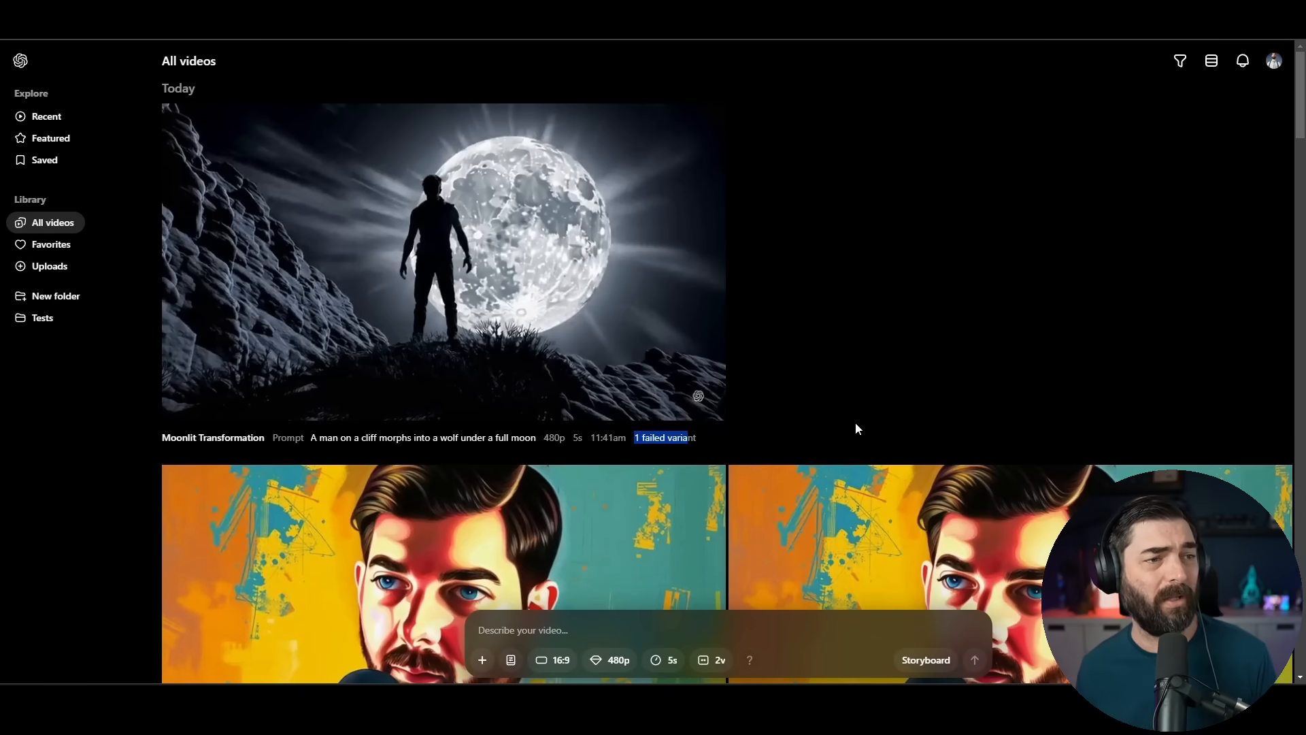
Inspect the '1 failed variant' note on the Moonlit Transformation result
left_click(50, 138)
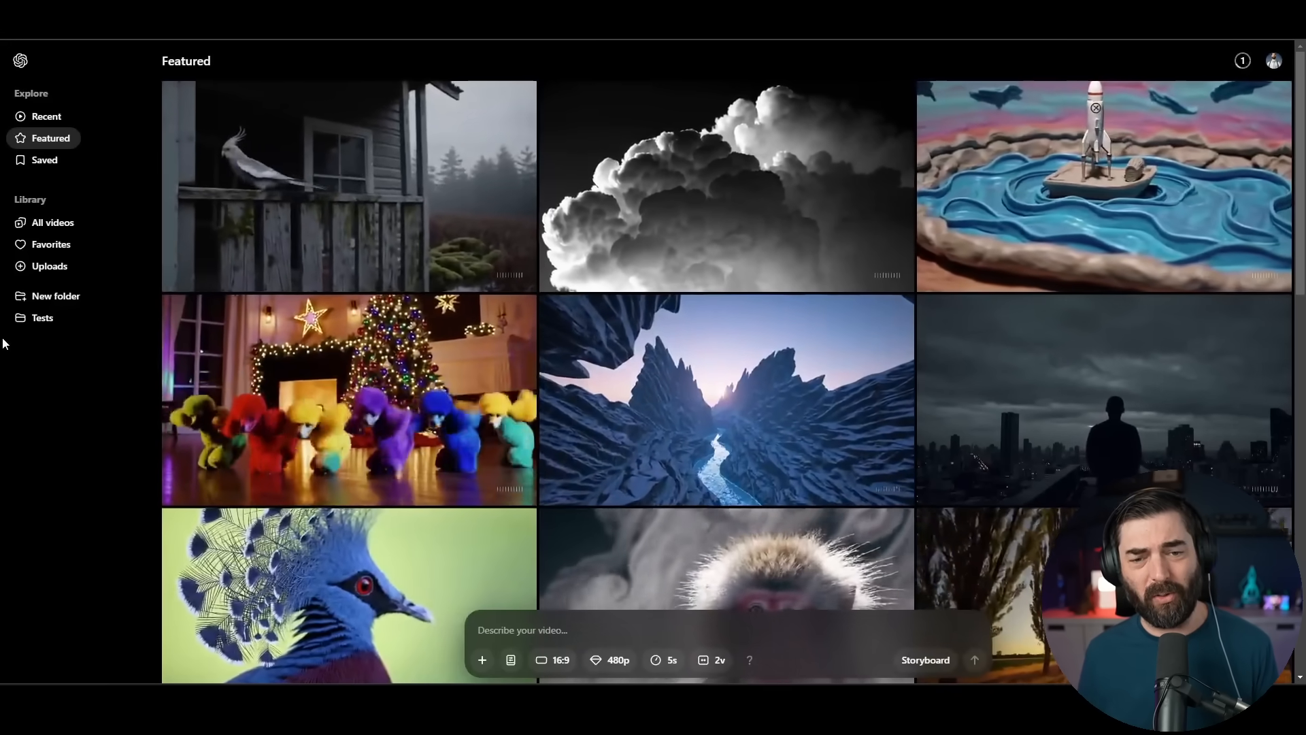
mouse_move(88, 499)
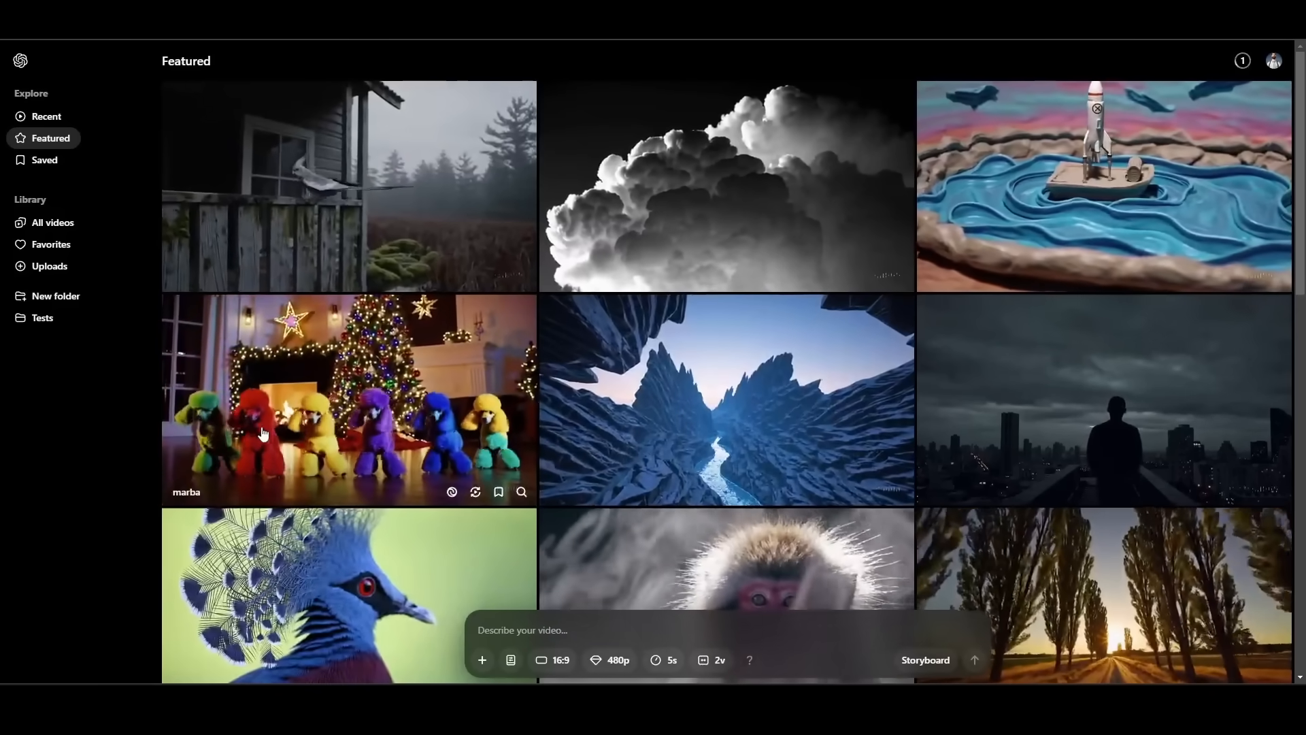
Browse down the Featured gallery and open the pixel-art snowy village video
scroll("down", 3)
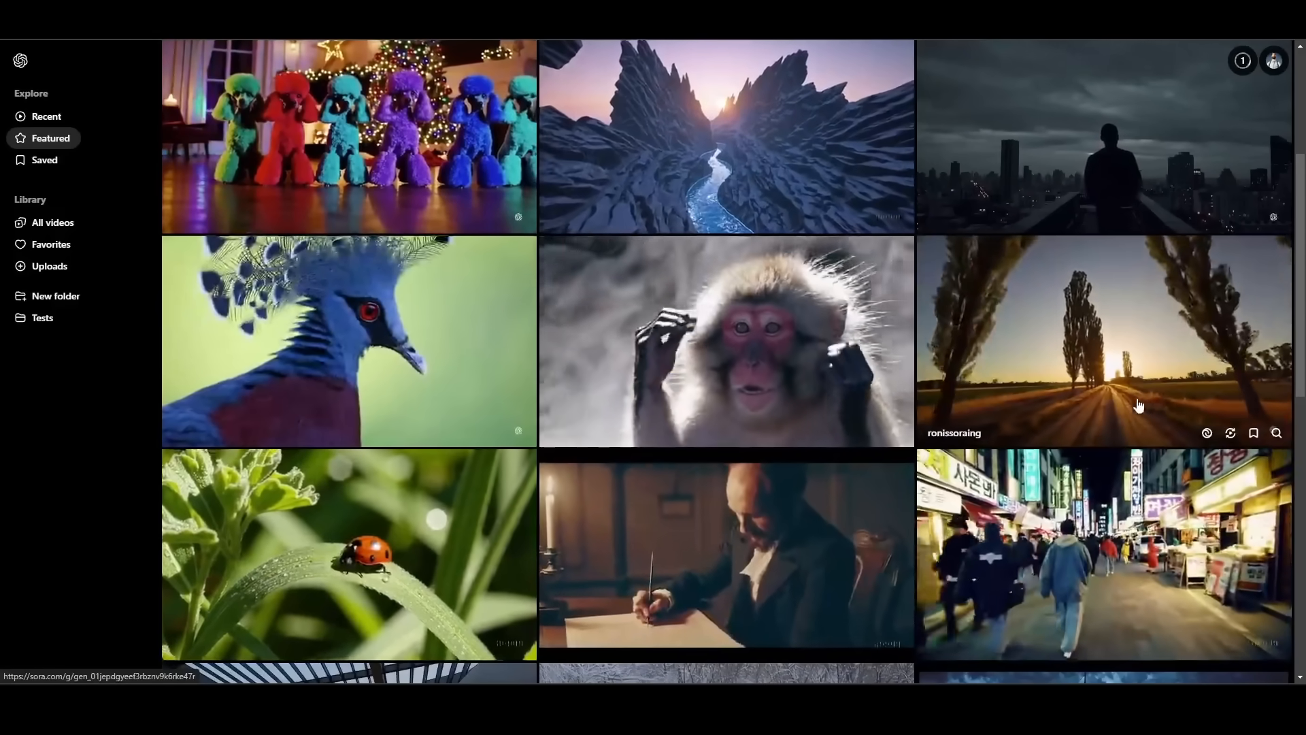
scroll("down", 3)
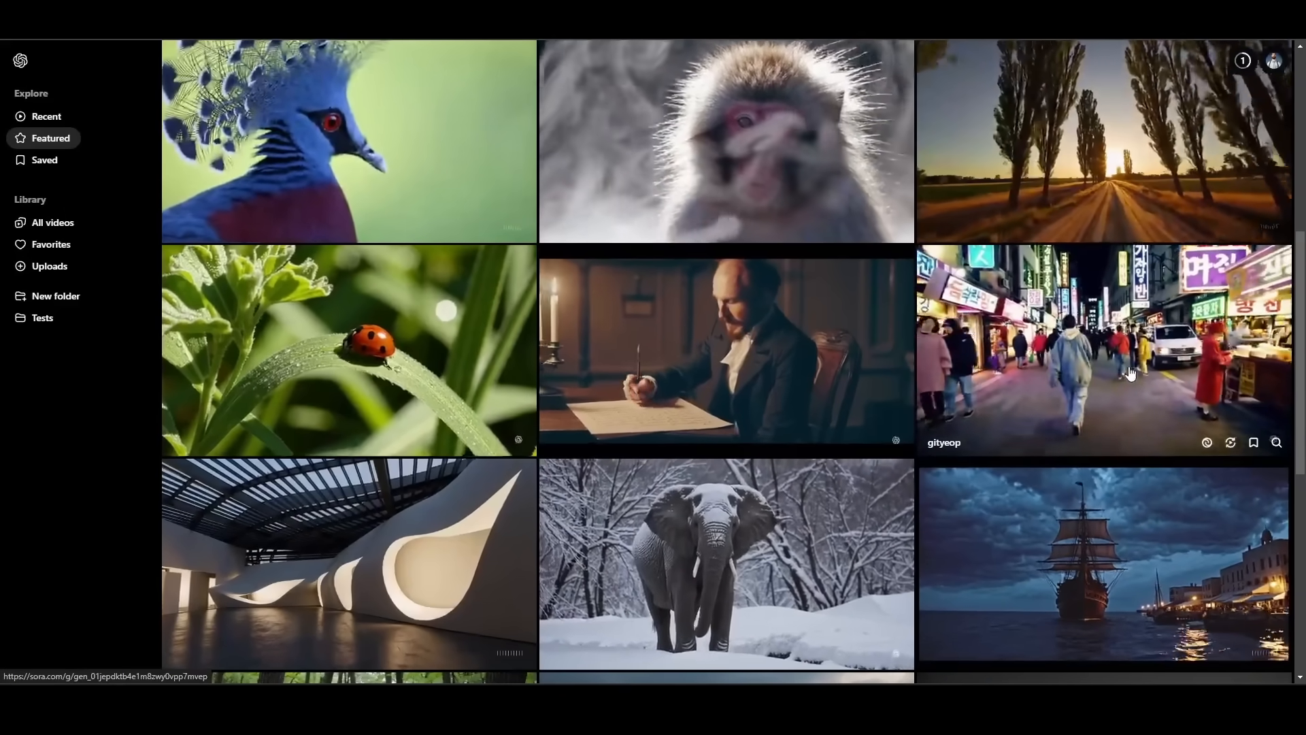
scroll("down", 3)
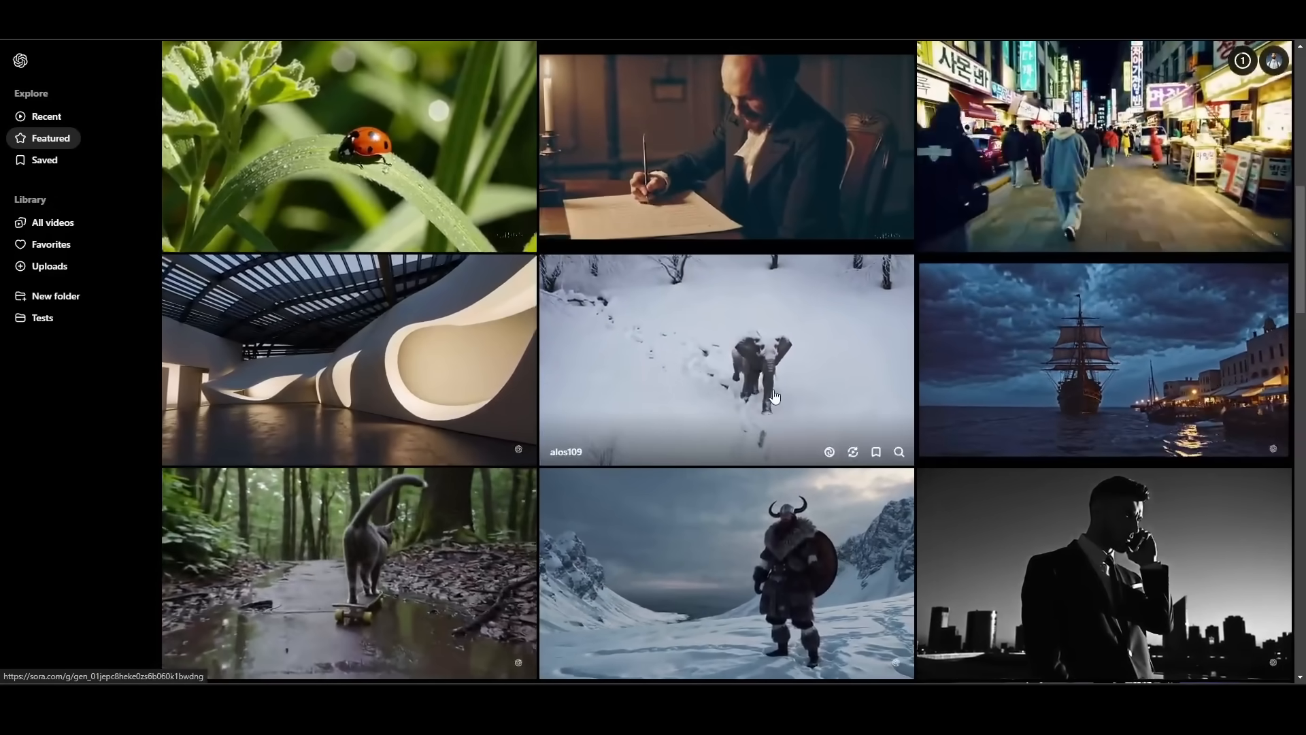
scroll("down", 3)
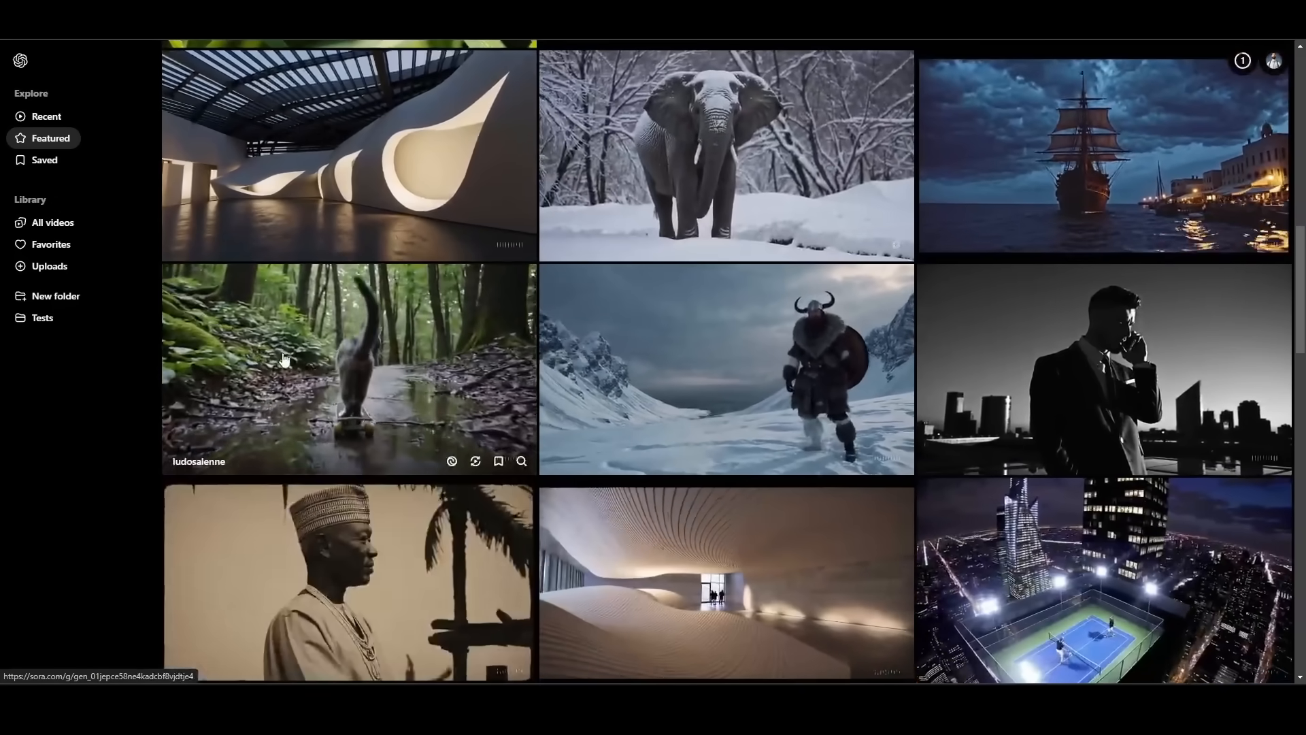
scroll("down", 3)
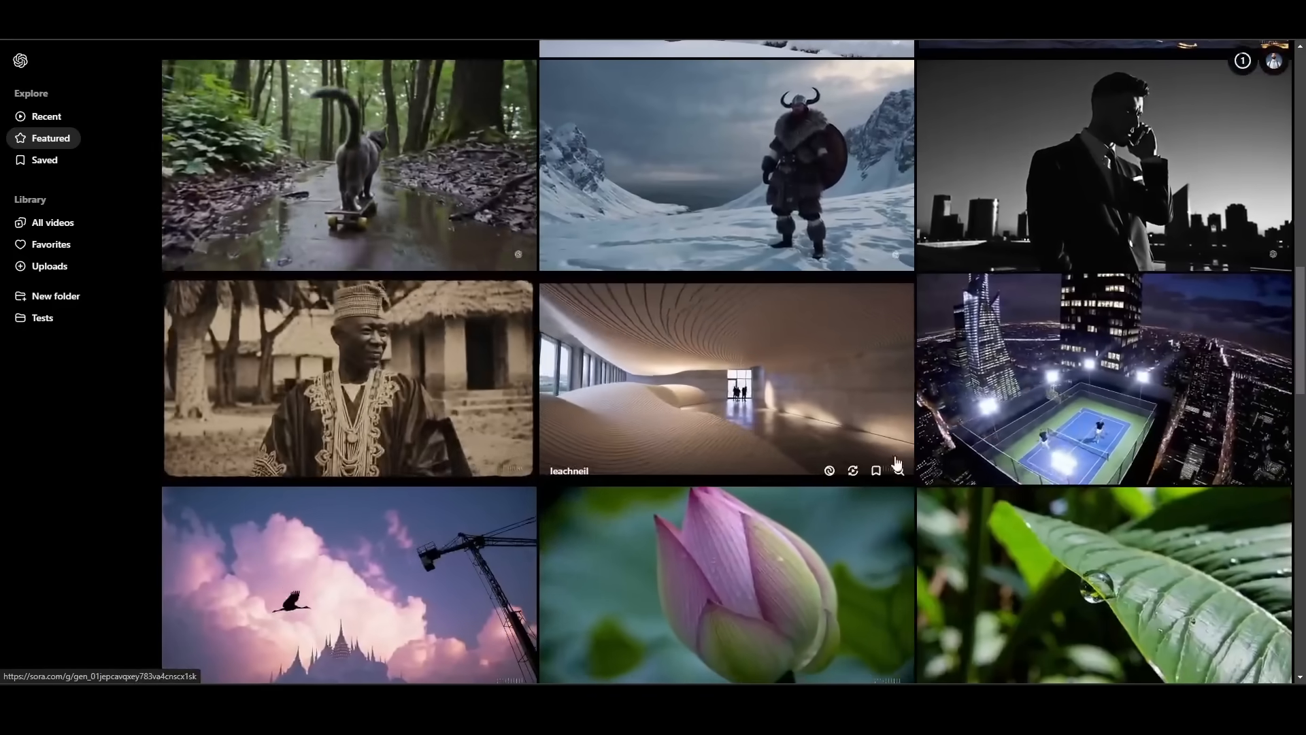
scroll("down", 3)
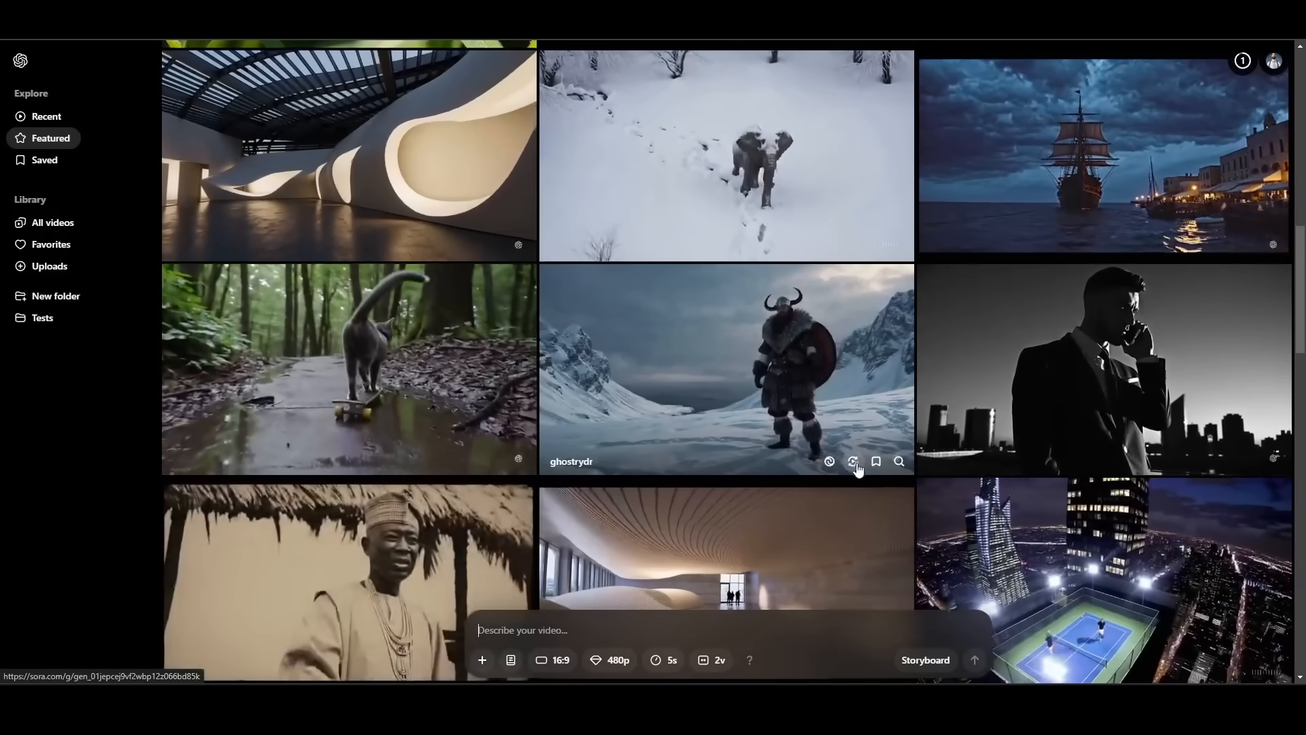
left_click(724, 368)
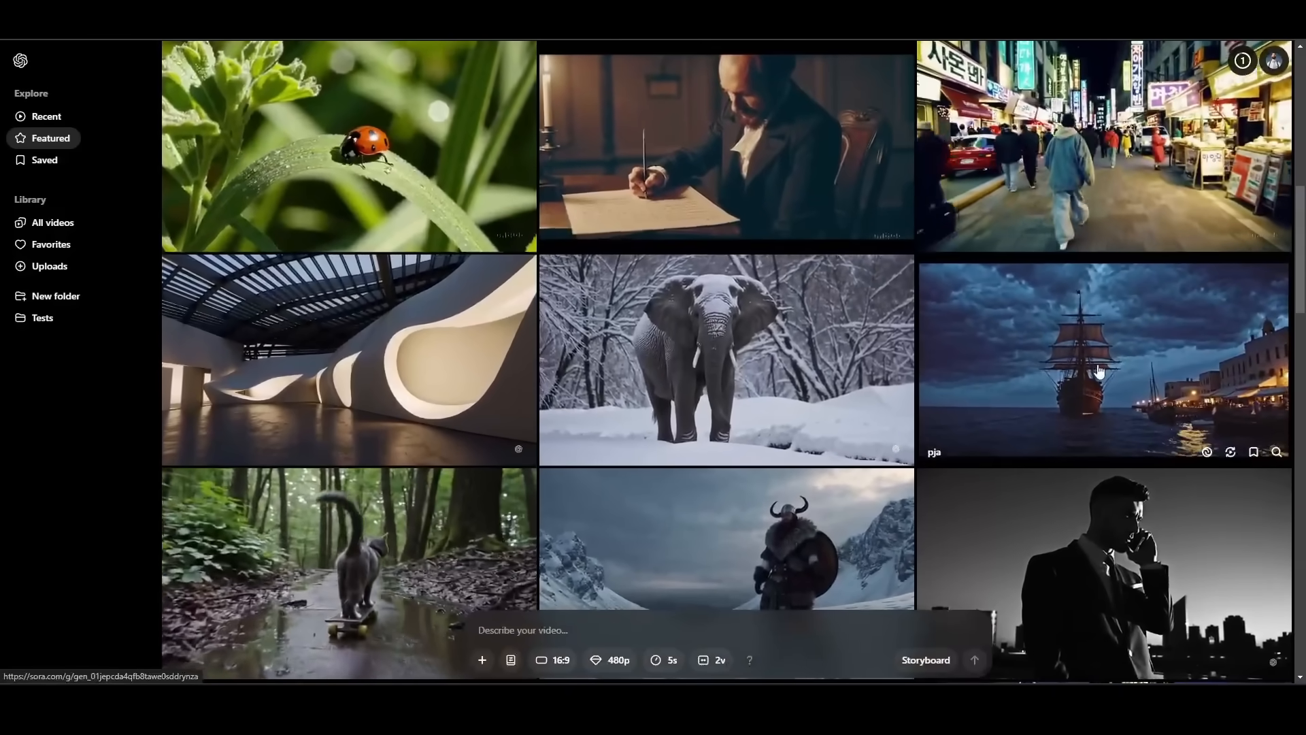
left_click(1100, 371)
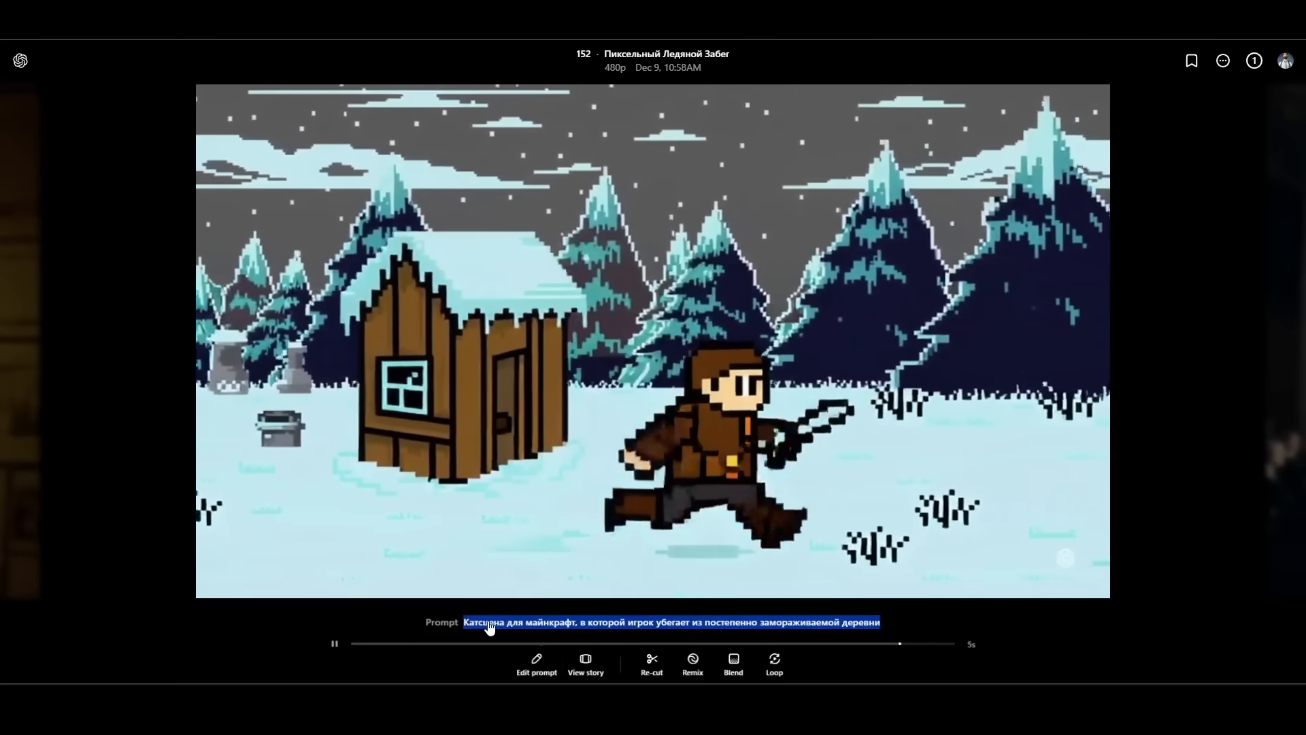
Translate the clip's Russian prompt to English, then return to the Featured gallery
left_click(495, 623)
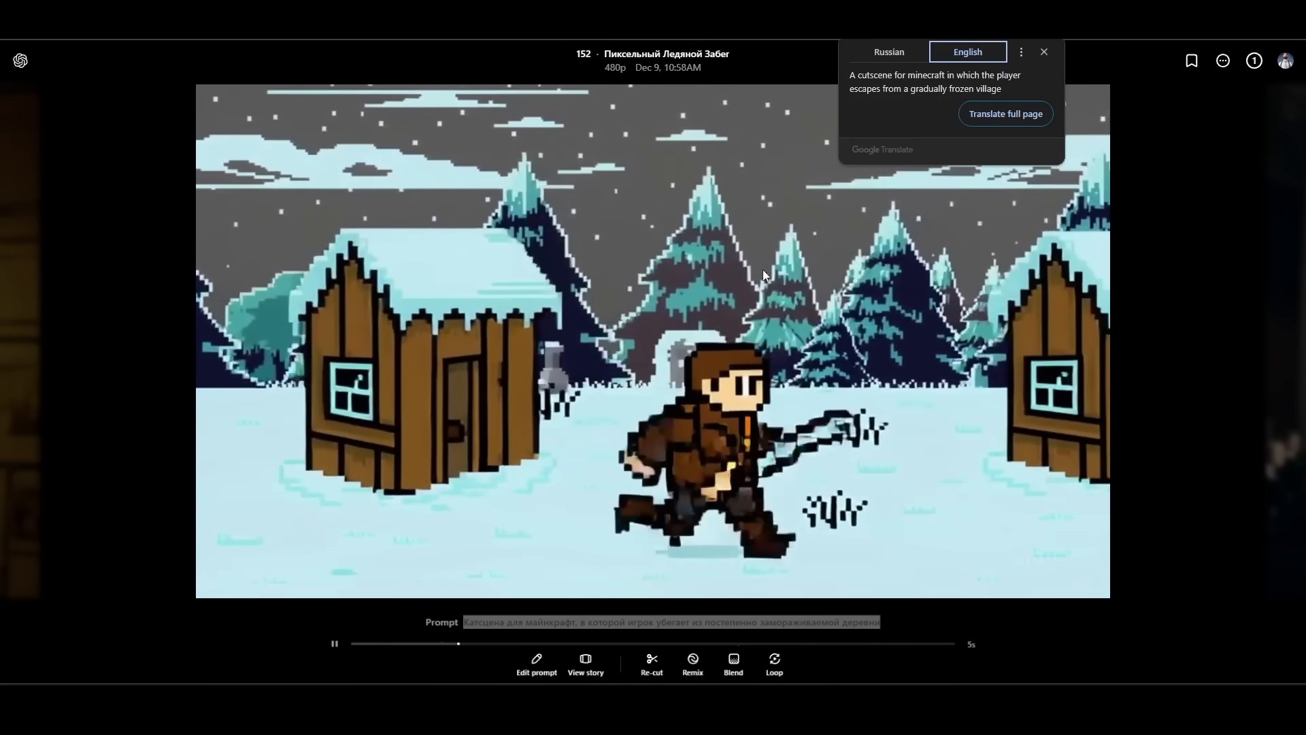
left_click(1045, 52)
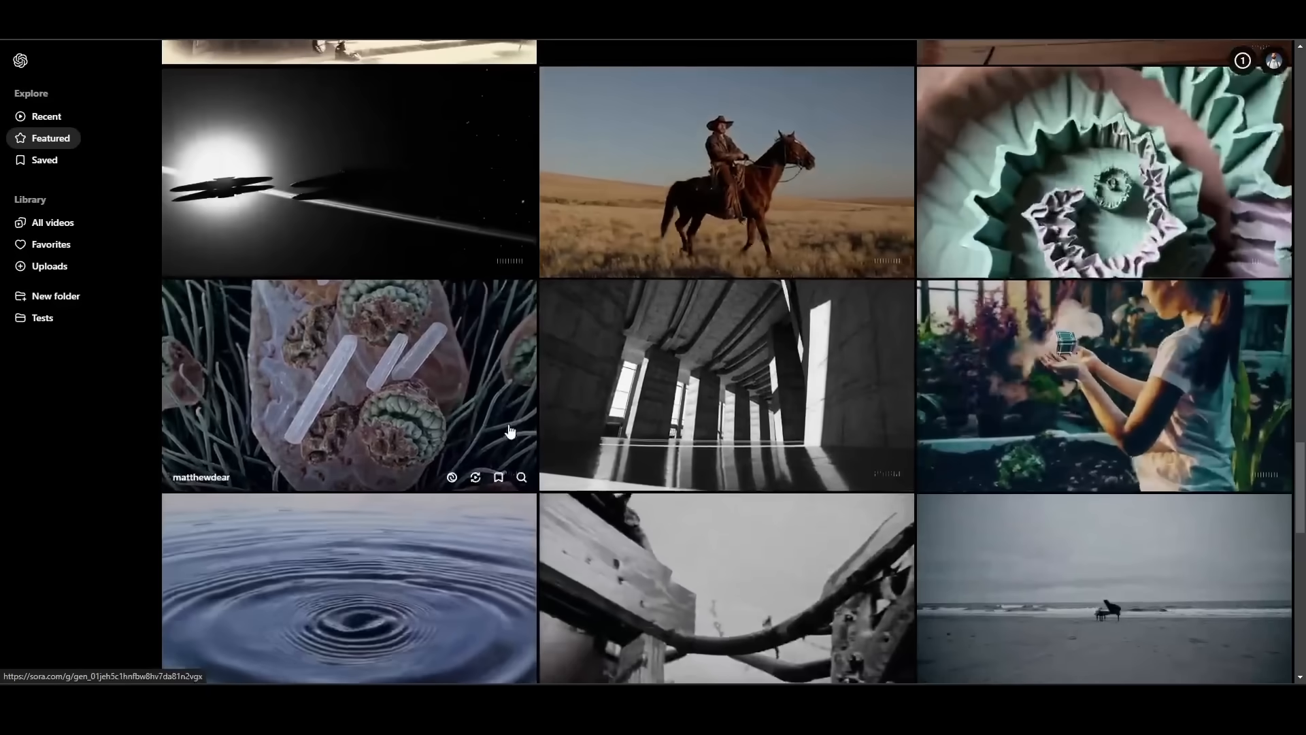
scroll("down", 3)
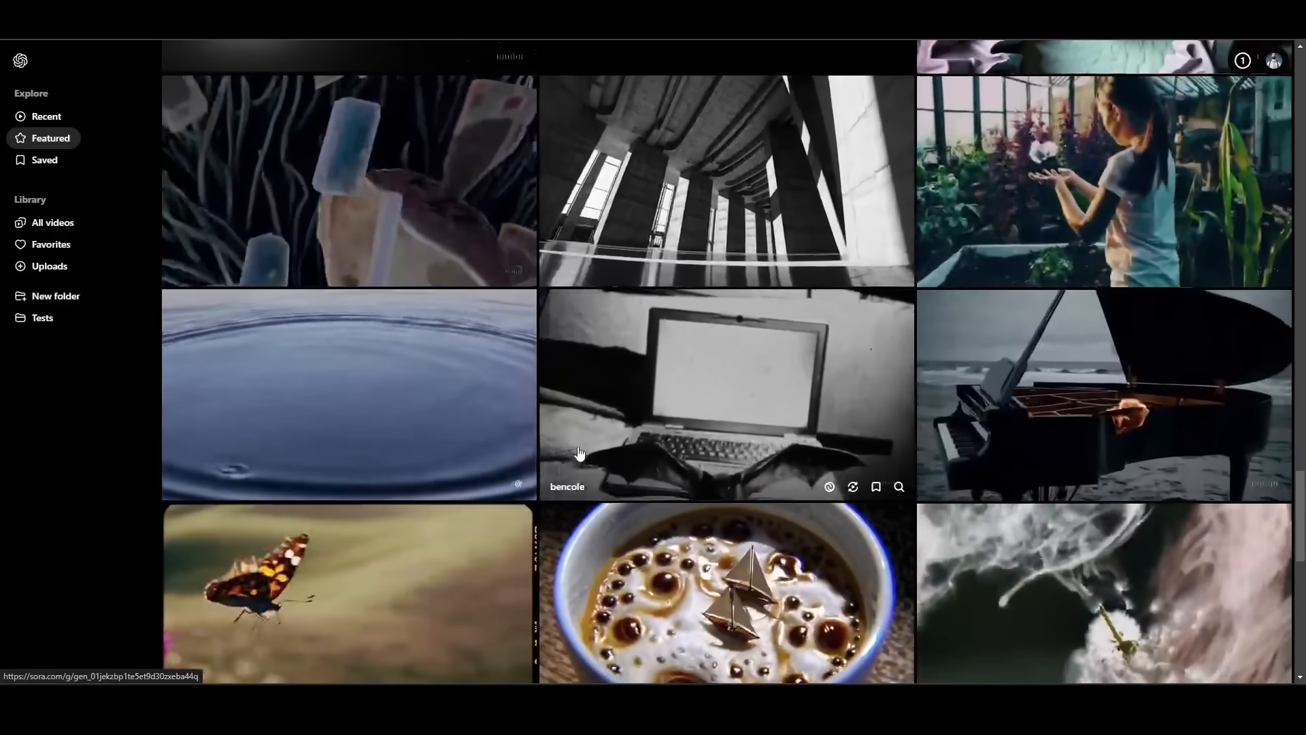
scroll("down", 3)
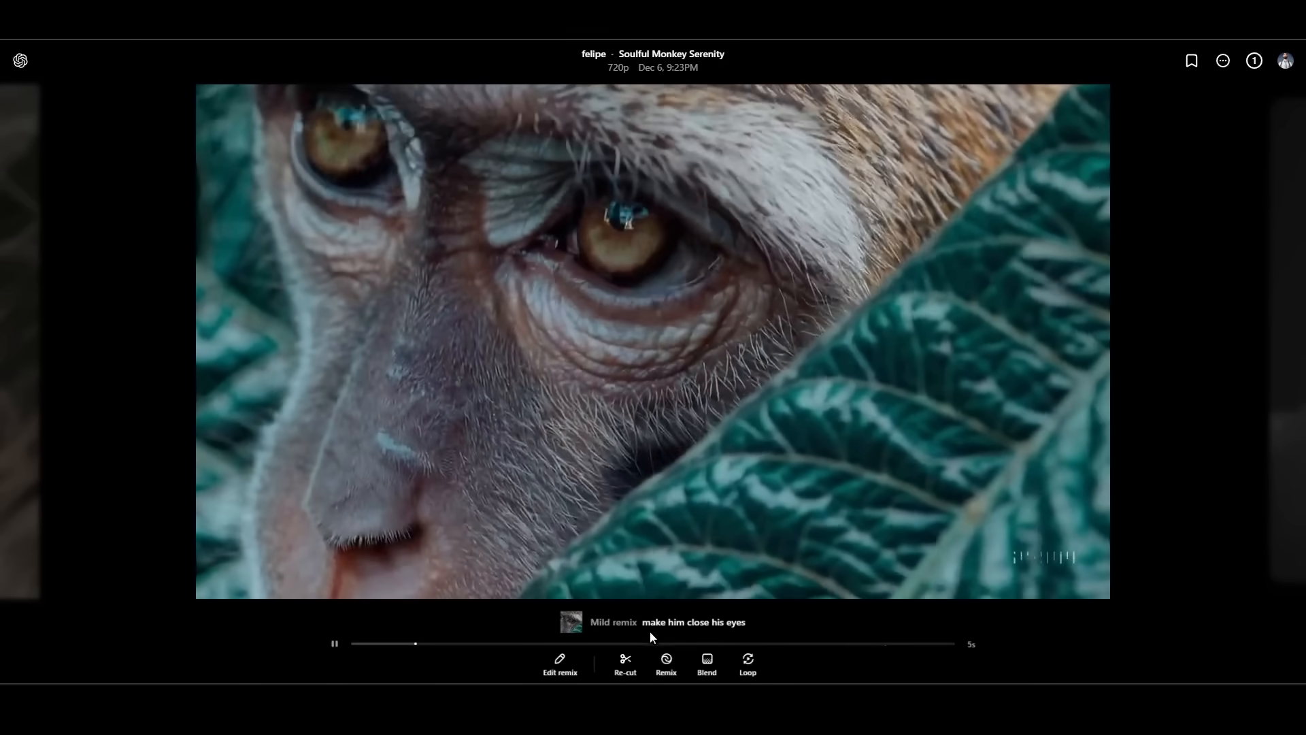
mouse_move(786, 626)
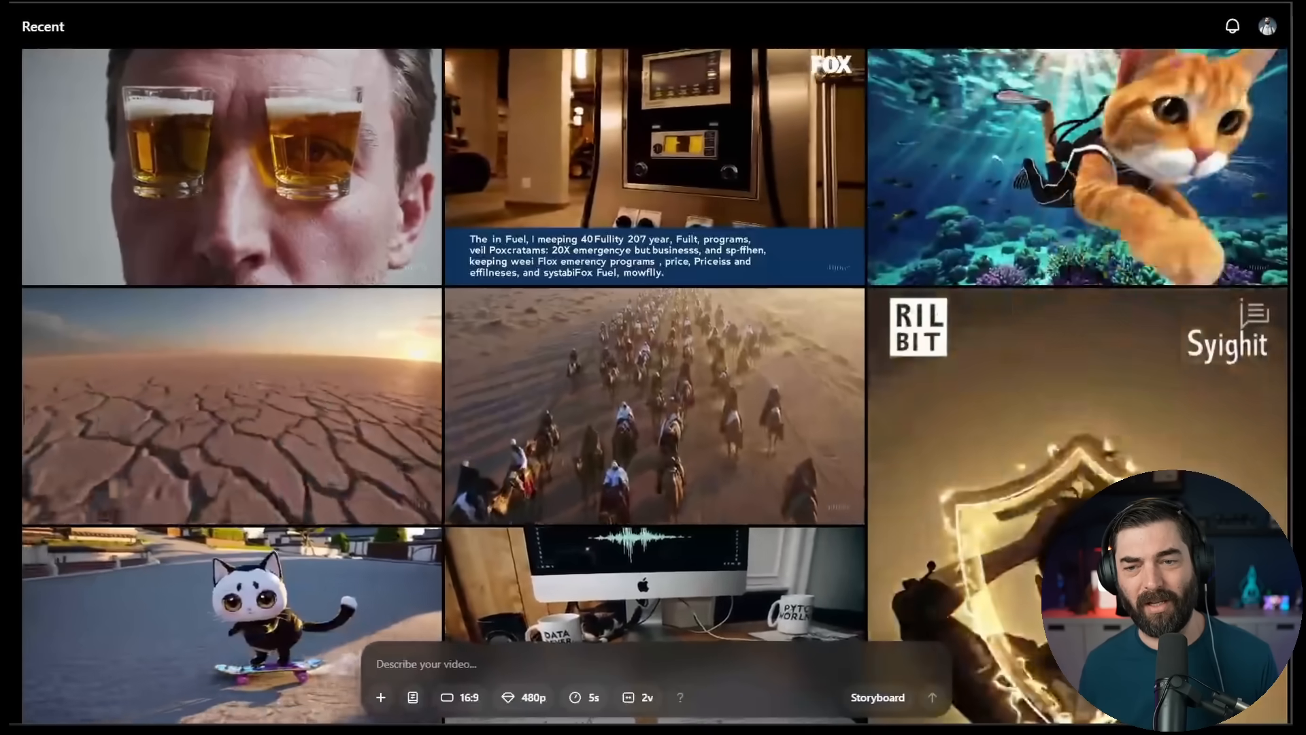
scroll("down", 3)
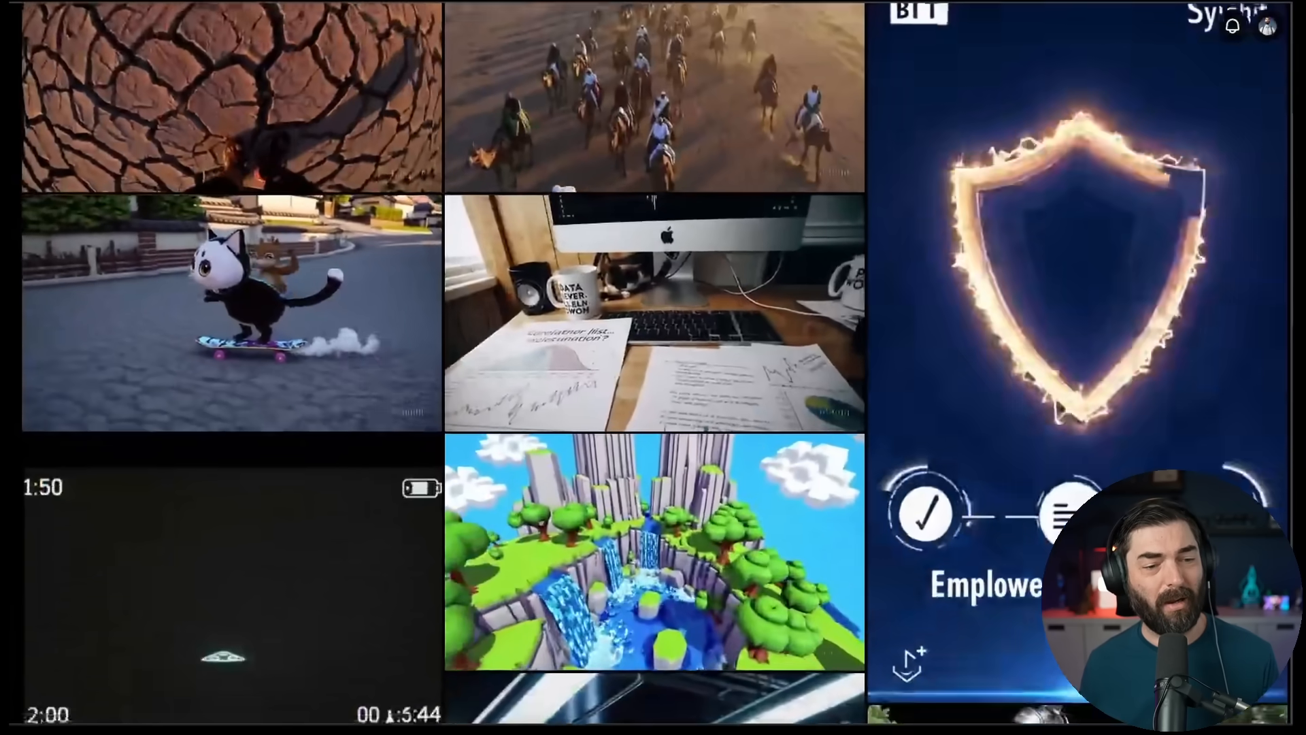